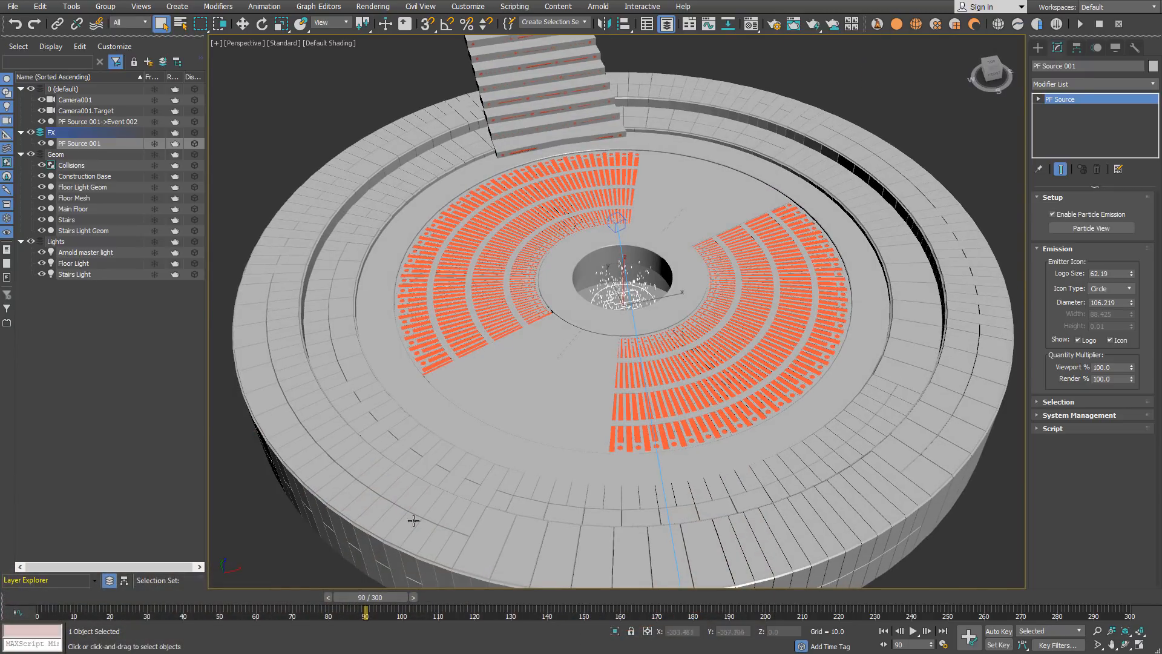
# - Size the FumeFX grid to 1000 × 1000 with height 200 to span the amphitheater
pyautogui.moveTo(364, 614); pyautogui.dragTo(471, 614)
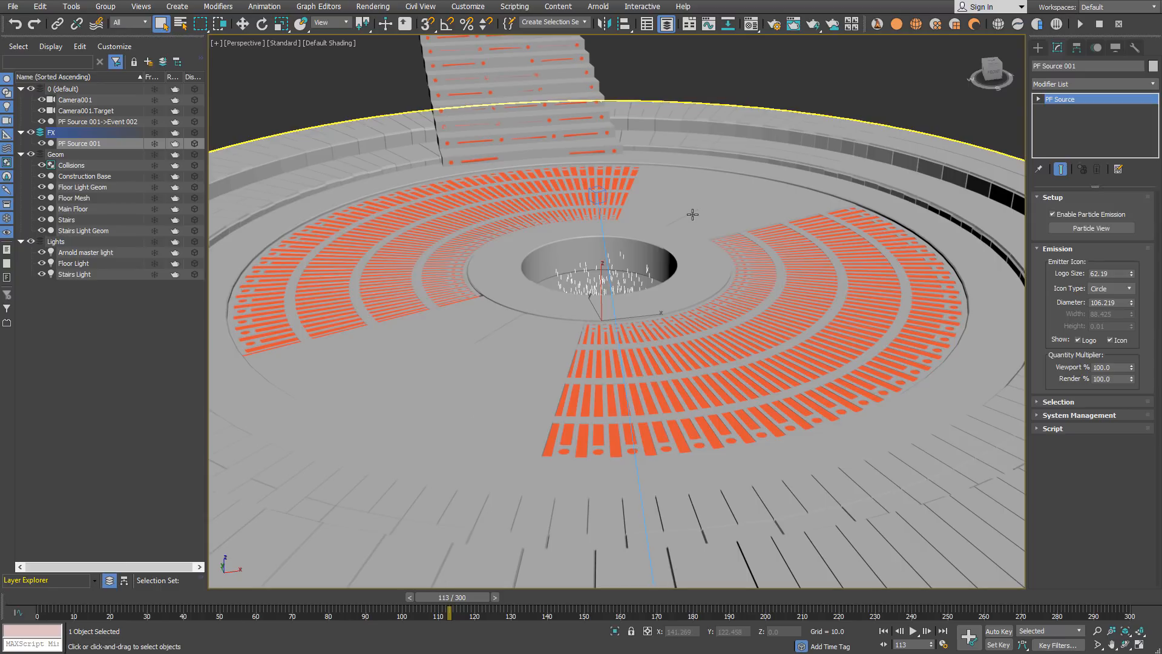
pyautogui.moveTo(693, 214); pyautogui.dragTo(575, 491)
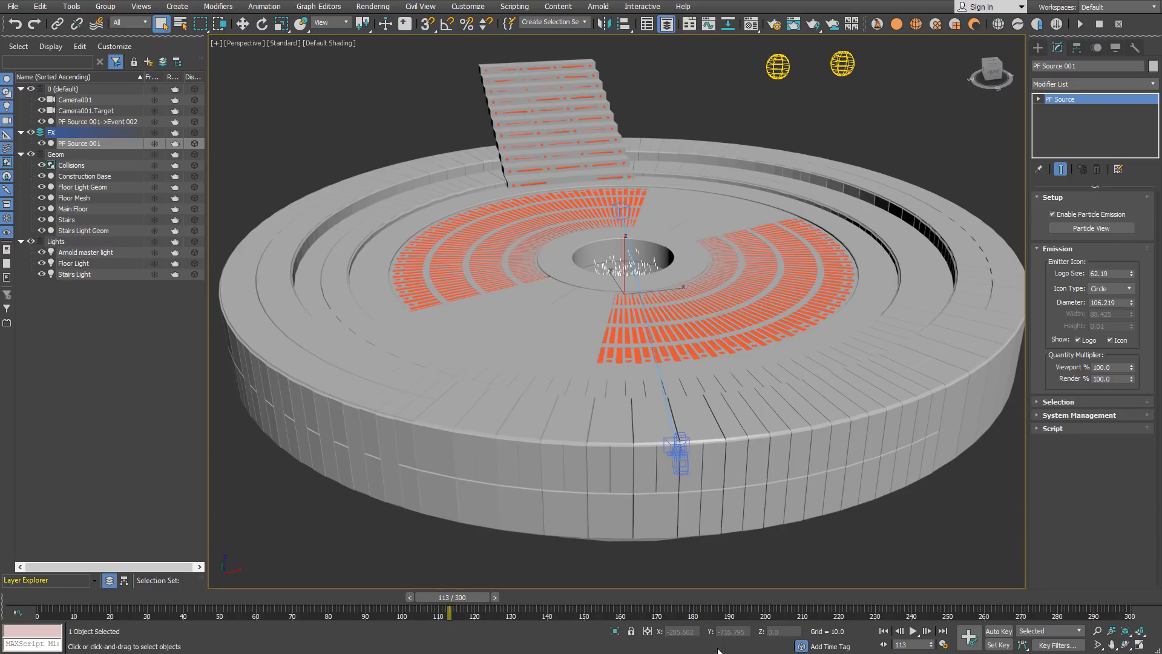
pyautogui.moveTo(450, 612); pyautogui.dragTo(73, 612)
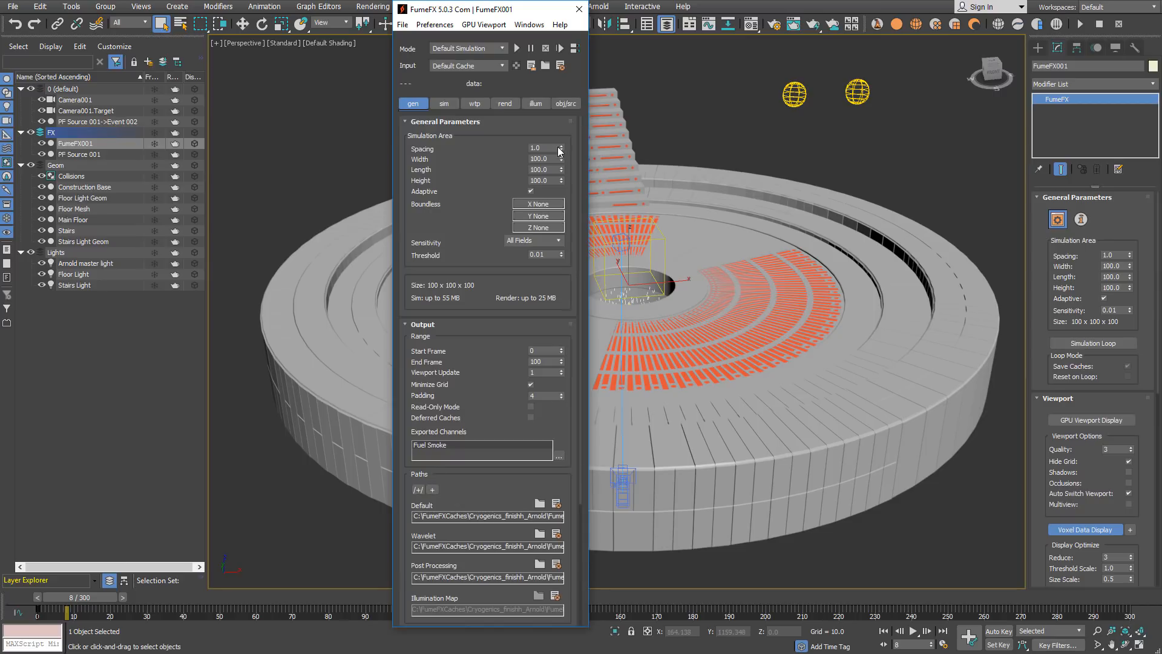
pyautogui.click(542, 159)
pyautogui.write('1000')
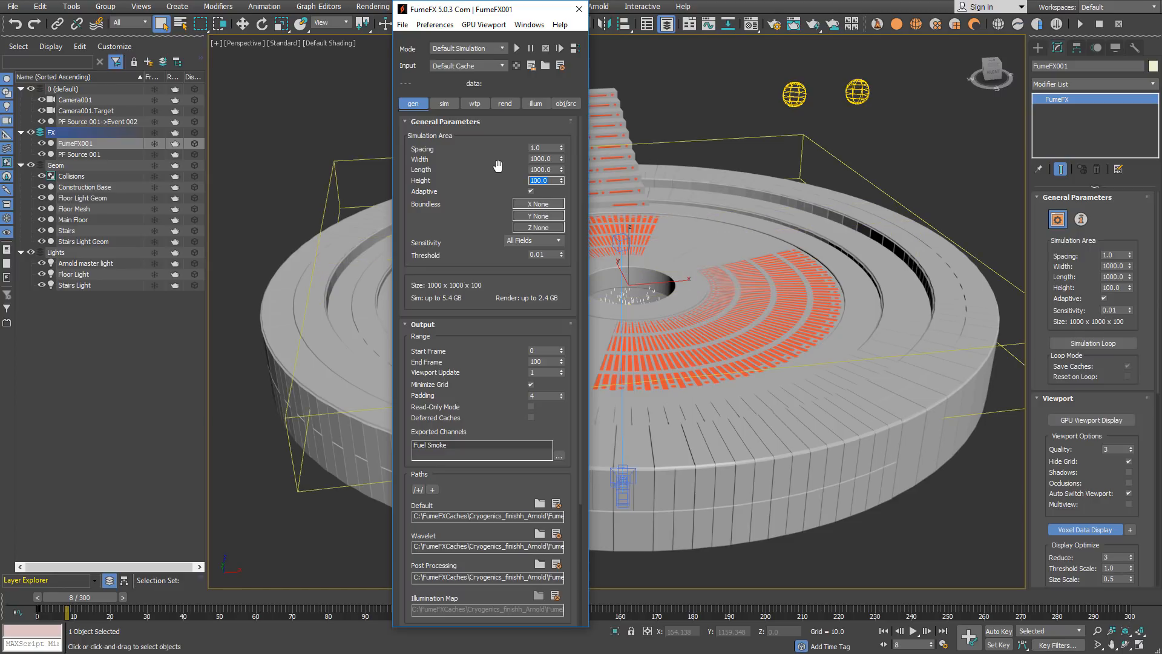
pyautogui.write('200')
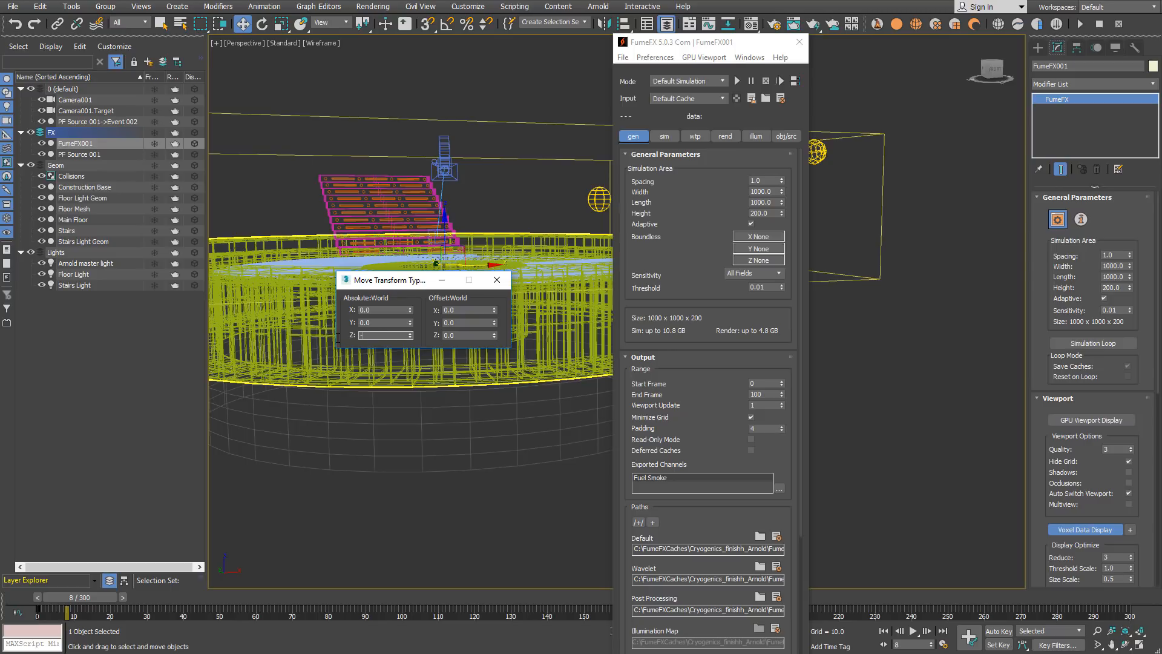
# - Position the grid at Absolute Z -90 via the Move Transform Type-In
pyautogui.write('-90.0')
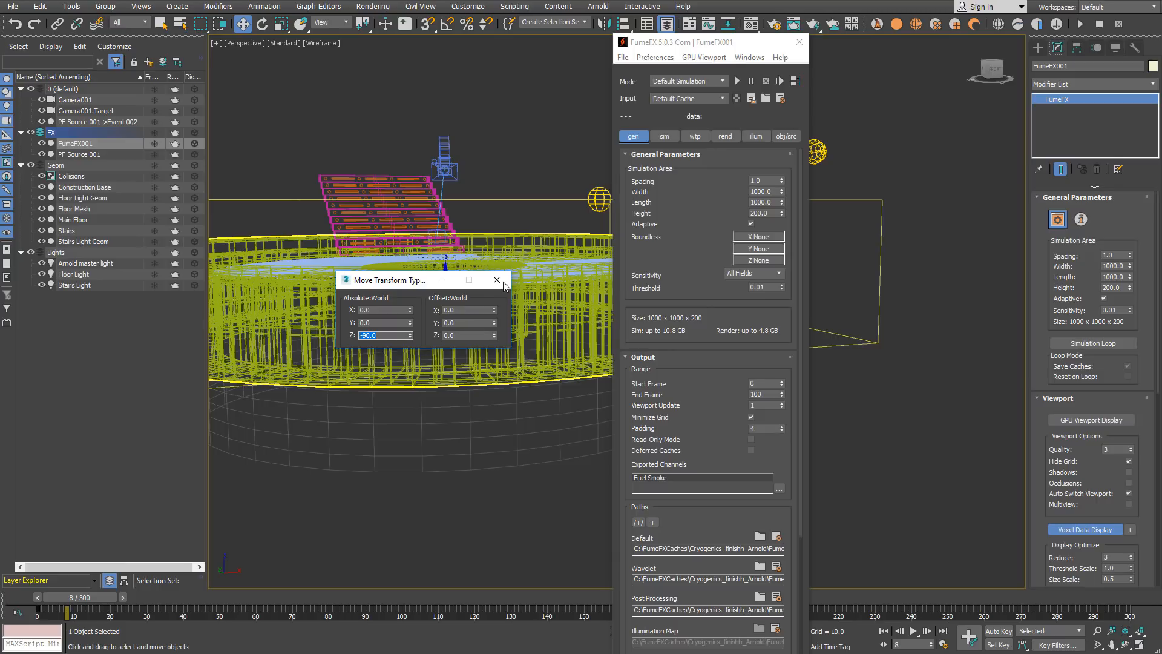
pyautogui.click(496, 280)
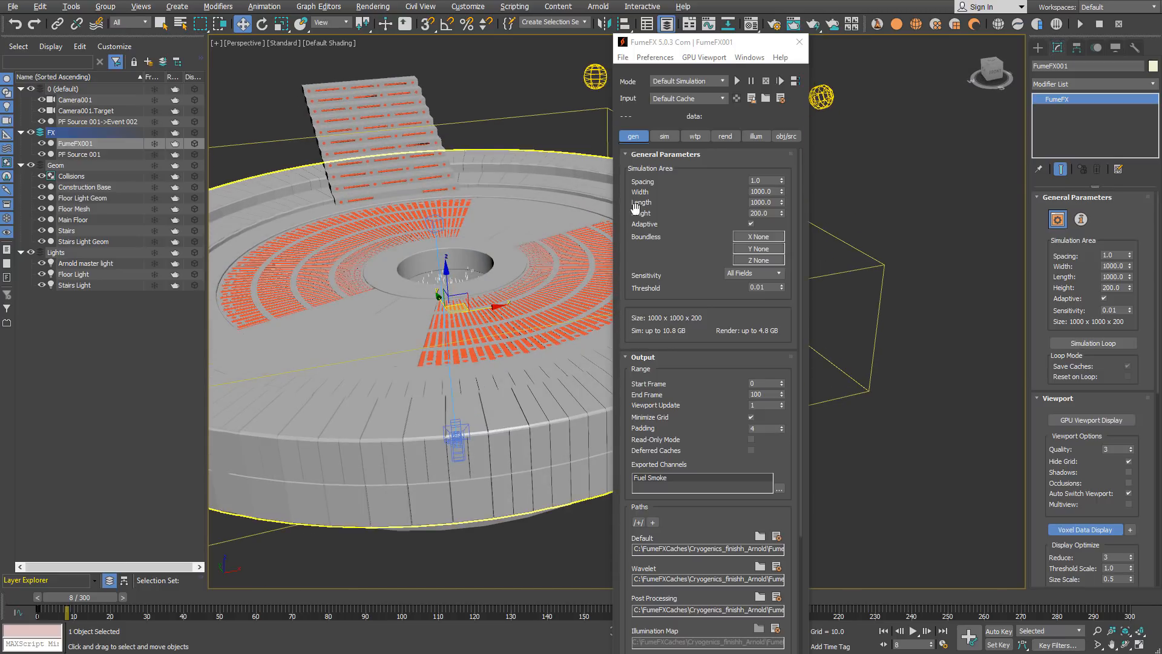
# - Add the Collisions group (Floor Light Geom, Main Floor) as collision objects in obj/src
pyautogui.click(786, 136)
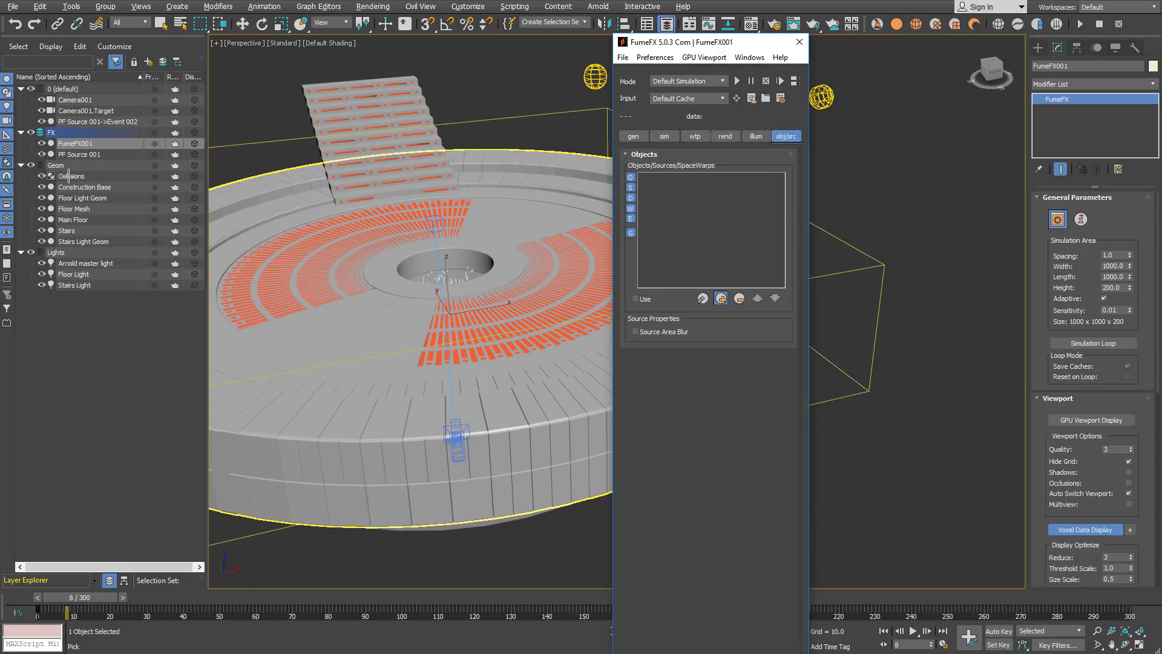
pyautogui.click(72, 175)
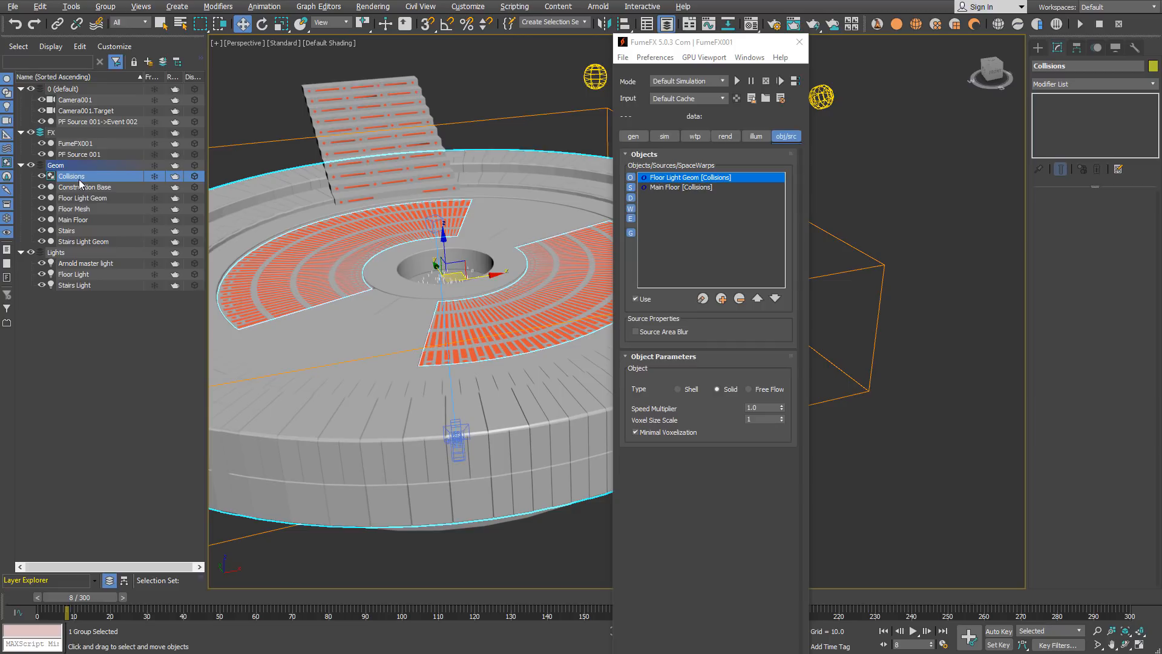
pyautogui.click(688, 177)
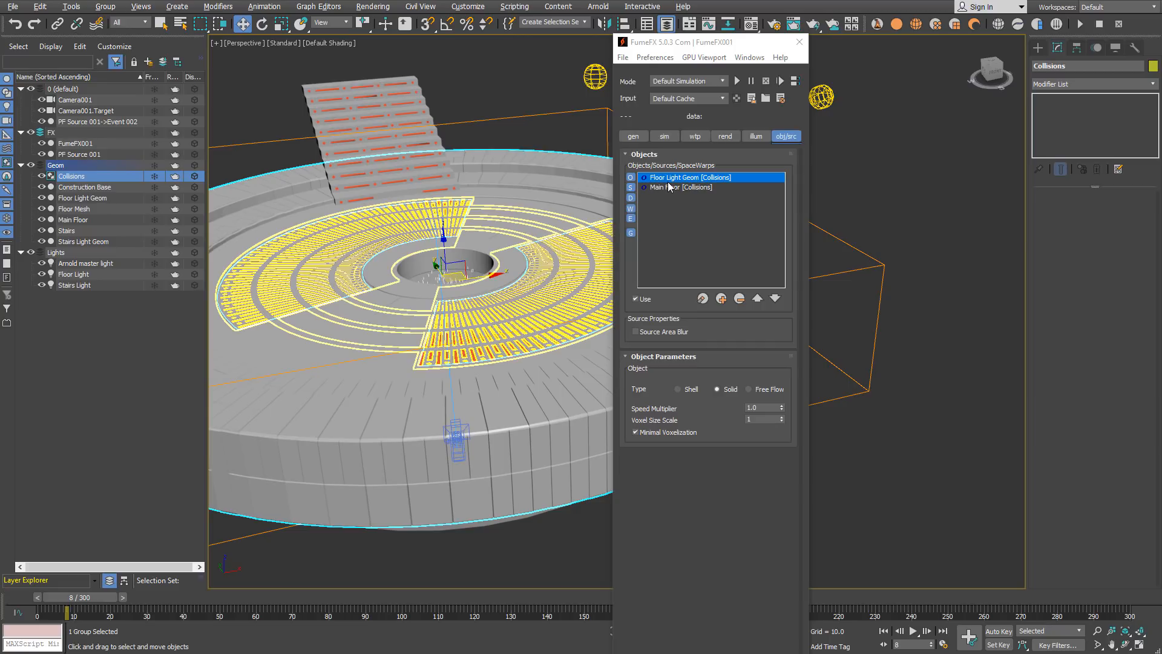
pyautogui.click(83, 198)
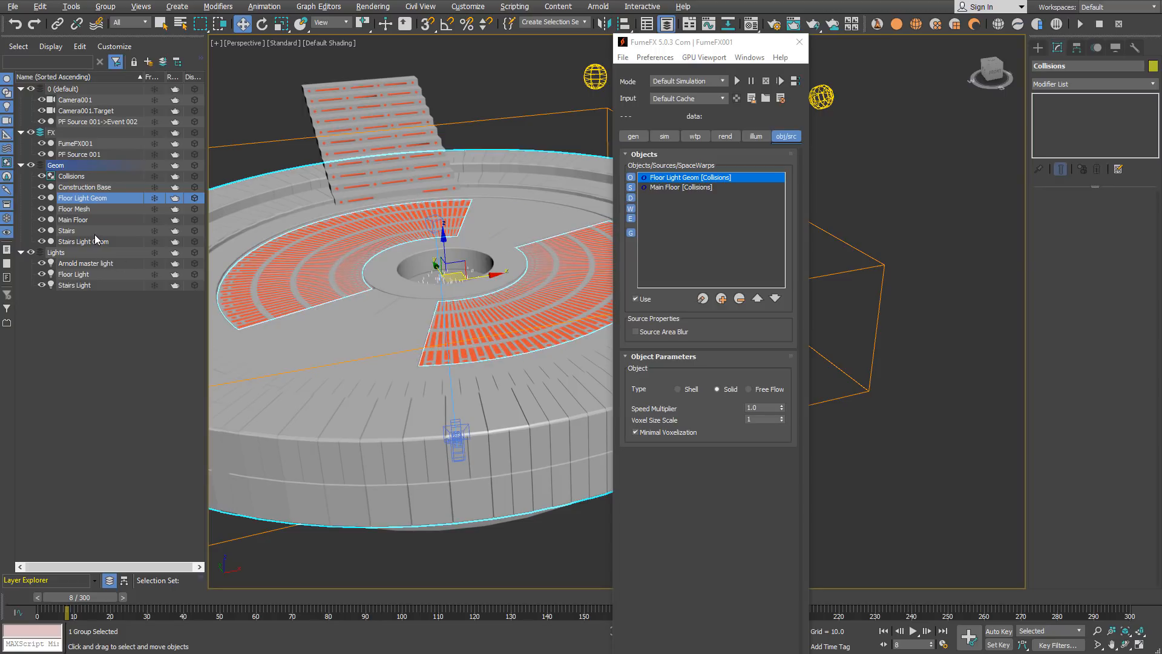
pyautogui.click(73, 220)
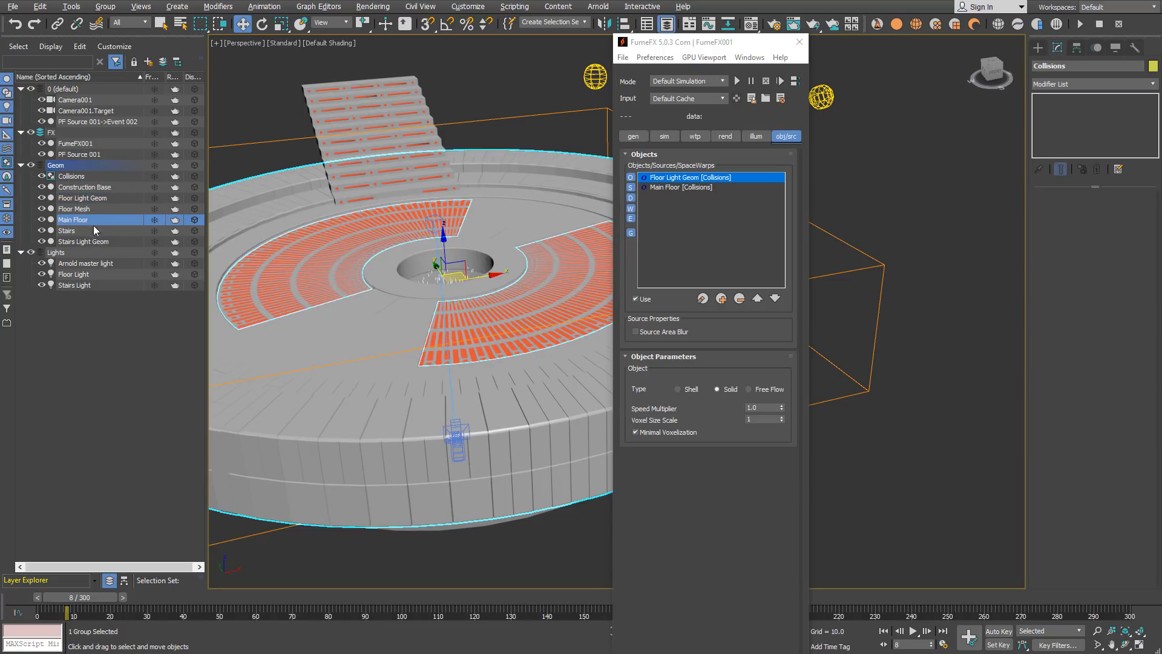
pyautogui.moveTo(704, 193)
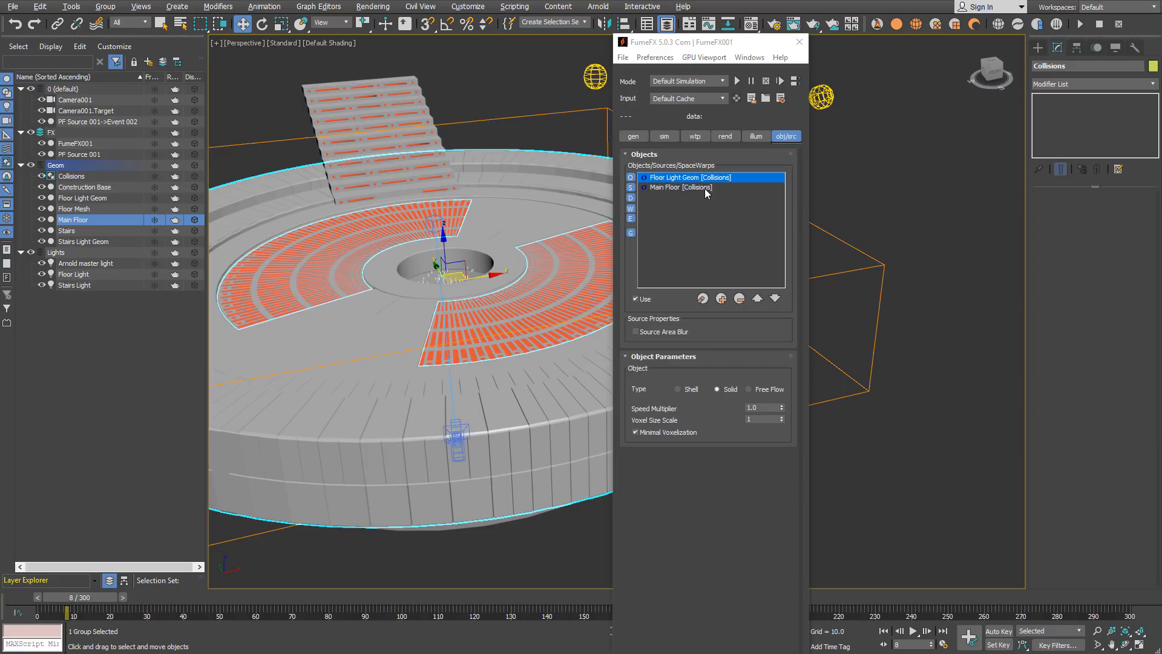
pyautogui.moveTo(701, 191)
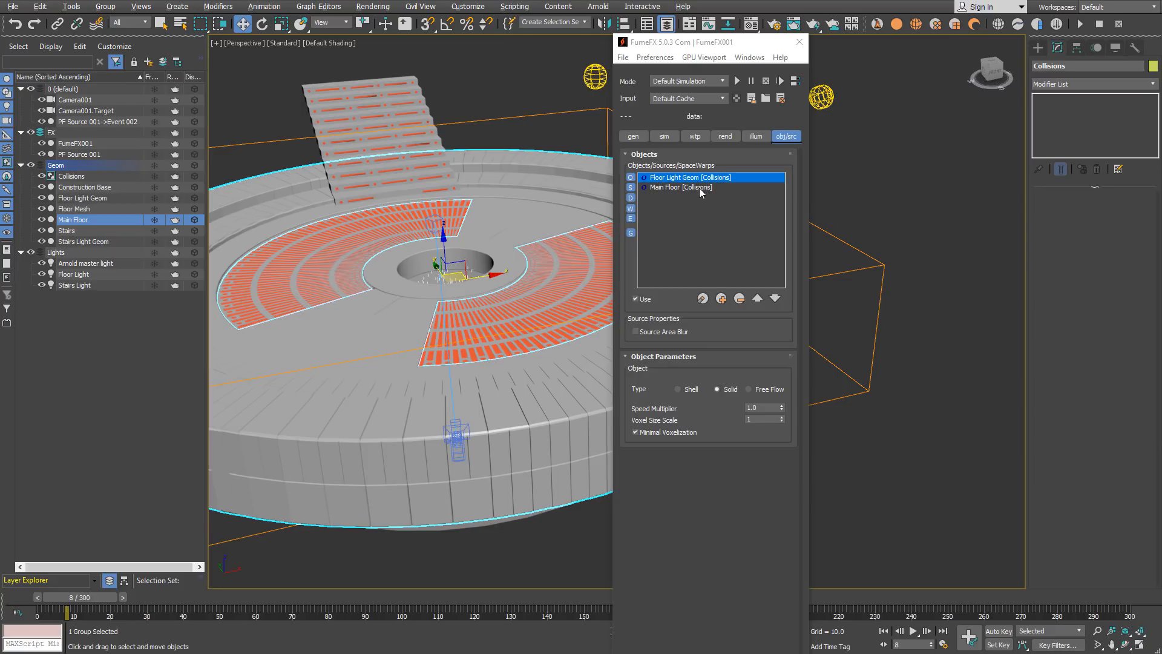
pyautogui.click(679, 187)
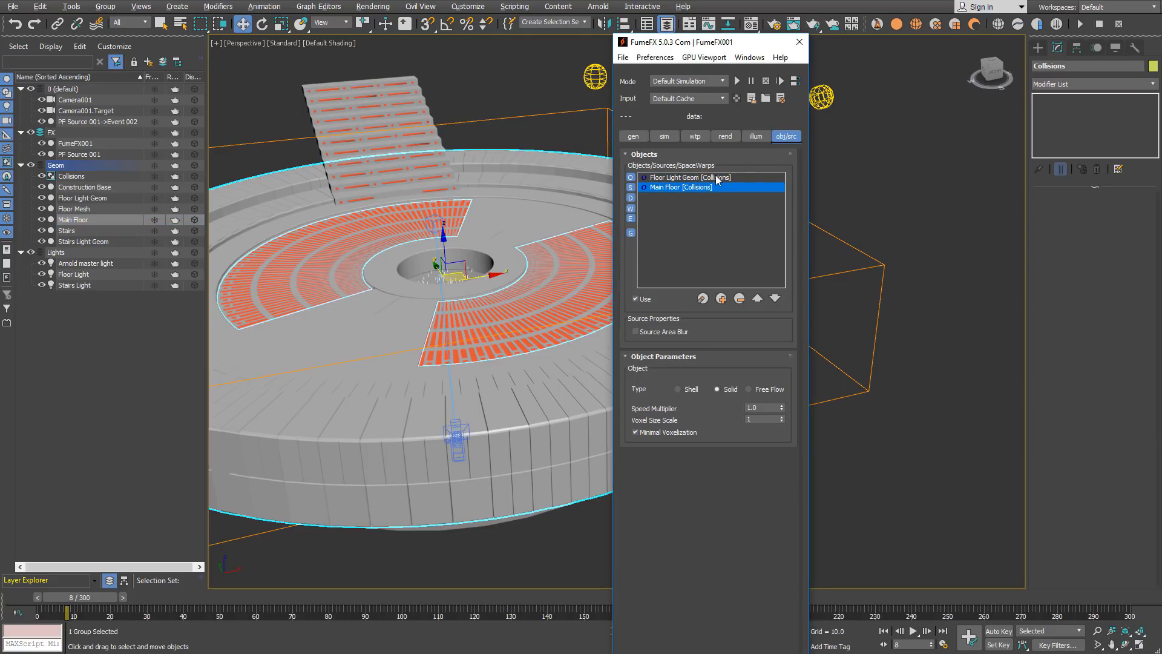
pyautogui.click(689, 178)
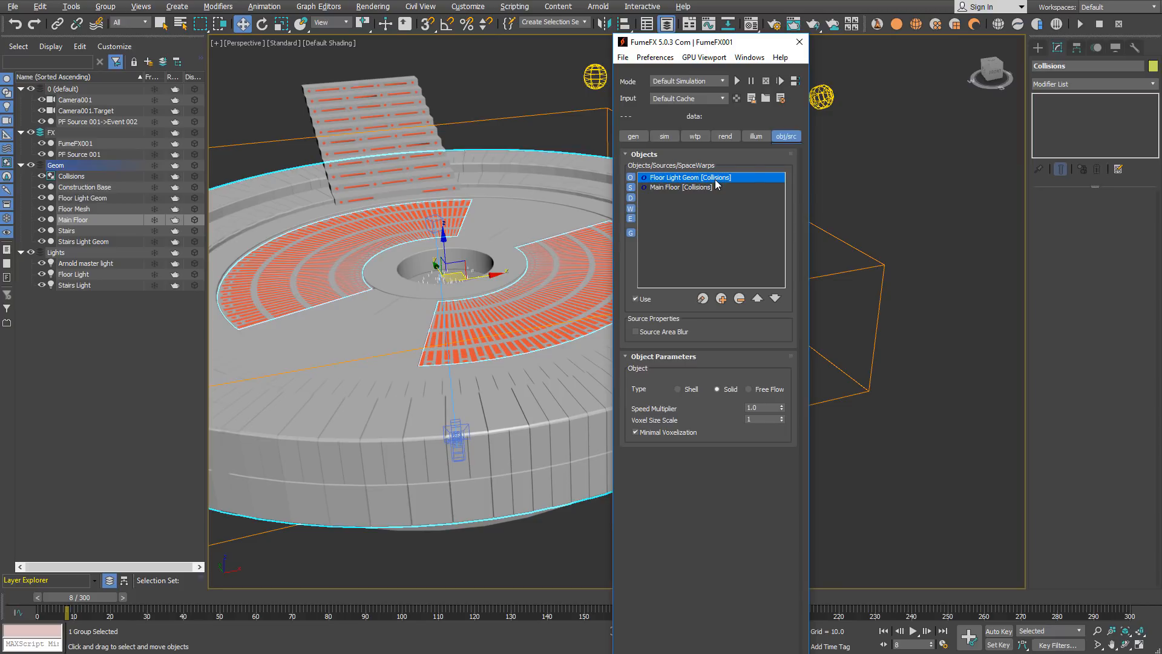
# - Review each collider's object type and keep Floor Light Geom and Main Floor set to Solid
pyautogui.click(680, 187)
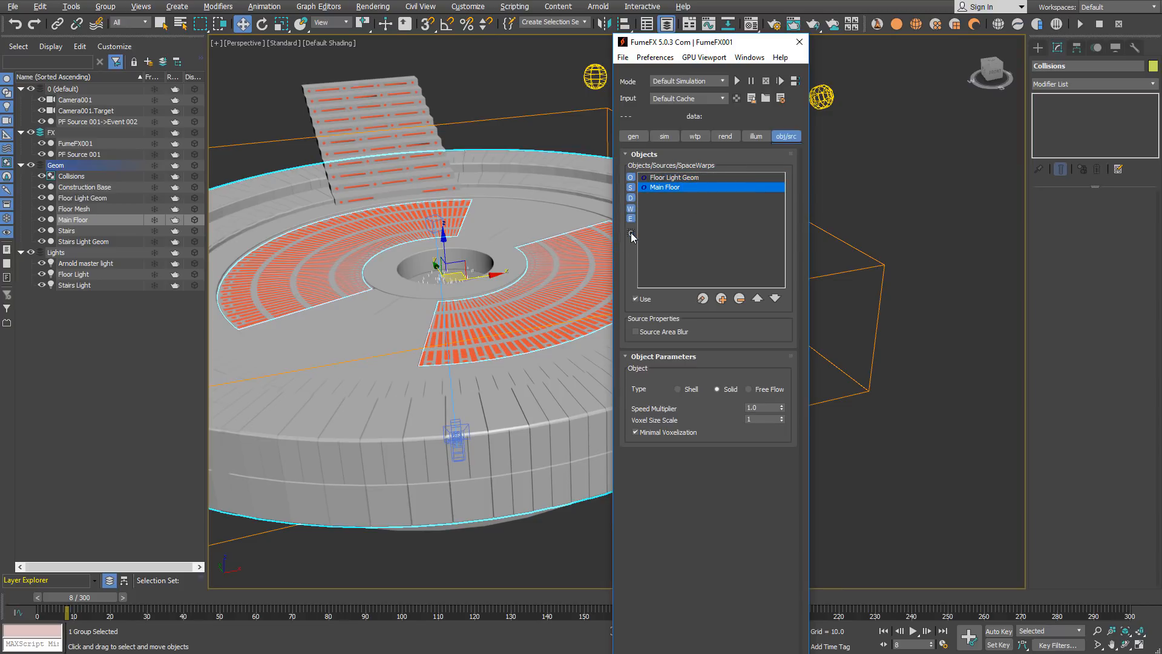
pyautogui.click(631, 232)
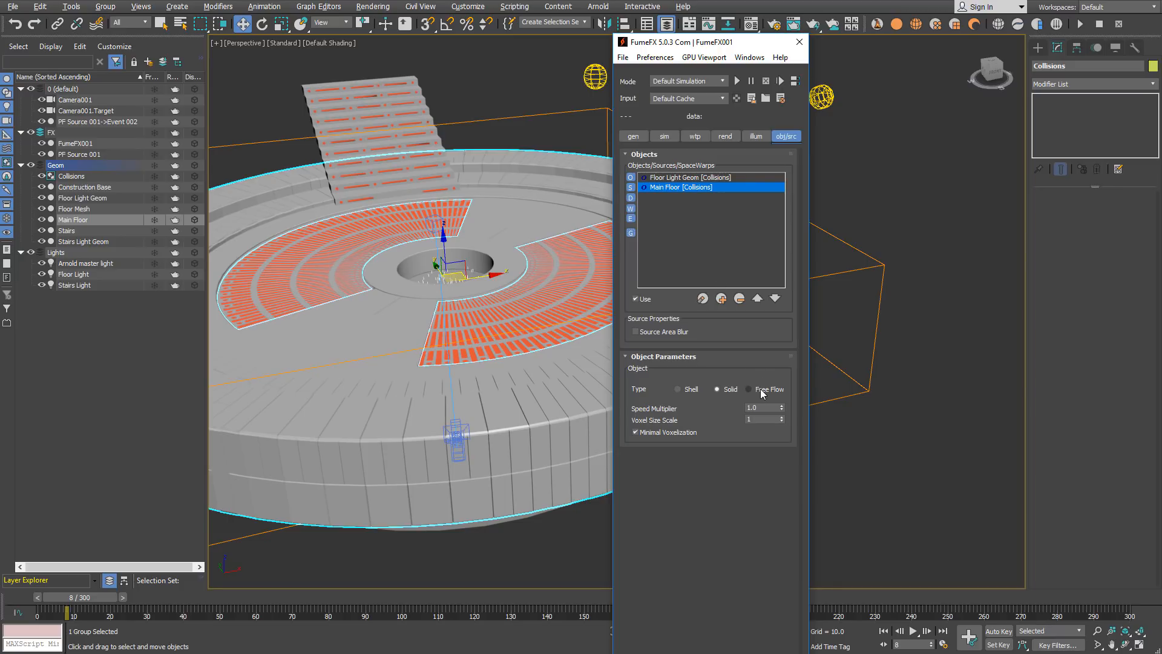
pyautogui.click(717, 388)
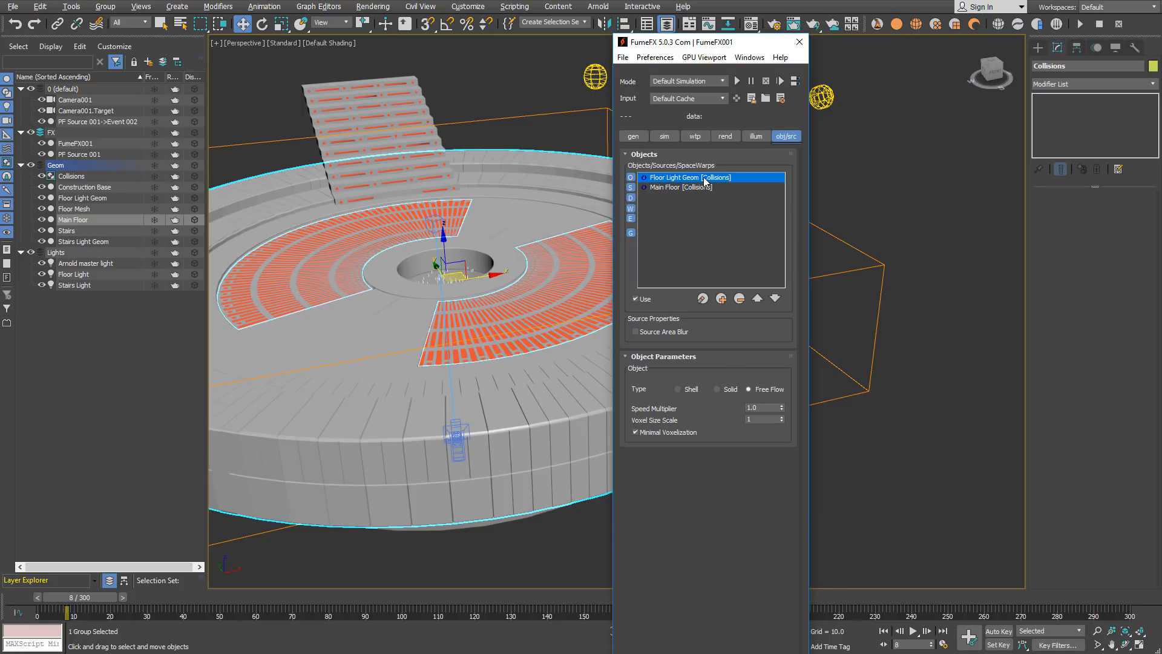
pyautogui.click(680, 187)
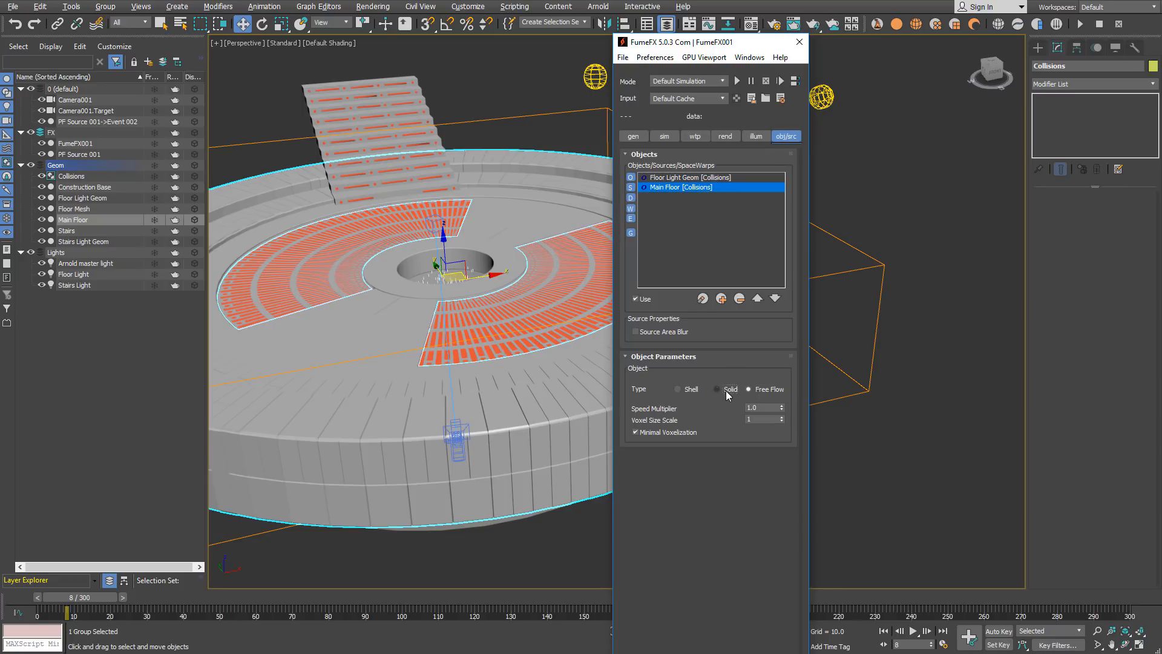
pyautogui.click(717, 389)
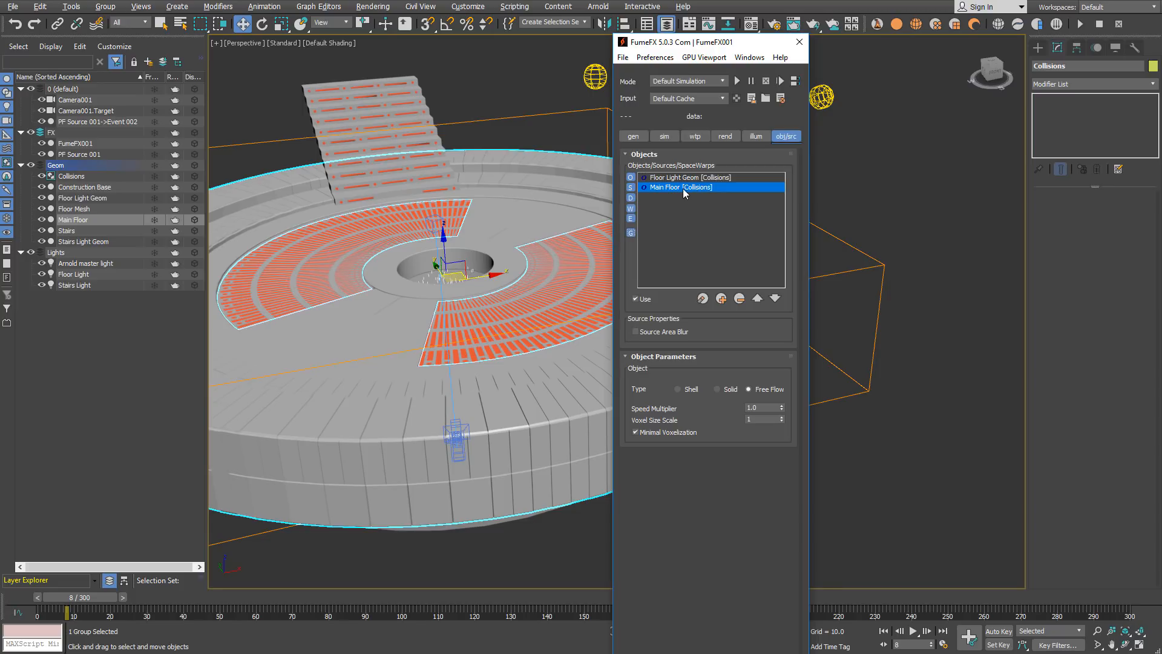
pyautogui.click(688, 177)
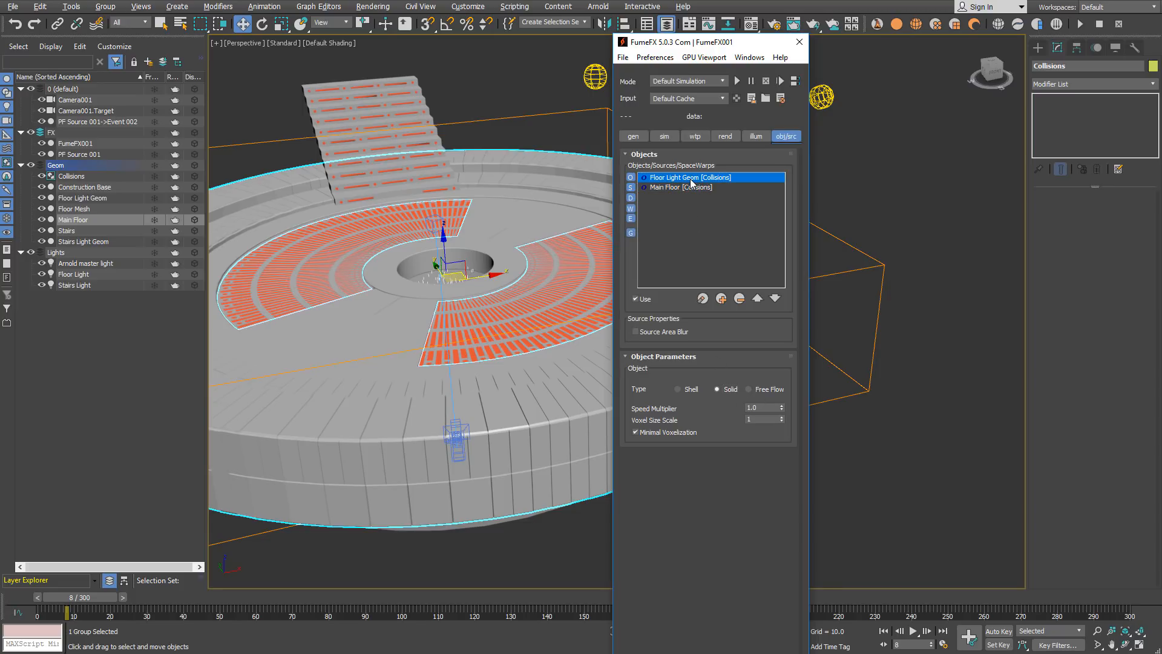
pyautogui.click(679, 188)
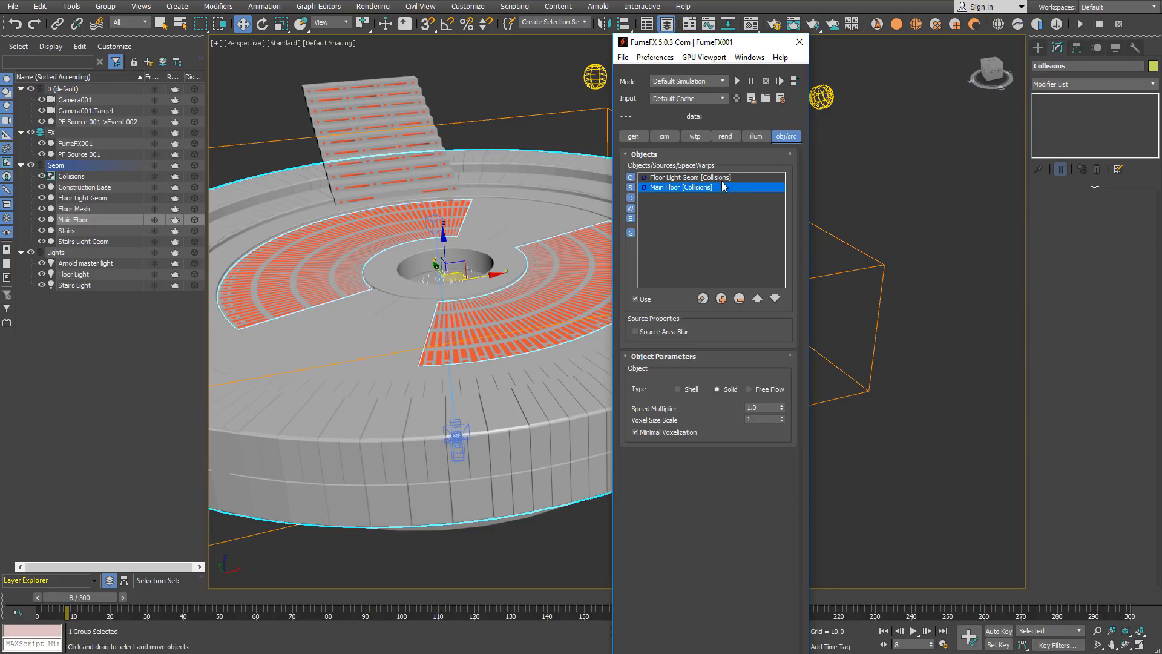
pyautogui.click(704, 298)
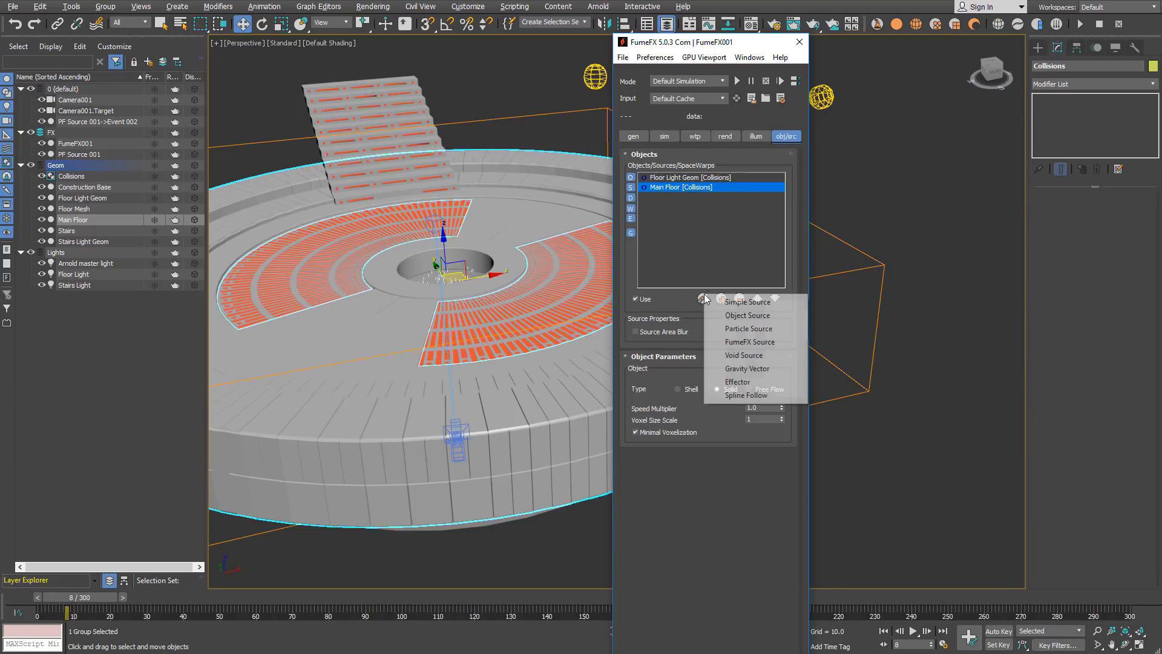
# - Add a FumeFX Particle Source fed by PF Source 001->Event 002 particles
pyautogui.click(749, 328)
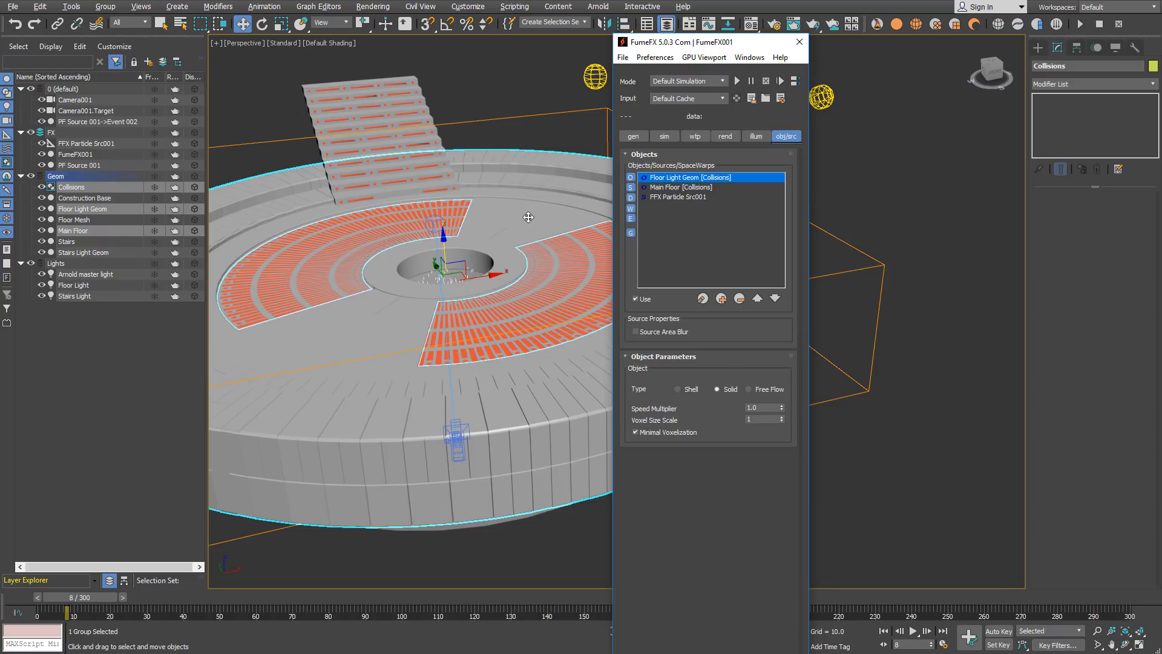
pyautogui.click(677, 196)
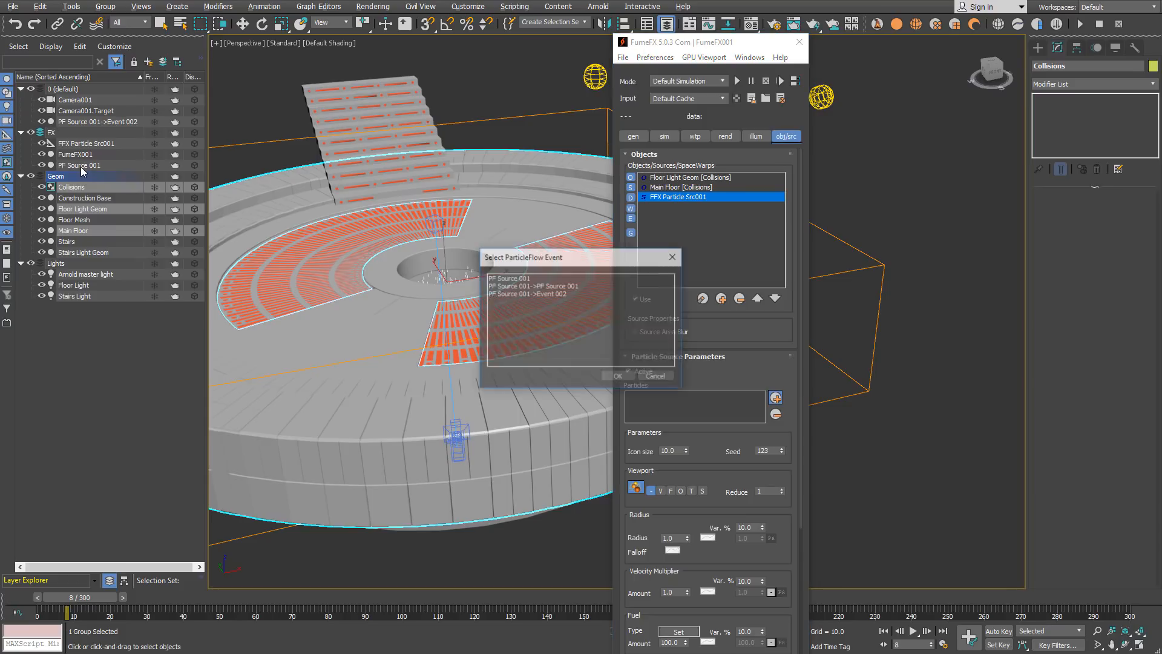
pyautogui.click(534, 293)
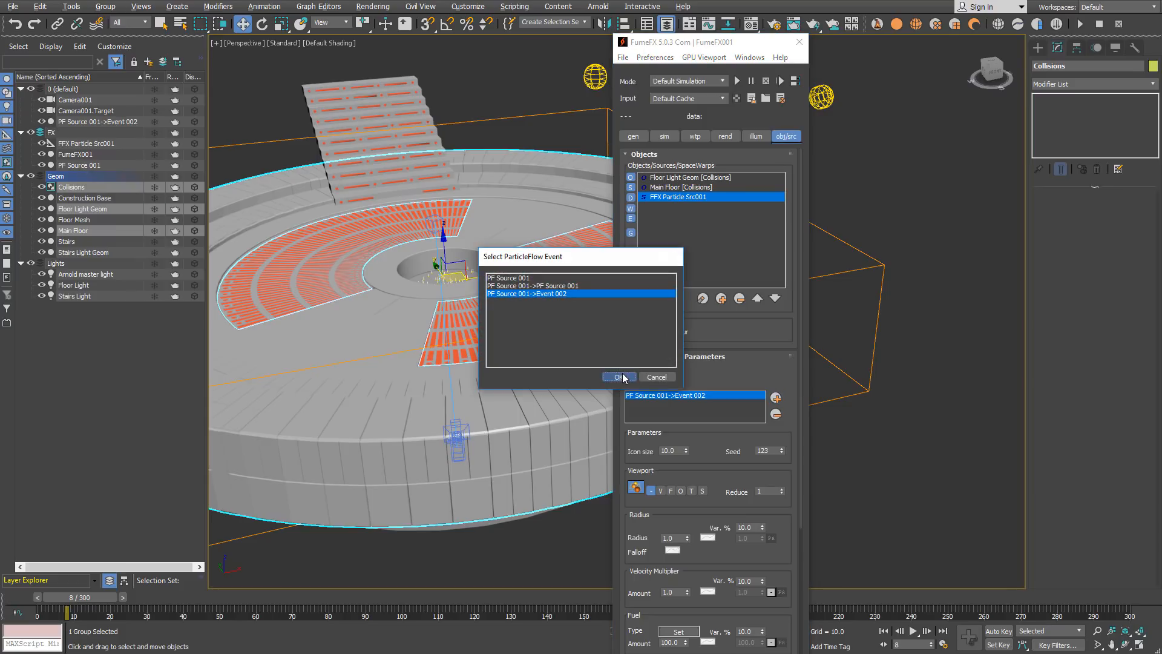
pyautogui.click(617, 376)
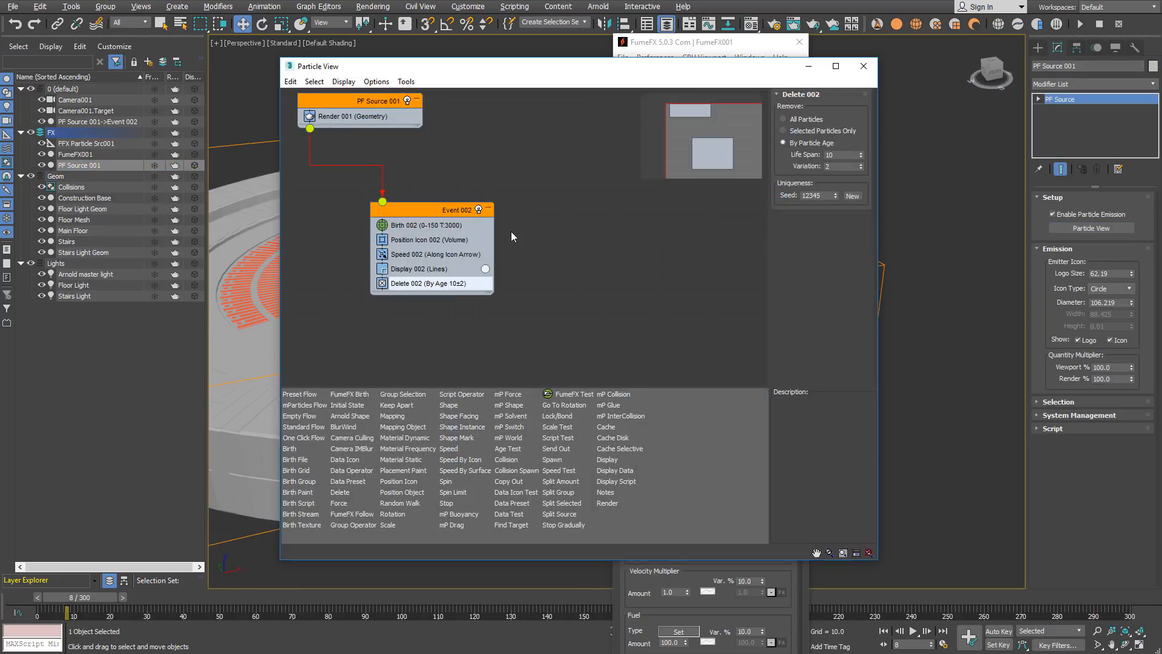
pyautogui.click(420, 213)
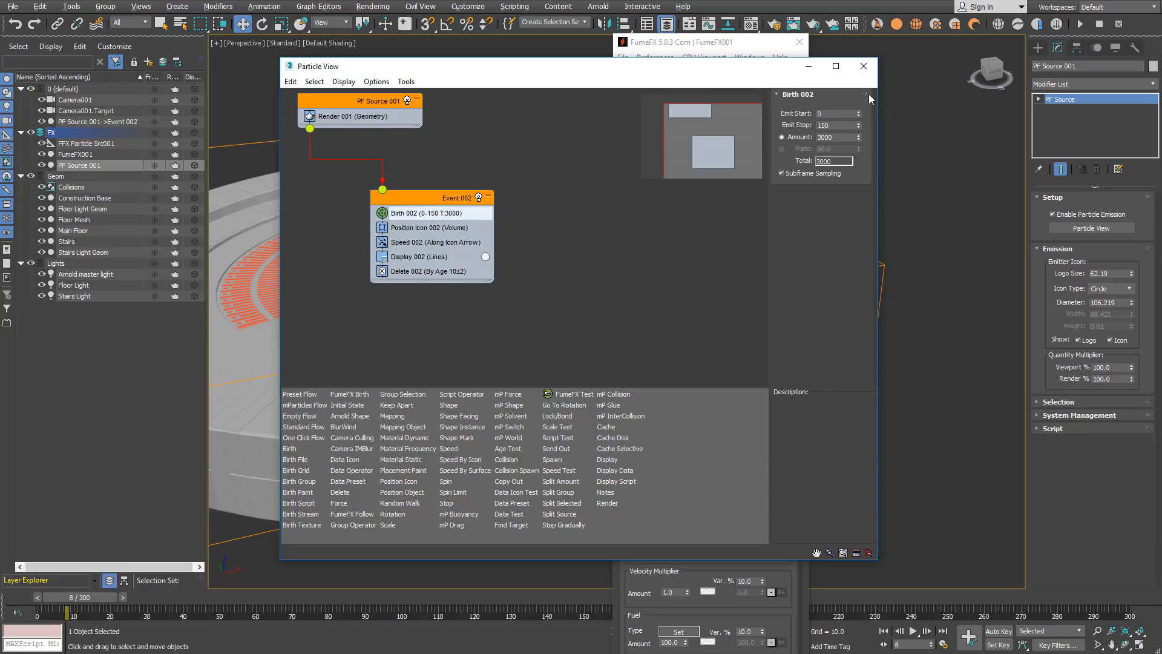
pyautogui.moveTo(752, 184)
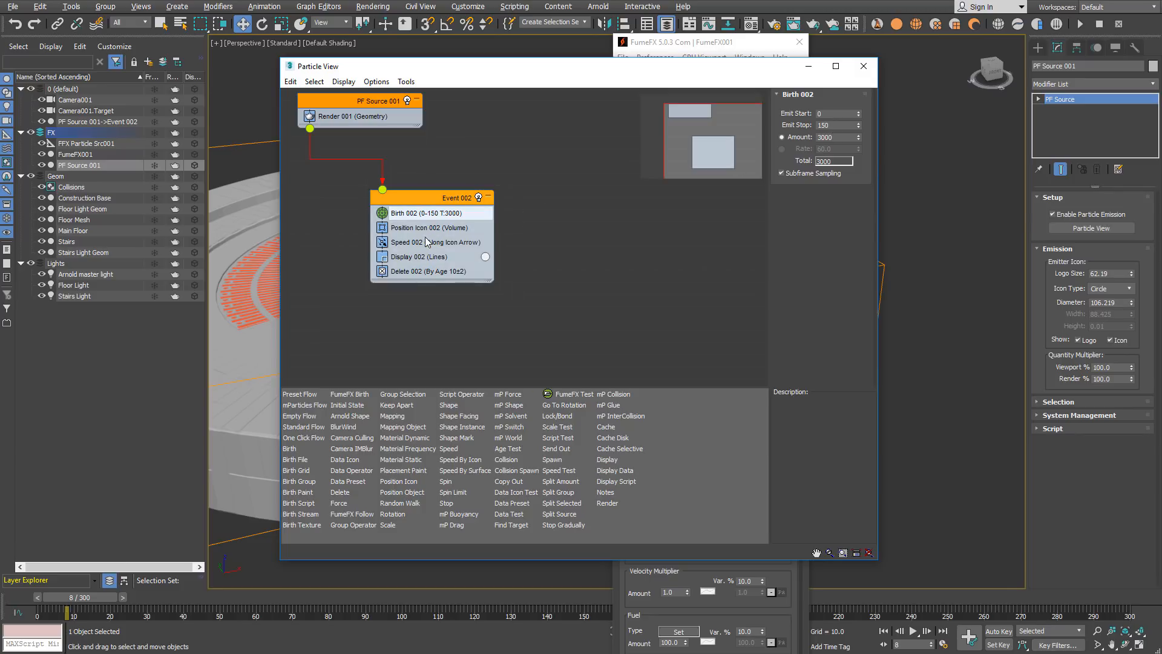
pyautogui.click(436, 242)
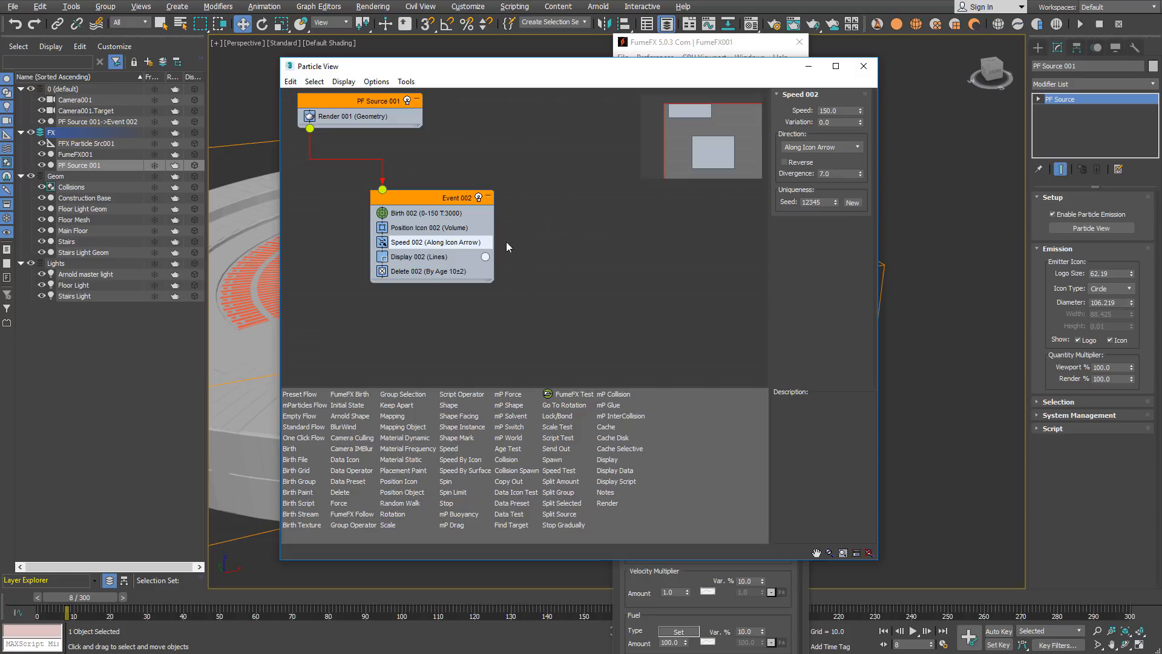
pyautogui.click(432, 270)
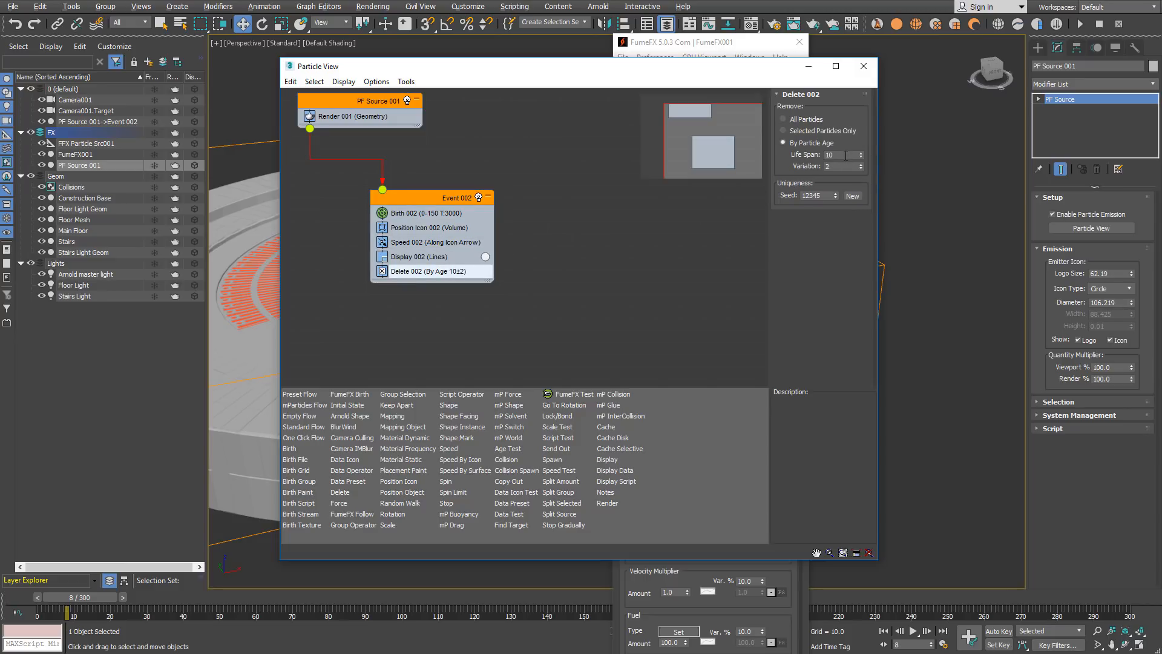
pyautogui.click(832, 155)
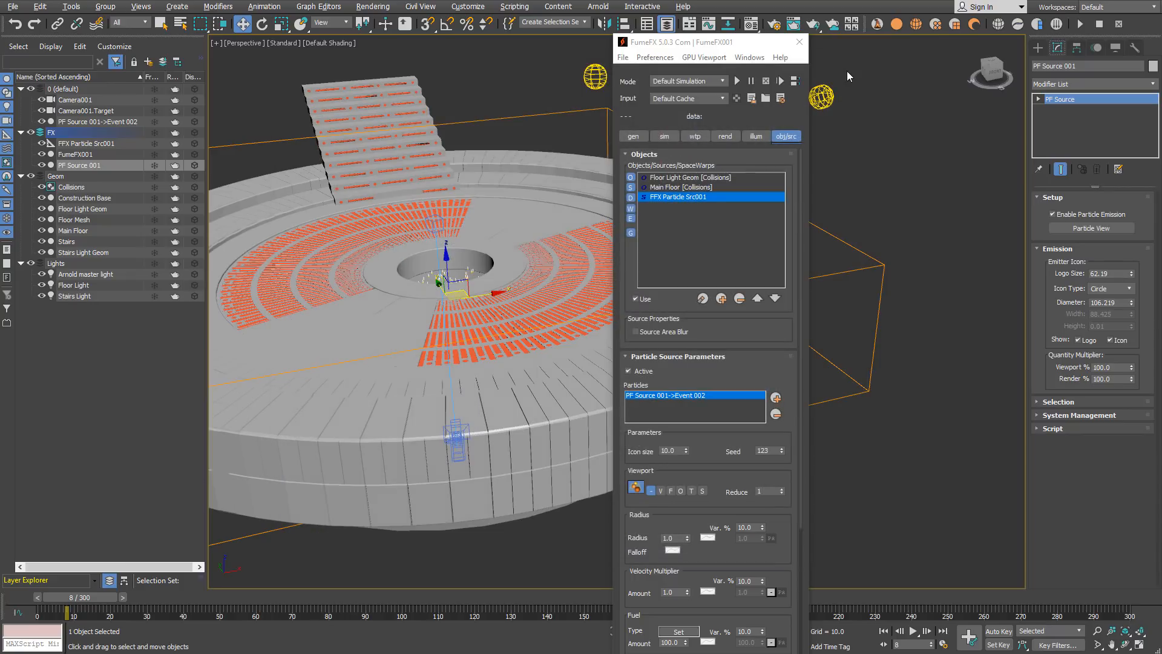
# - Set FFX Particle Src001 radius to 4.0 and smoke amount to 2.0 in the Modify panel
pyautogui.click(800, 42)
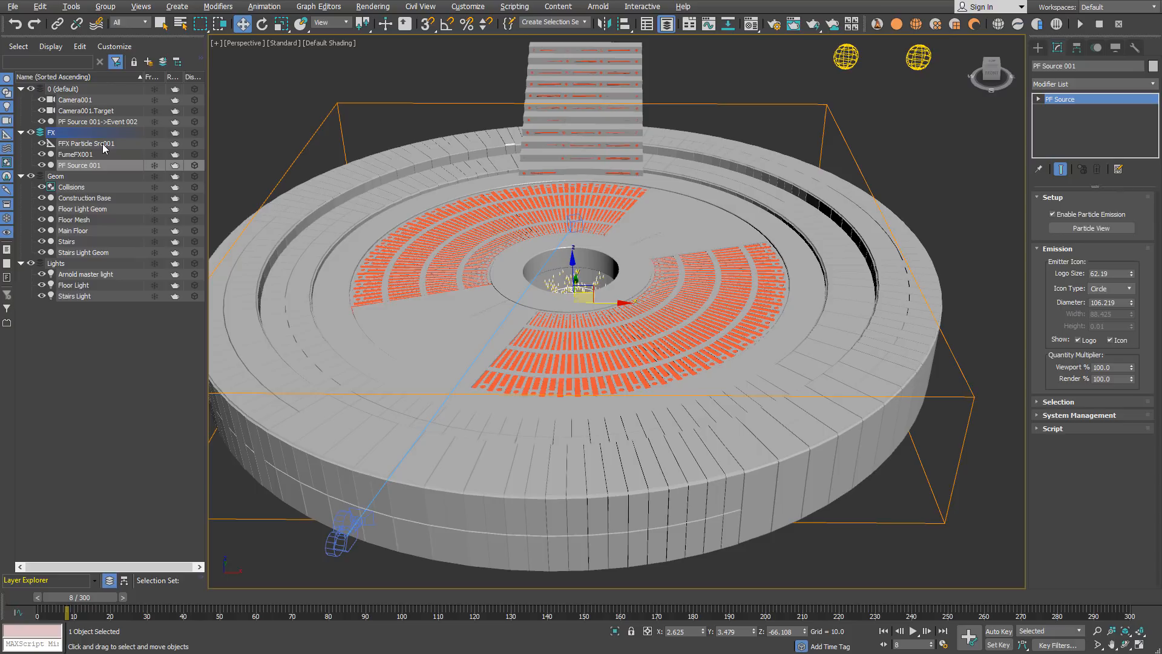
pyautogui.click(86, 142)
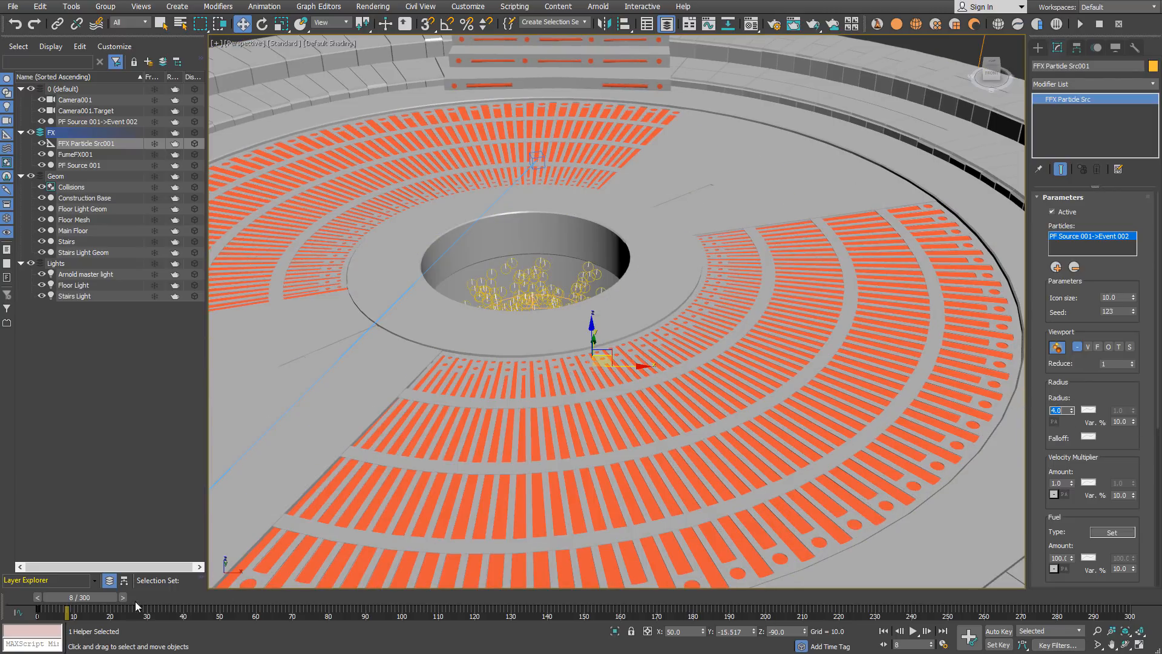
pyautogui.moveTo(66, 597); pyautogui.dragTo(171, 597)
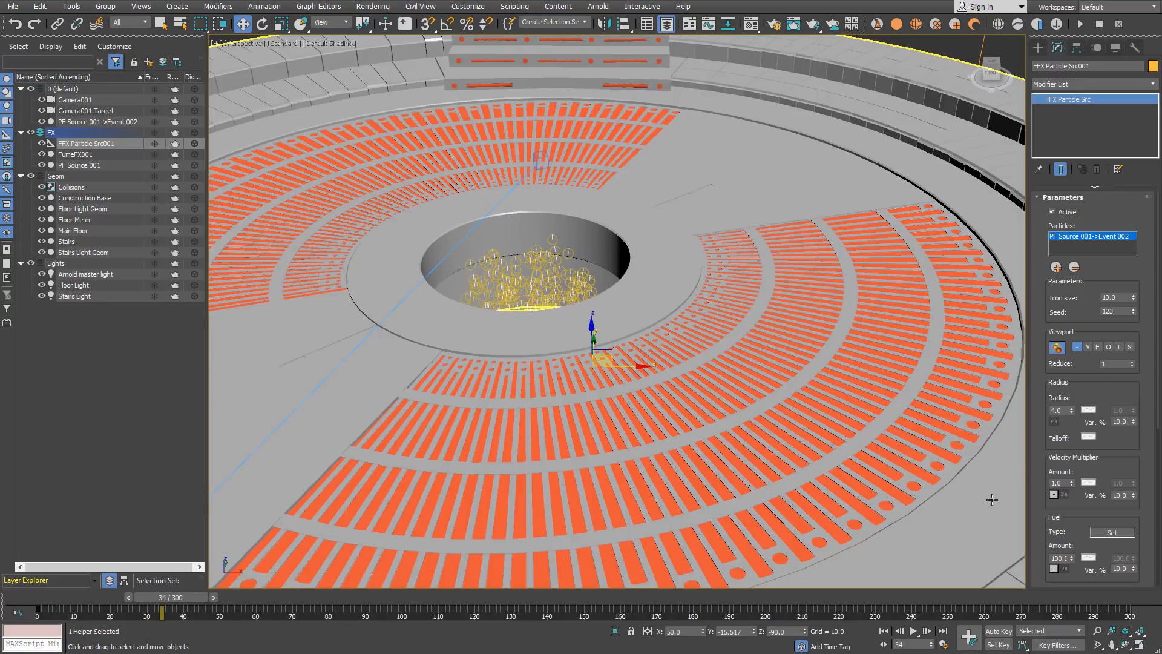
pyautogui.scroll(-3)
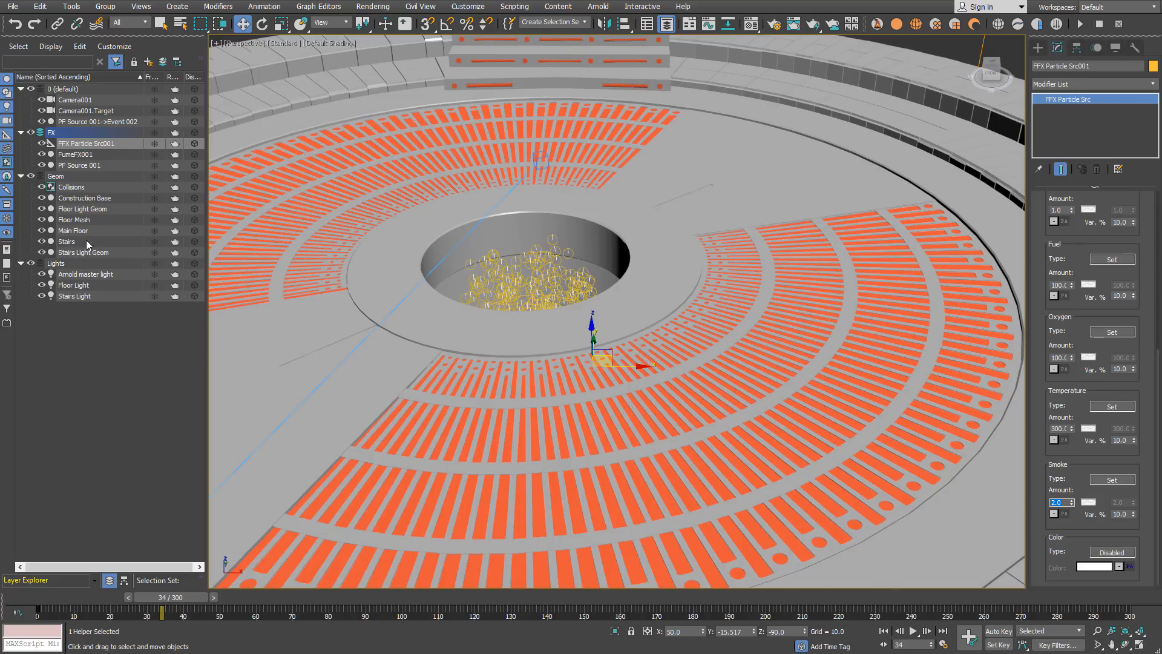
pyautogui.click(76, 154)
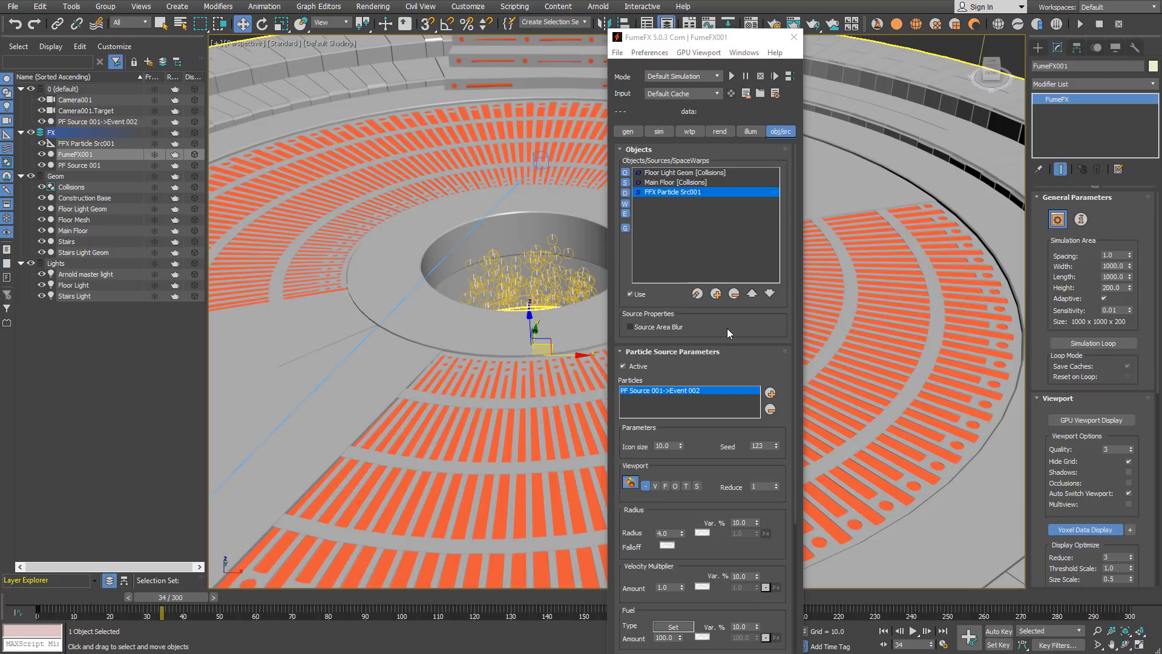
# - Scrub the time slider to frame 41 to preview particles rising from the pit
pyautogui.moveTo(162, 614); pyautogui.dragTo(133, 614)
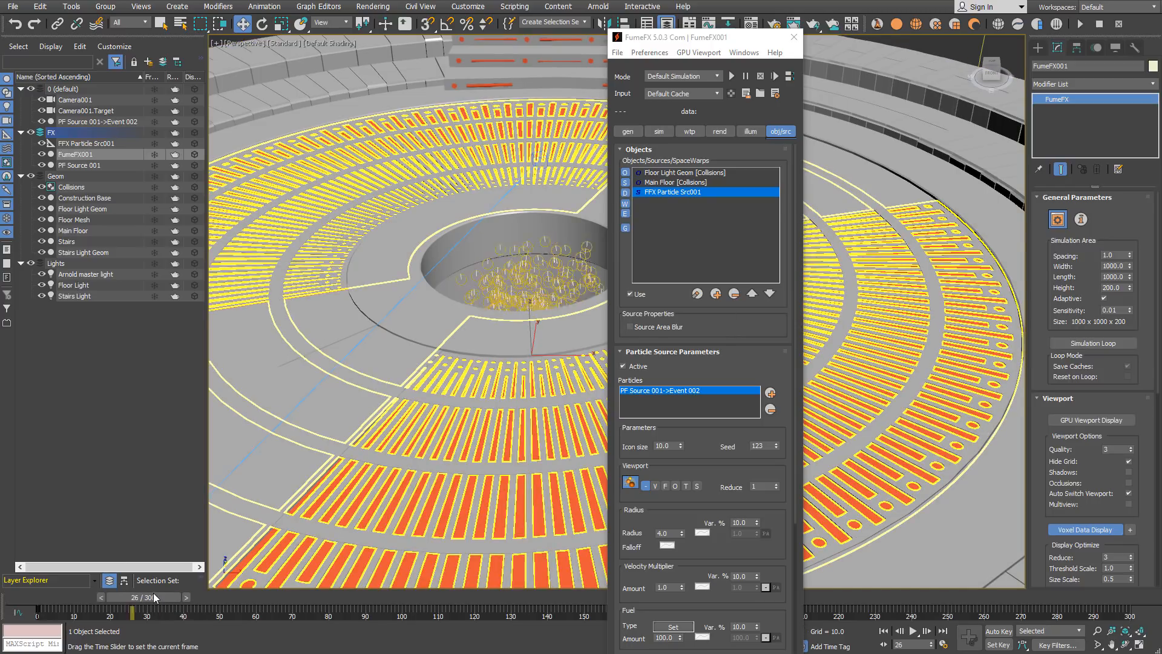
pyautogui.moveTo(152, 612); pyautogui.dragTo(186, 611)
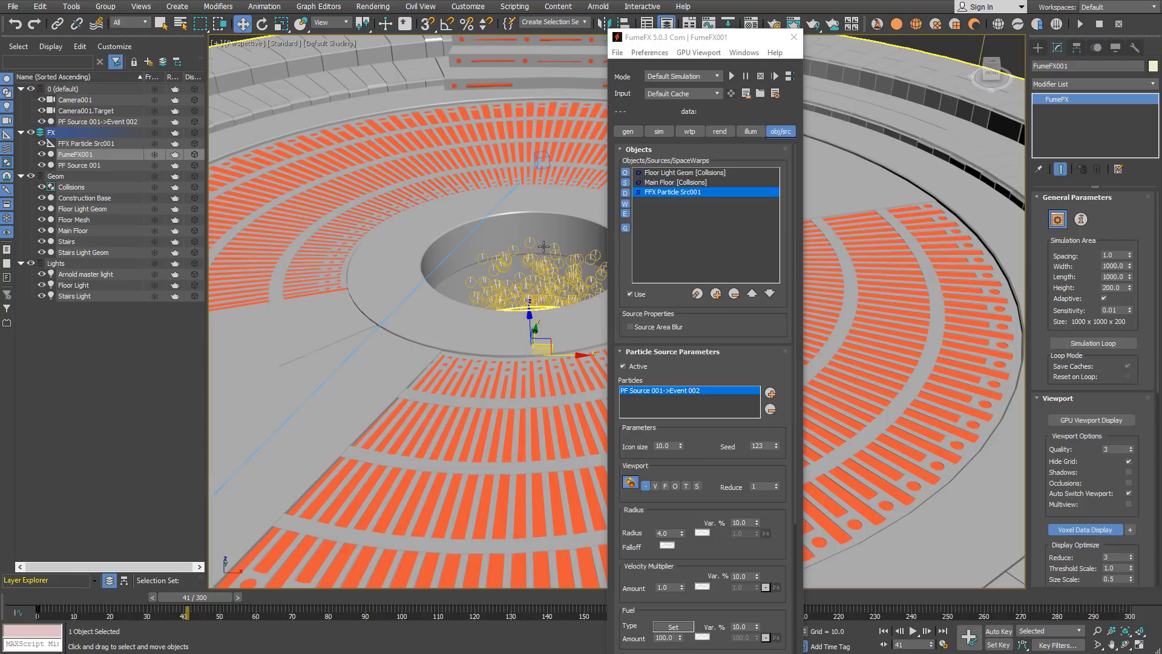
pyautogui.moveTo(543, 246)
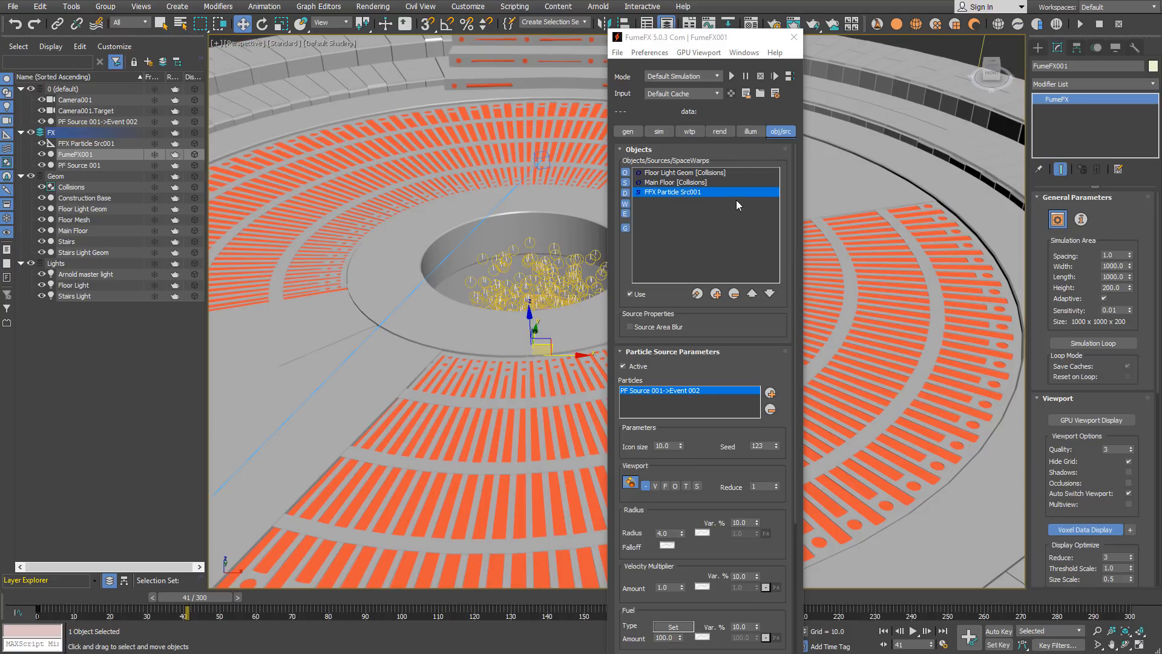
# - Add an FFX Effector with a box of 1100 × 1100 × 220
pyautogui.click(696, 293)
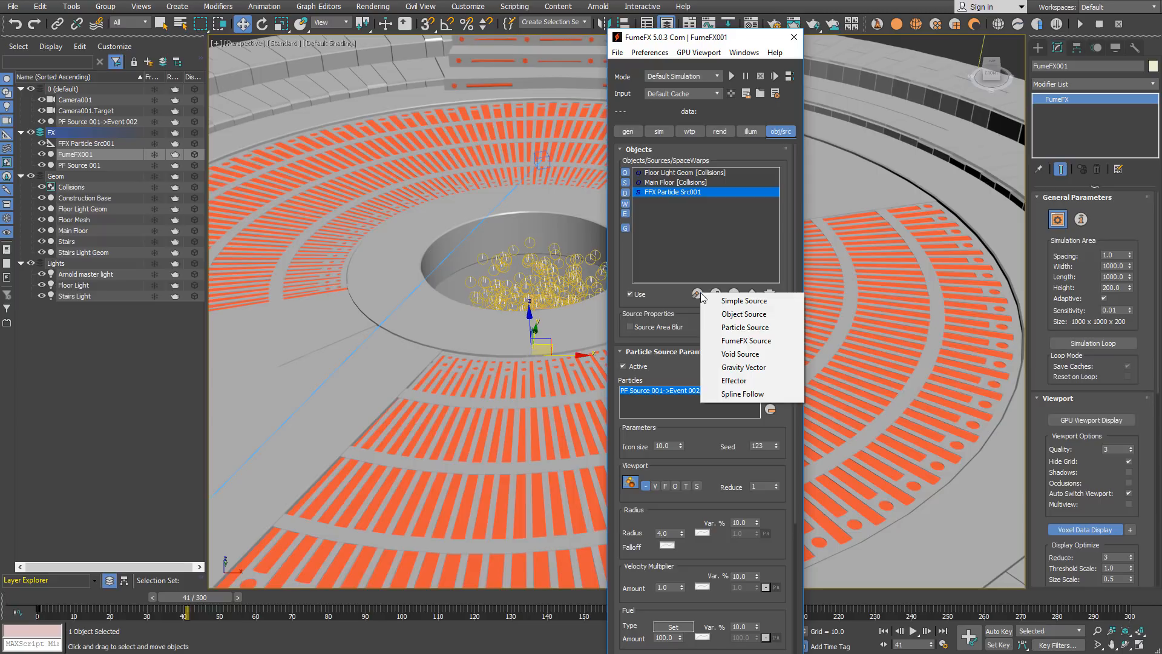
pyautogui.moveTo(744, 367)
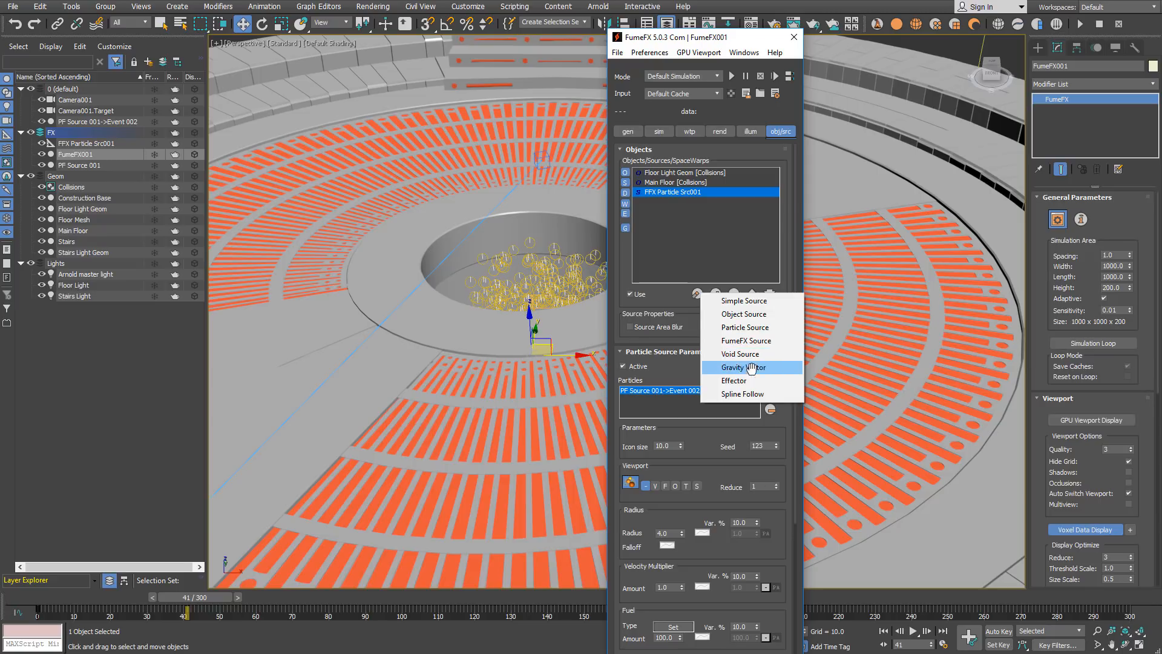
pyautogui.click(733, 381)
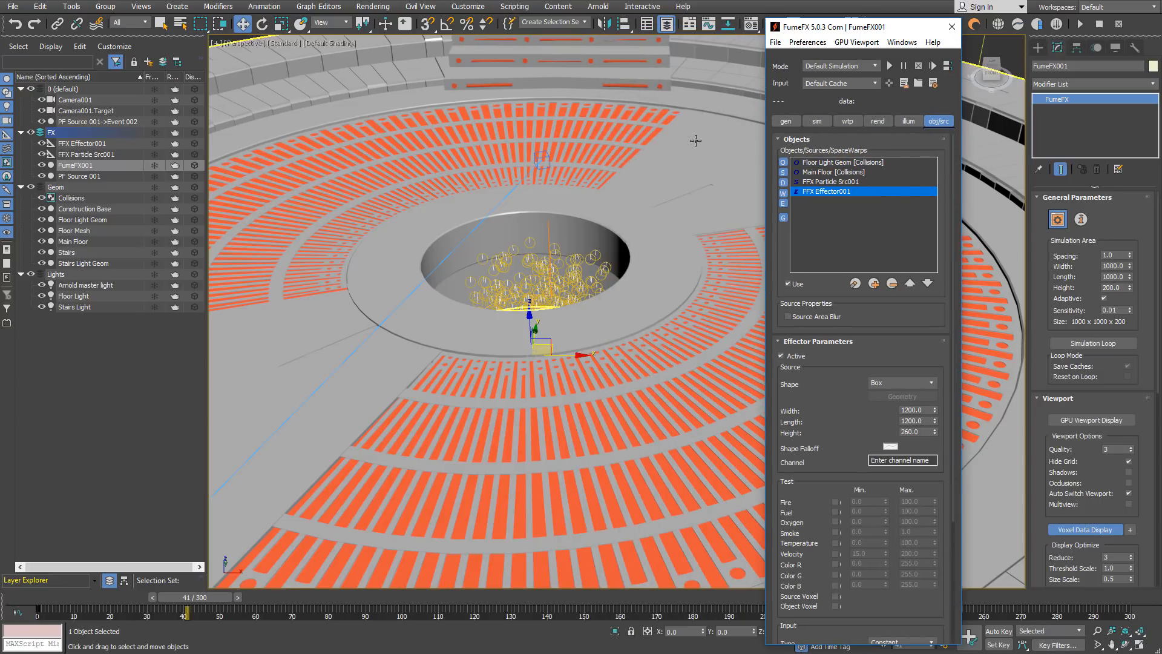
pyautogui.moveTo(519, 297); pyautogui.dragTo(645, 252)
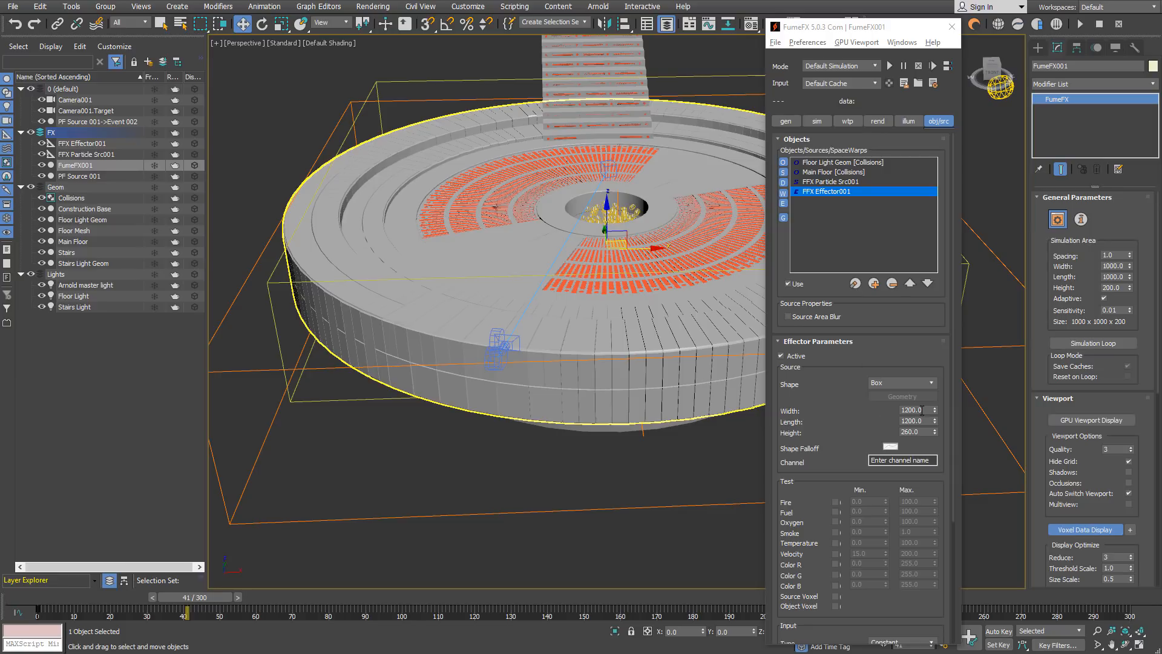
pyautogui.click(911, 410)
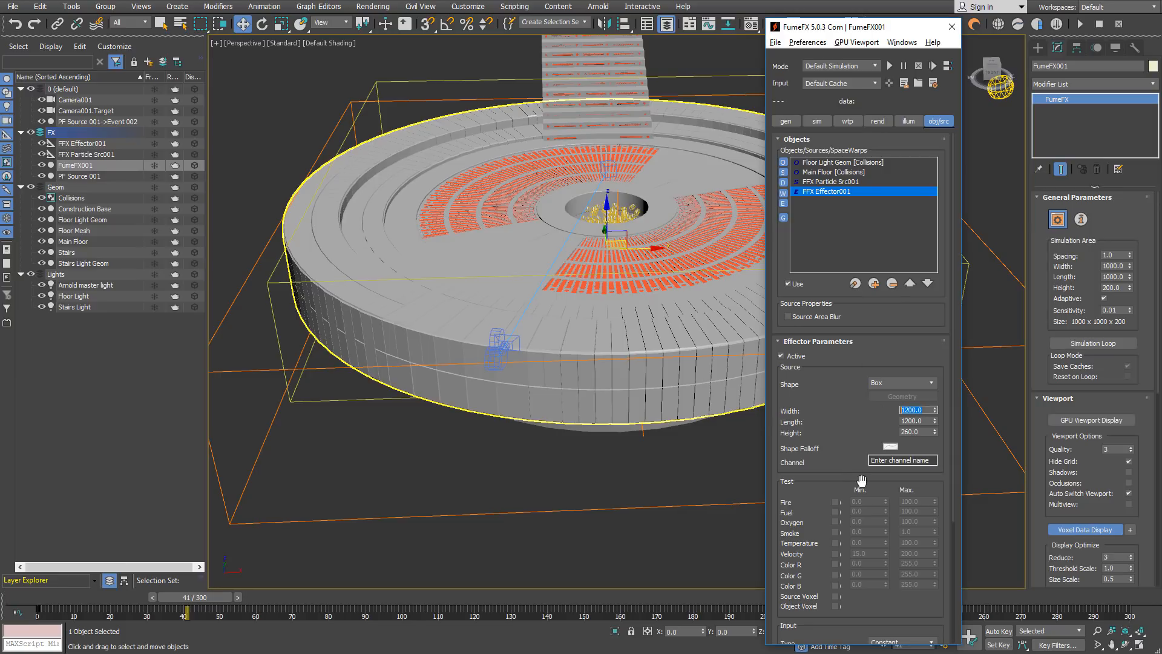
pyautogui.write('1')
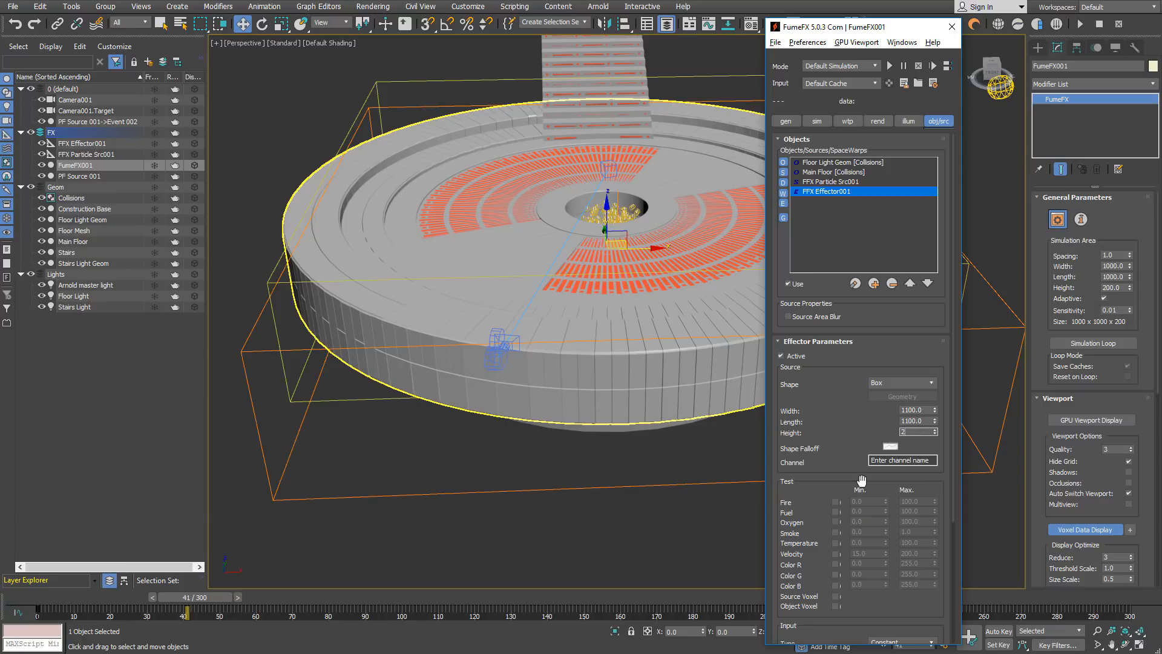
pyautogui.write('220.0')
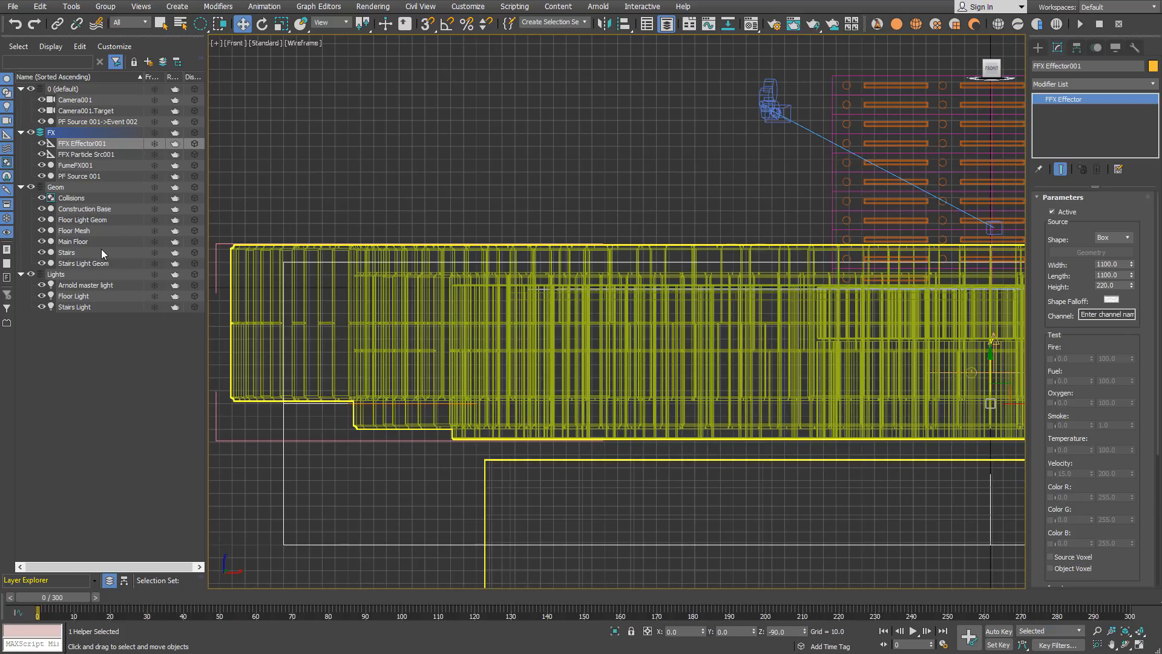
# - Compare the effector's height against Floor Light Geom and the Collisions group in the Front view
pyautogui.click(83, 219)
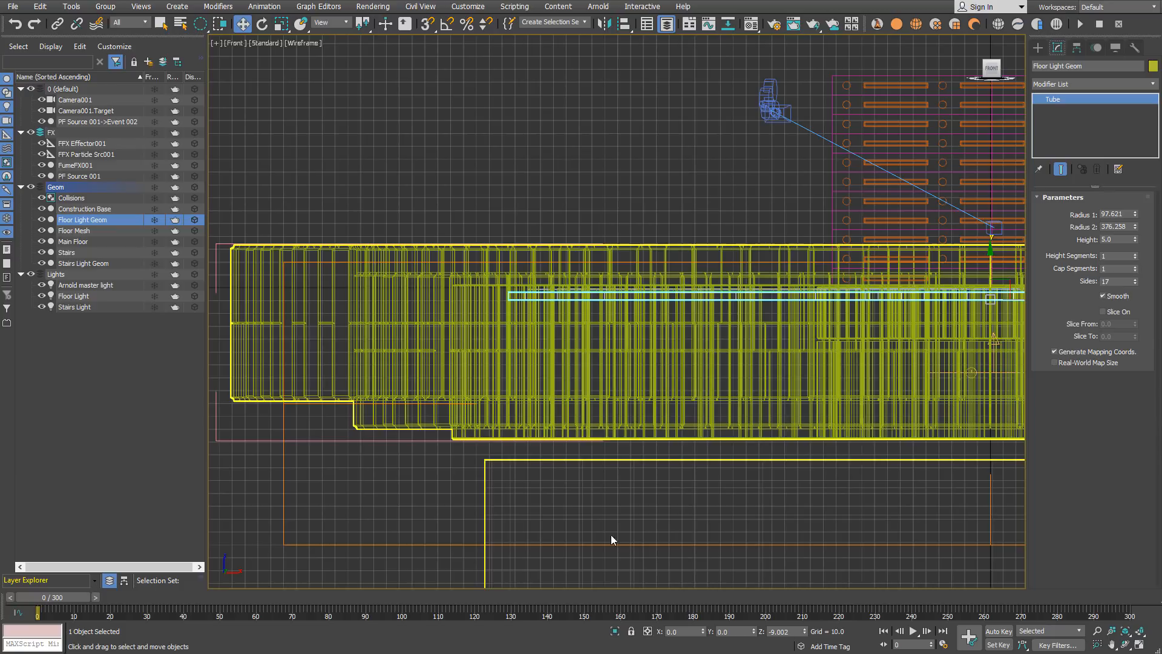
pyautogui.click(82, 143)
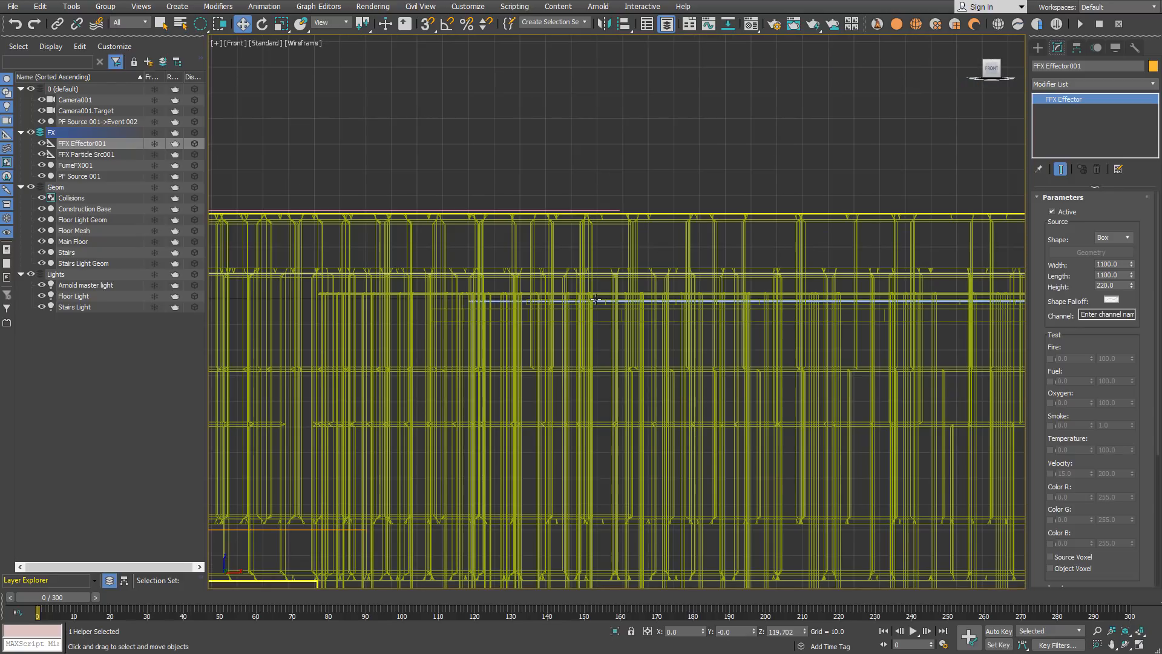
pyautogui.click(83, 219)
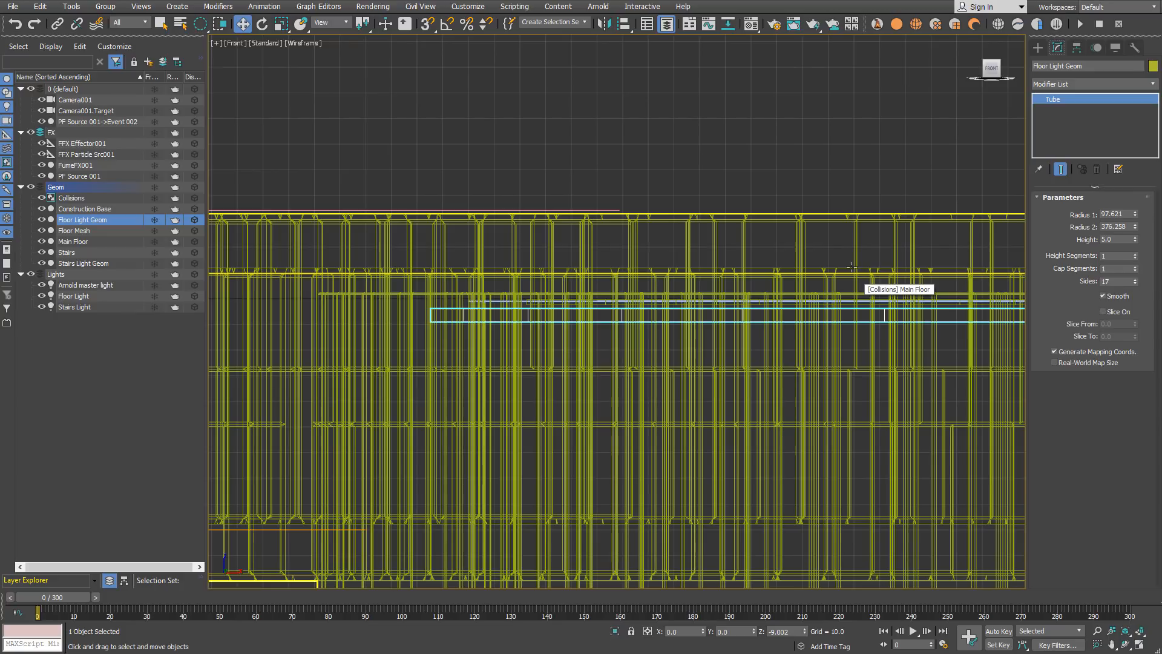
pyautogui.moveTo(826, 169)
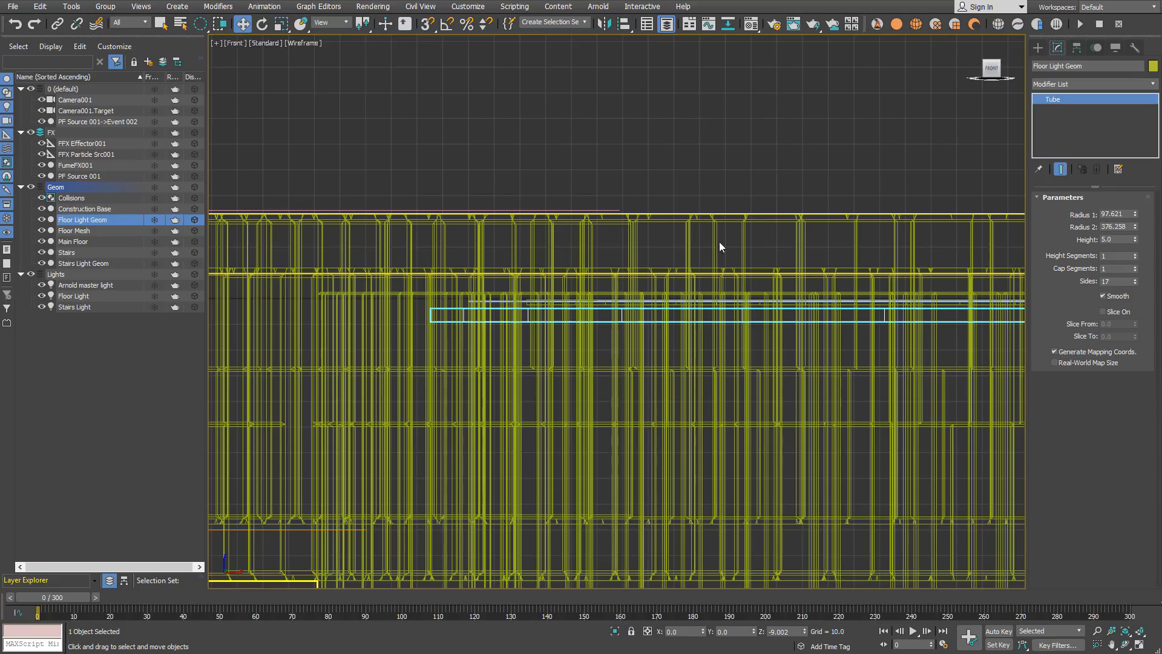
pyautogui.moveTo(558, 194)
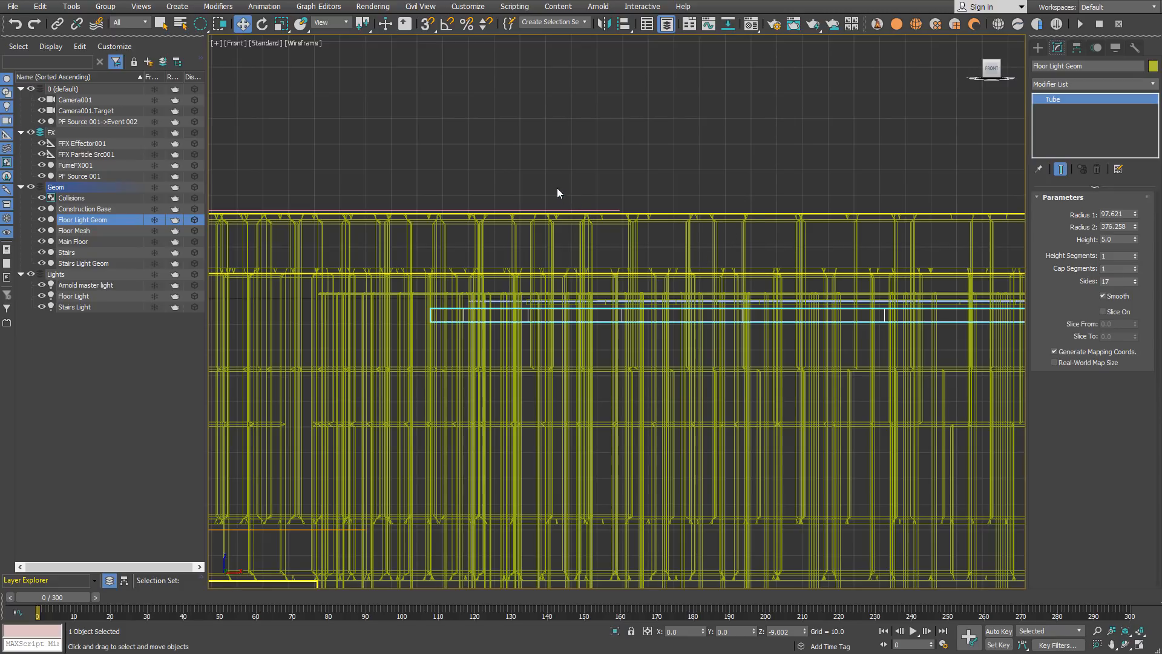
pyautogui.click(71, 198)
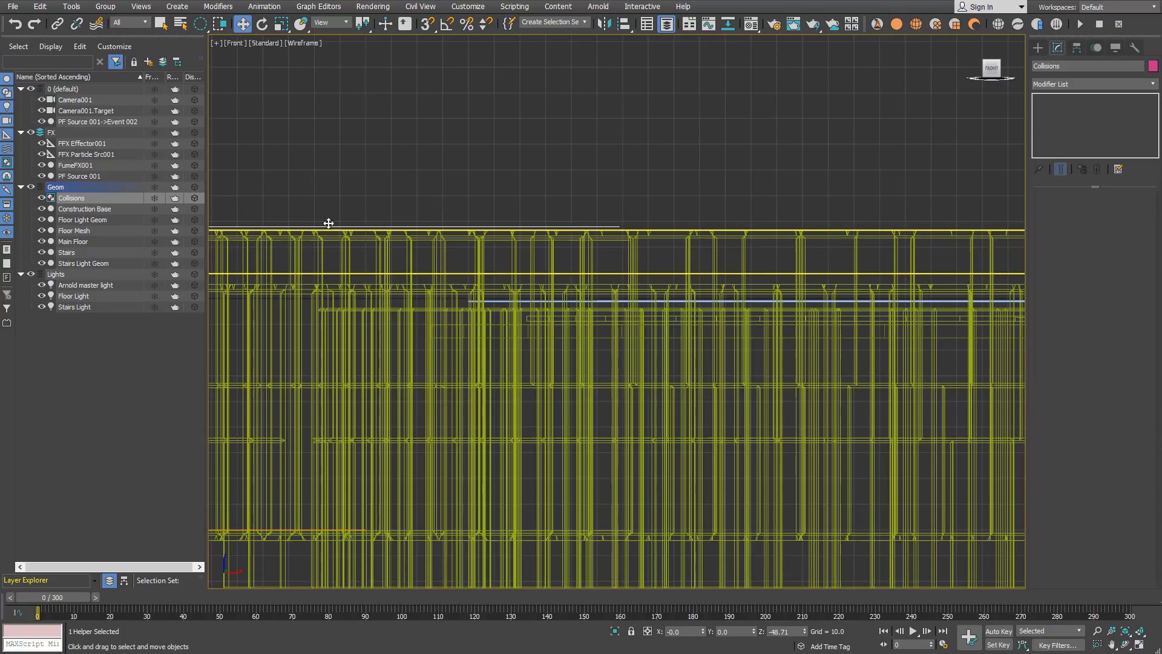
pyautogui.moveTo(351, 247)
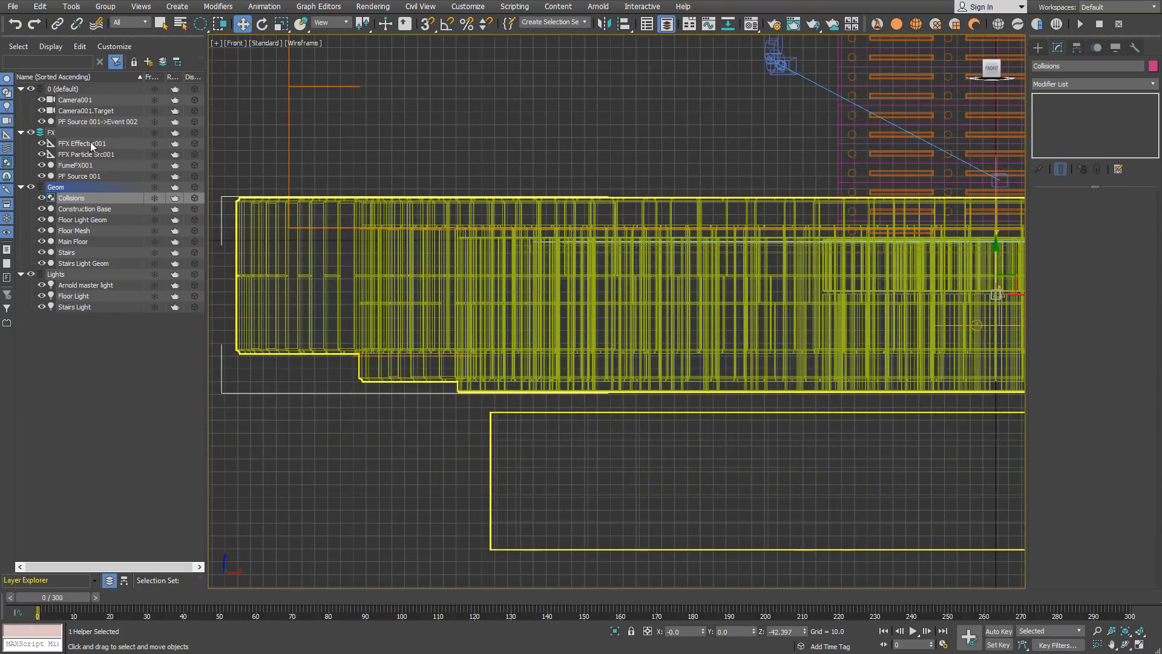
# - Give FFX Effector001 a channel name and a Multiply output scalar of -3.0
pyautogui.click(81, 143)
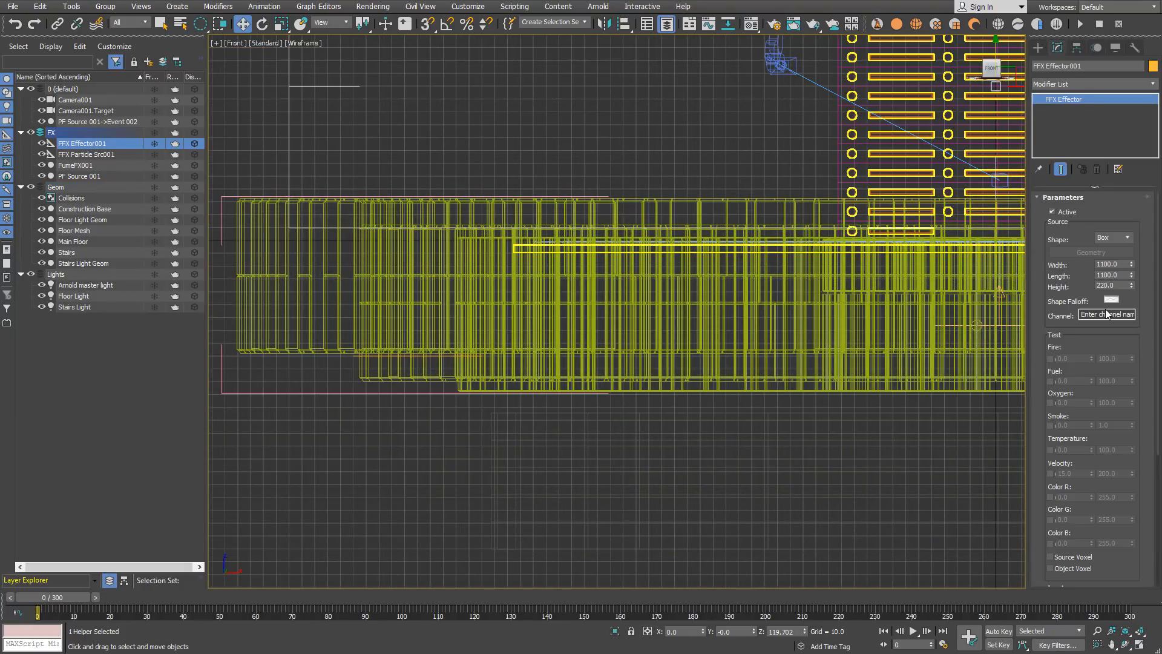
pyautogui.click(1105, 314)
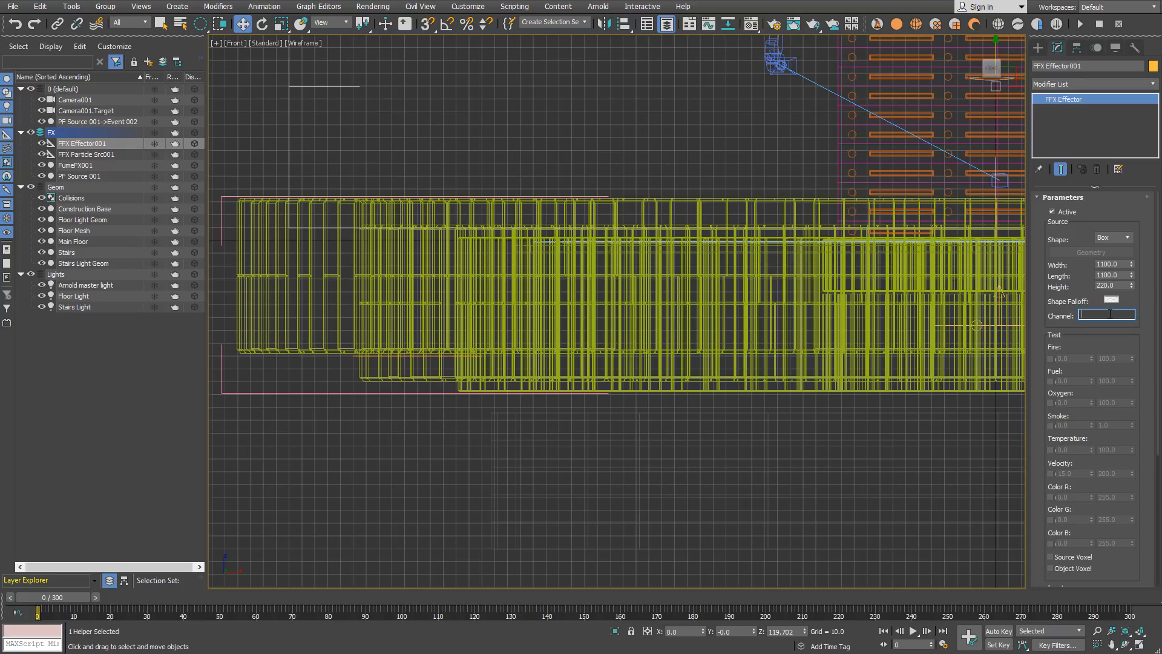
pyautogui.write('g')
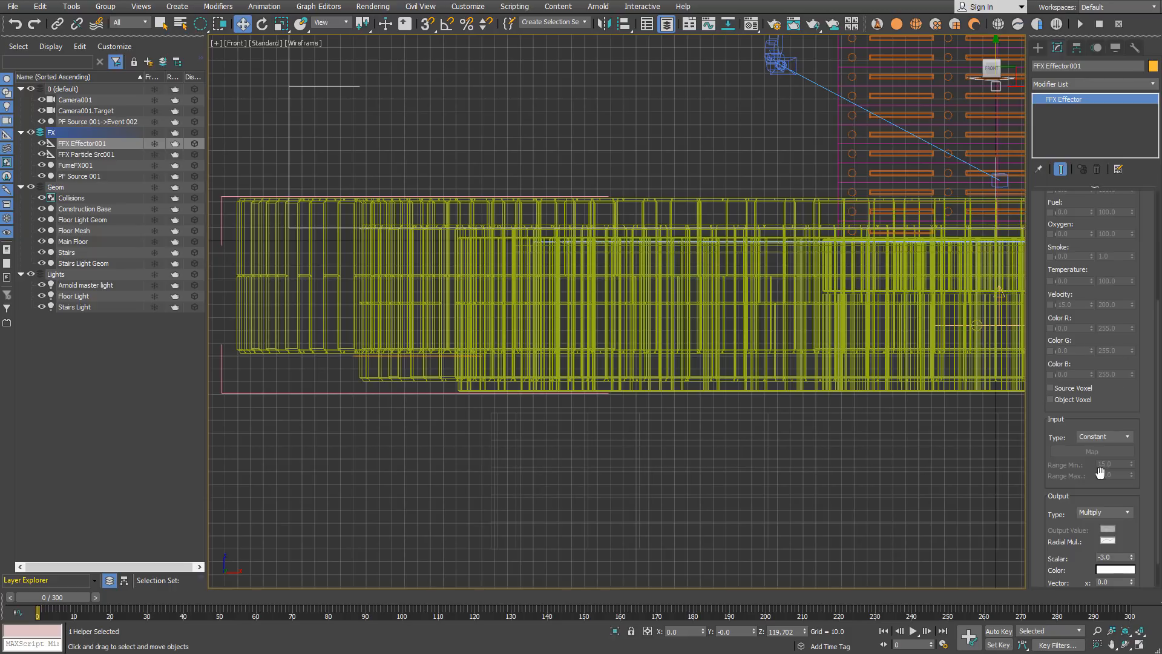
pyautogui.scroll(-3)
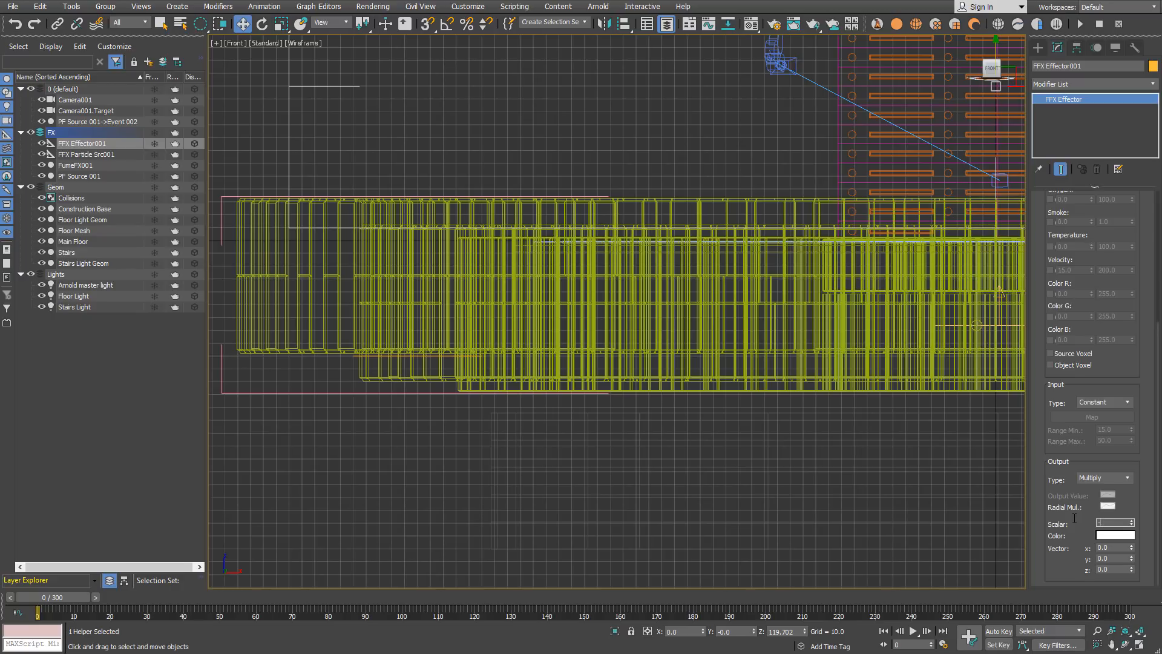
pyautogui.write('-3.0')
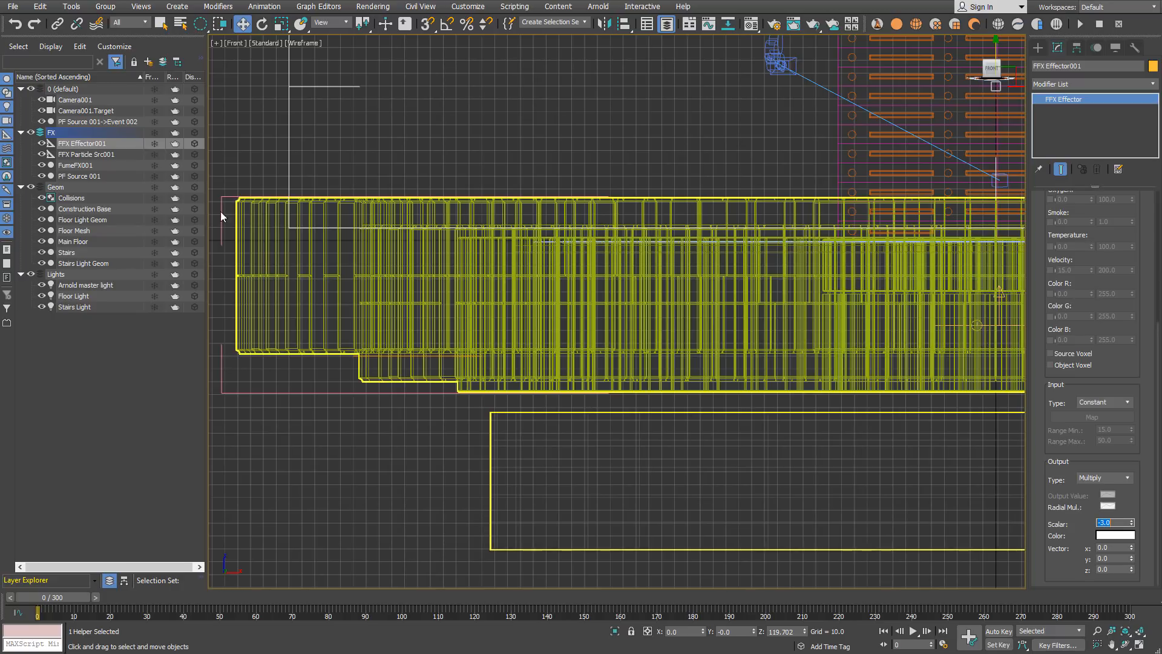
pyautogui.click(76, 165)
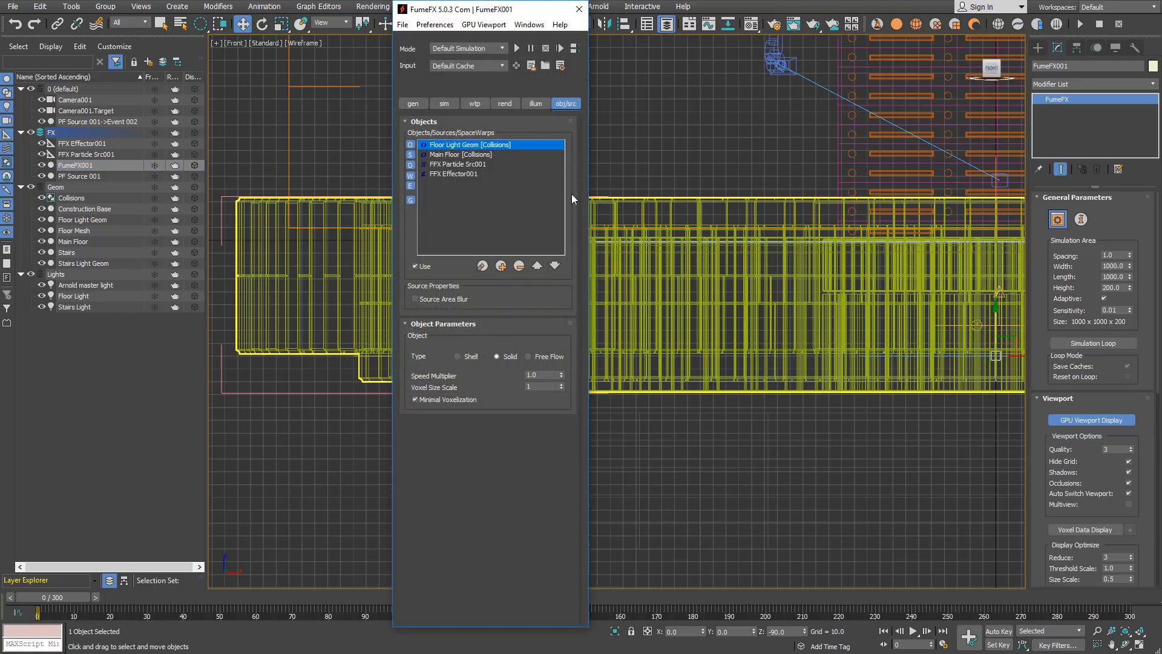
# - Link FumeFX001 gravity to the effector channel named graviinvert in the sim tab
pyautogui.click(443, 102)
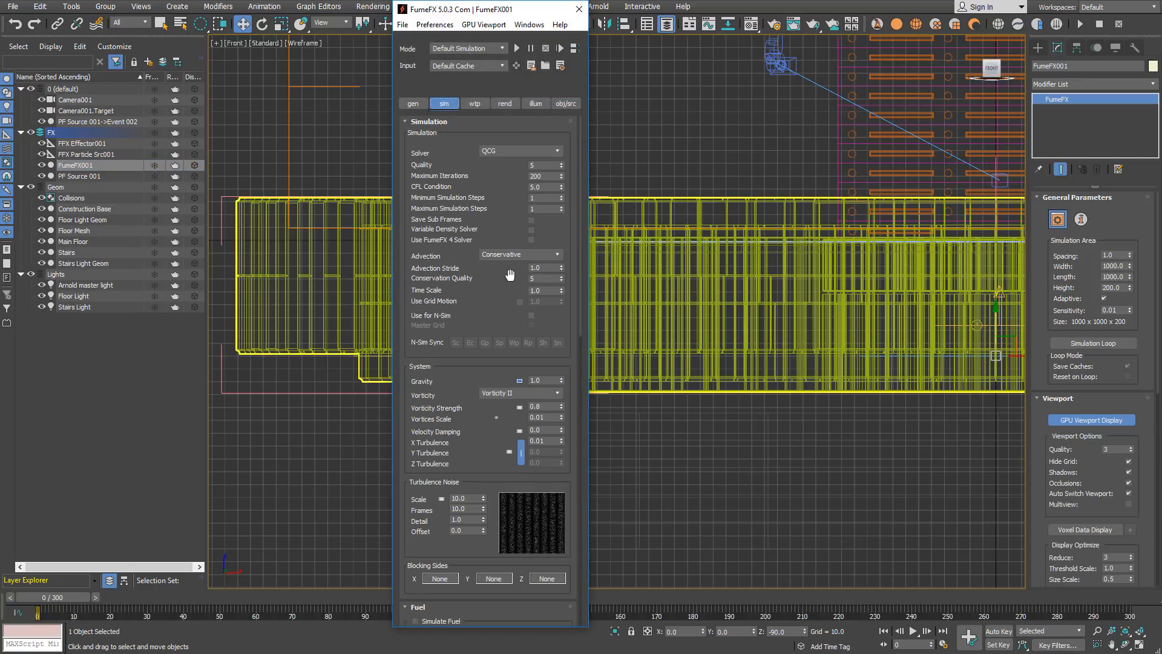
pyautogui.scroll(-3)
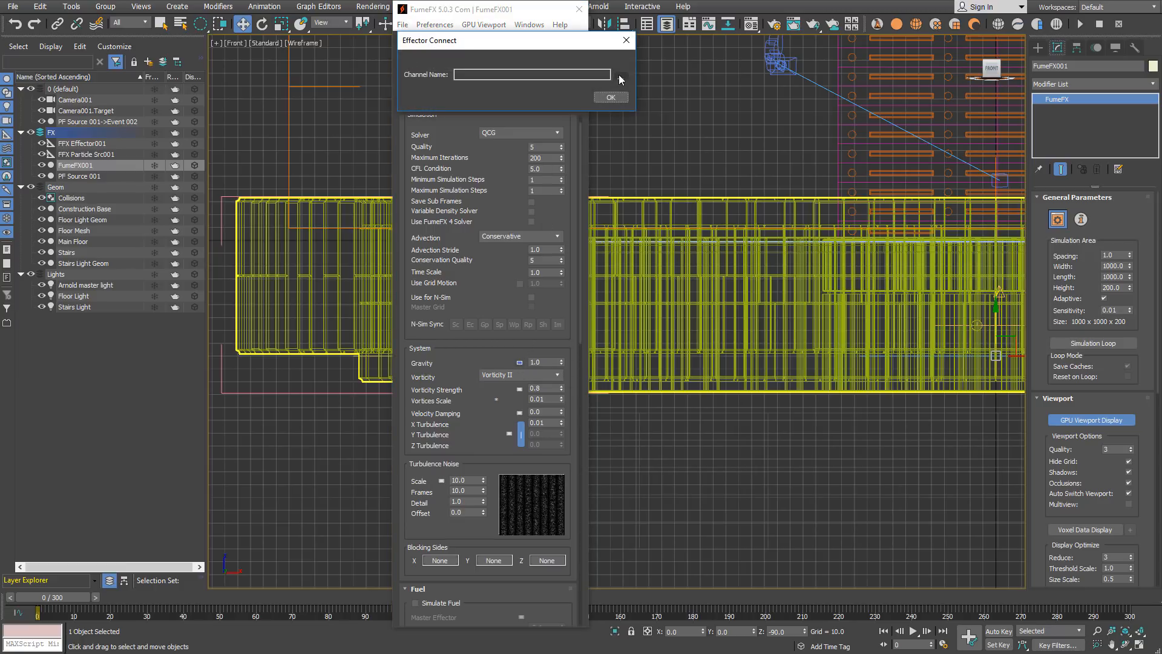
pyautogui.write('graviinvert')
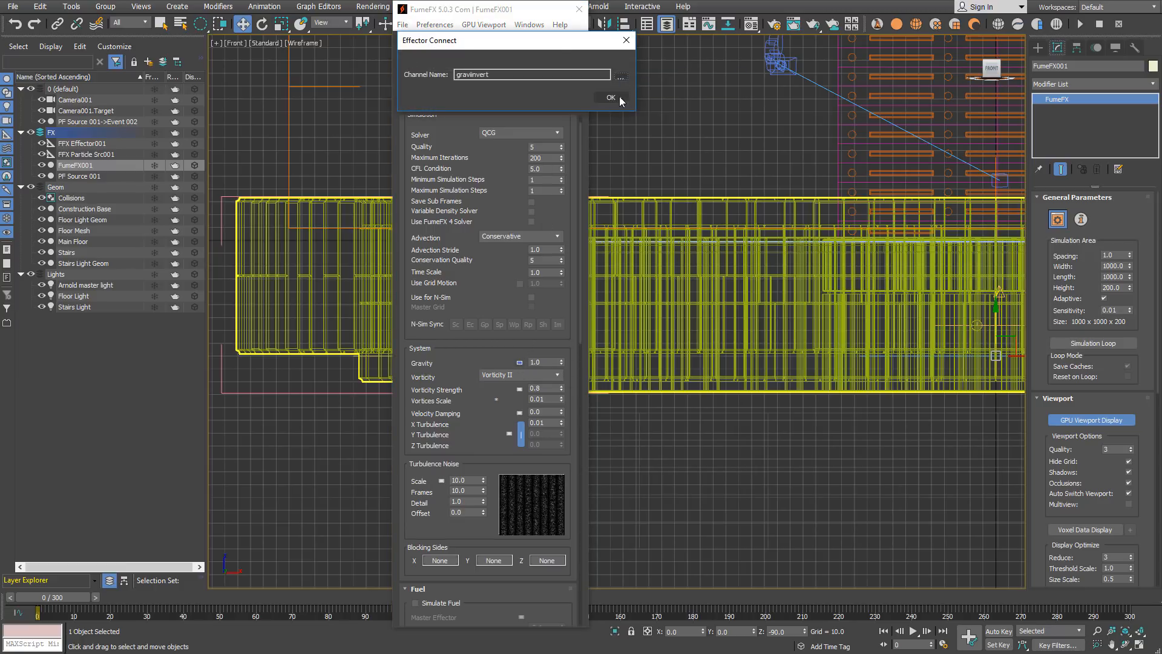
pyautogui.click(609, 97)
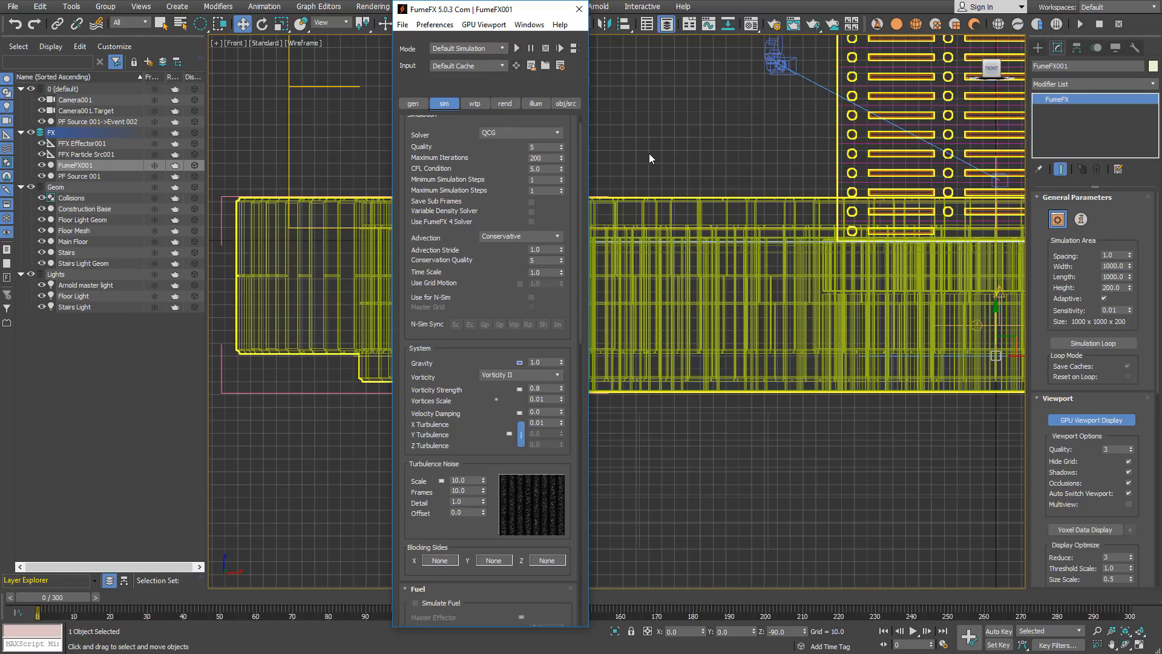
pyautogui.click(542, 363)
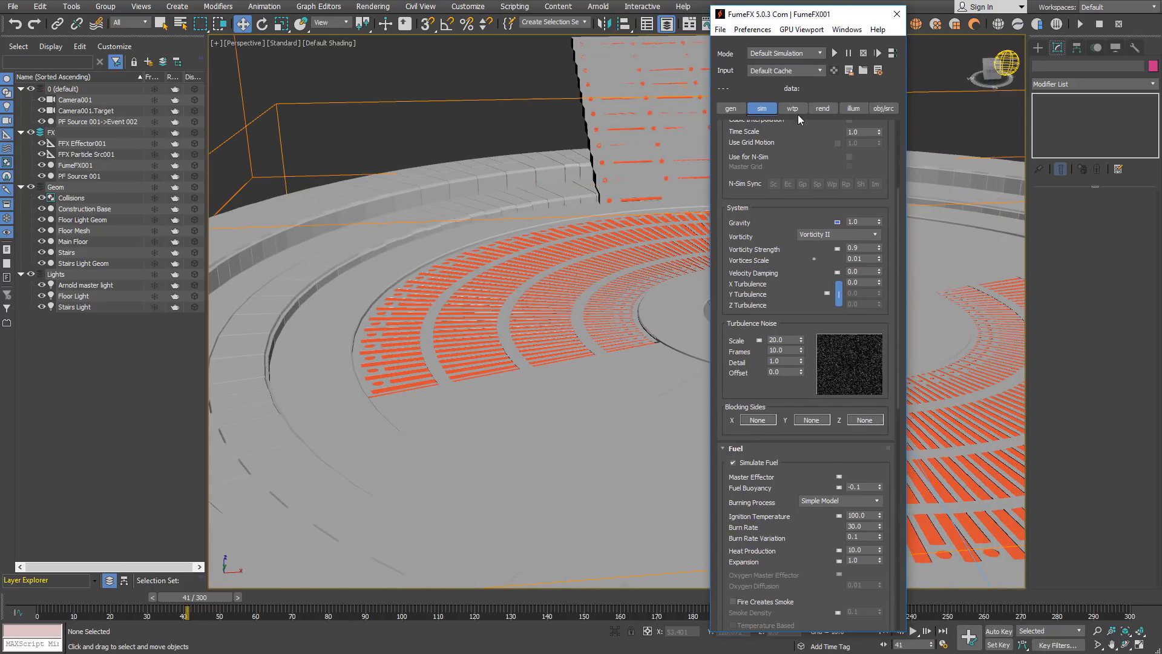
# - Set the simulation End Frame and Play To to 300, with fuel off and only Smoke exported
pyautogui.click(731, 108)
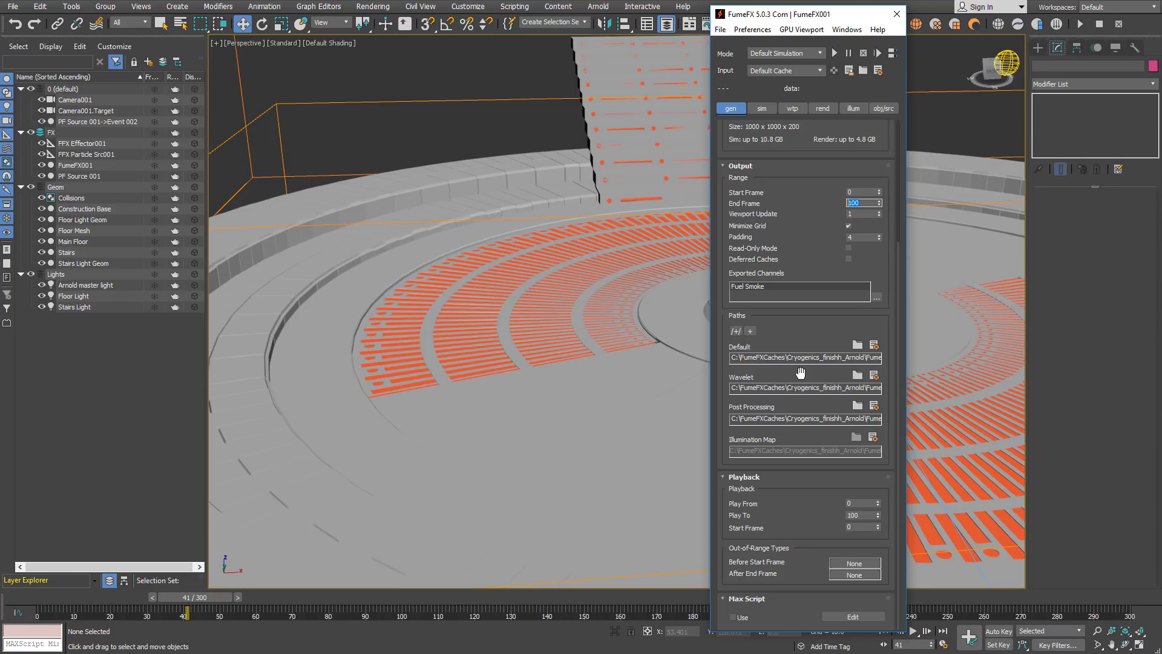
pyautogui.write('300')
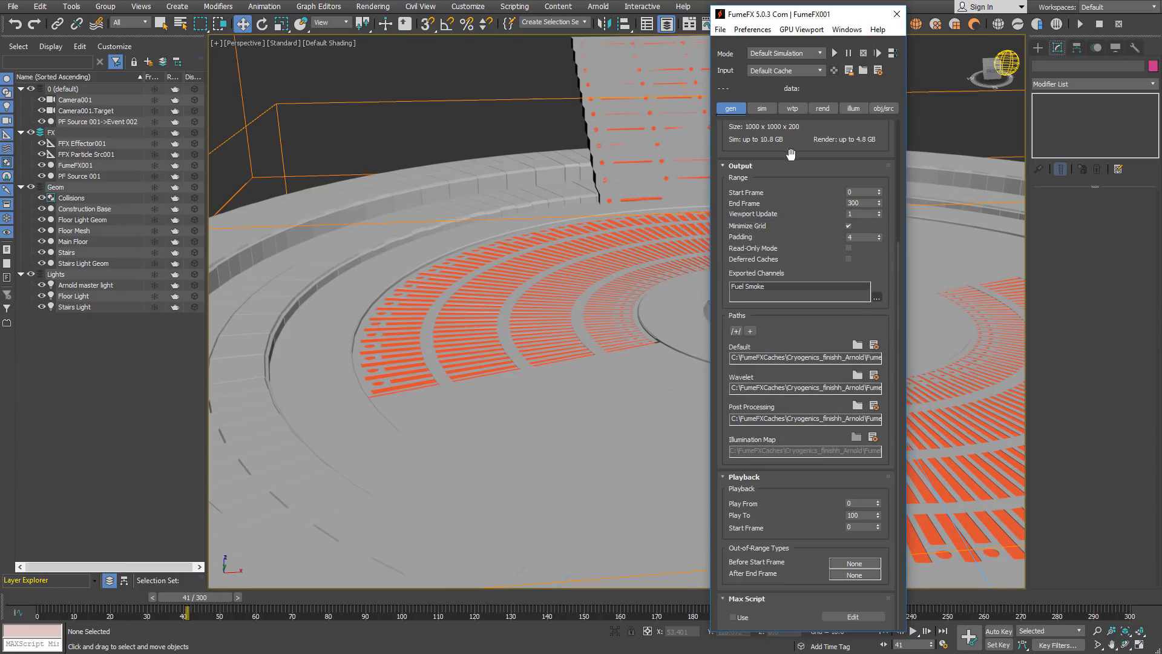
pyautogui.click(761, 108)
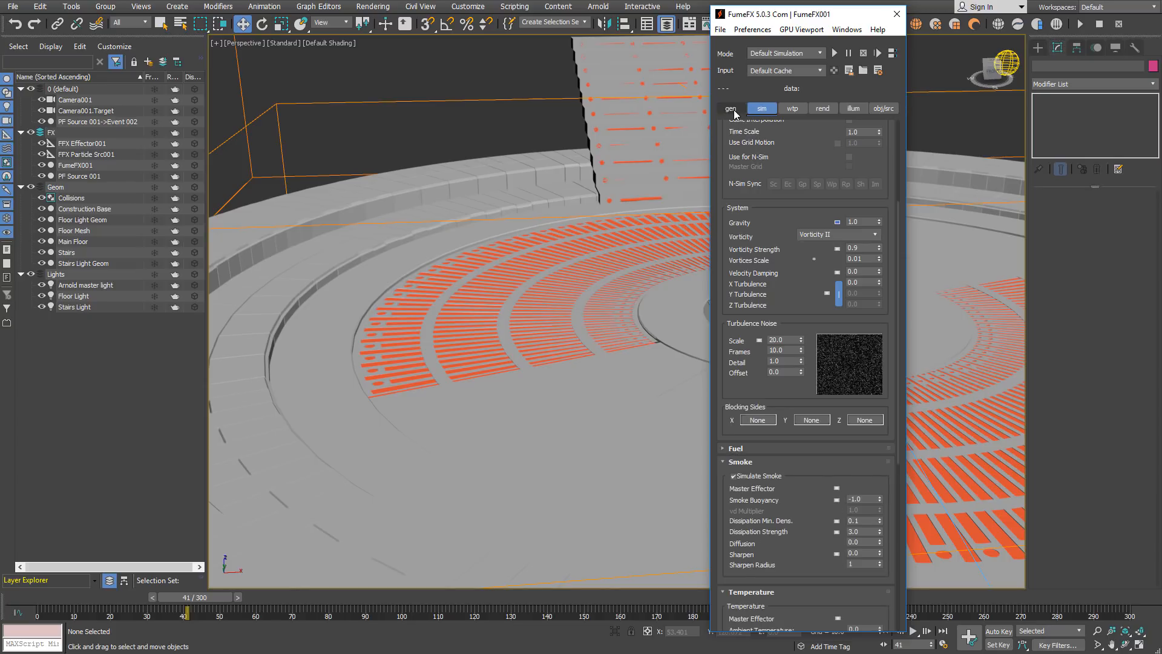
pyautogui.click(730, 108)
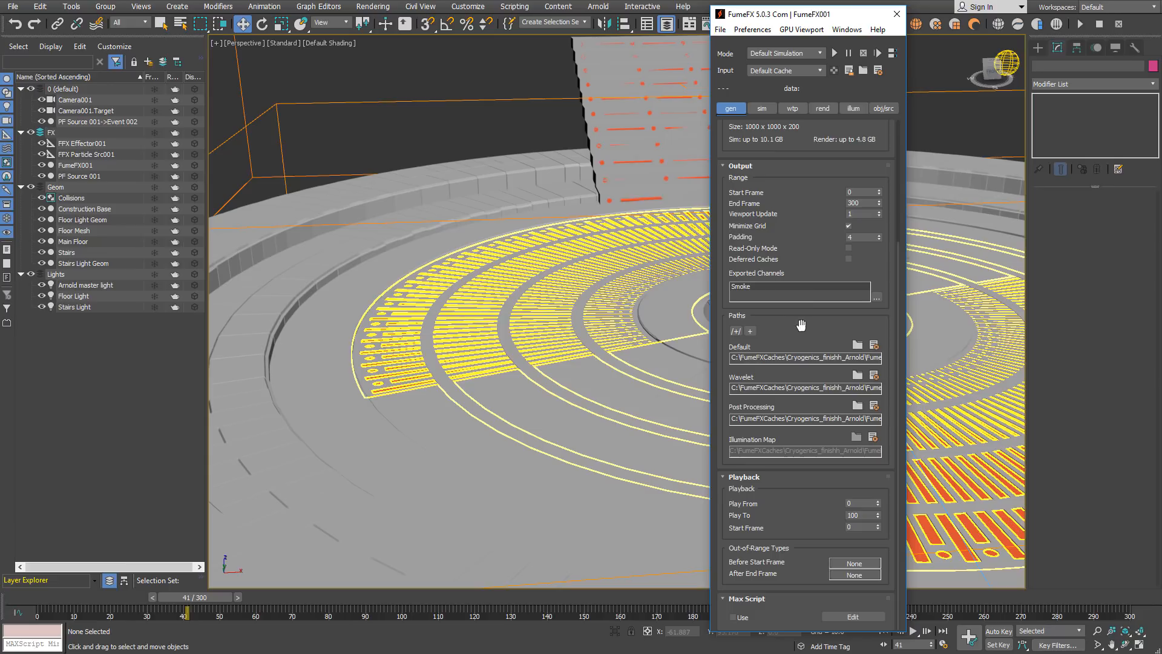
pyautogui.moveTo(795, 489)
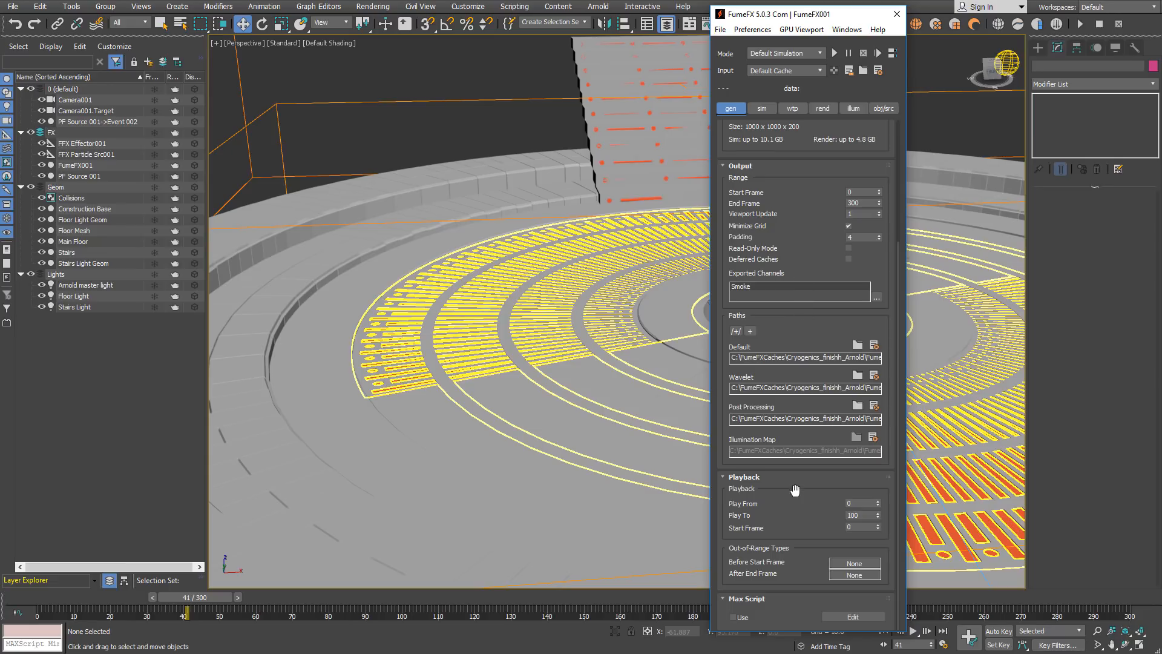
pyautogui.tripleClick(859, 515)
pyautogui.write('300')
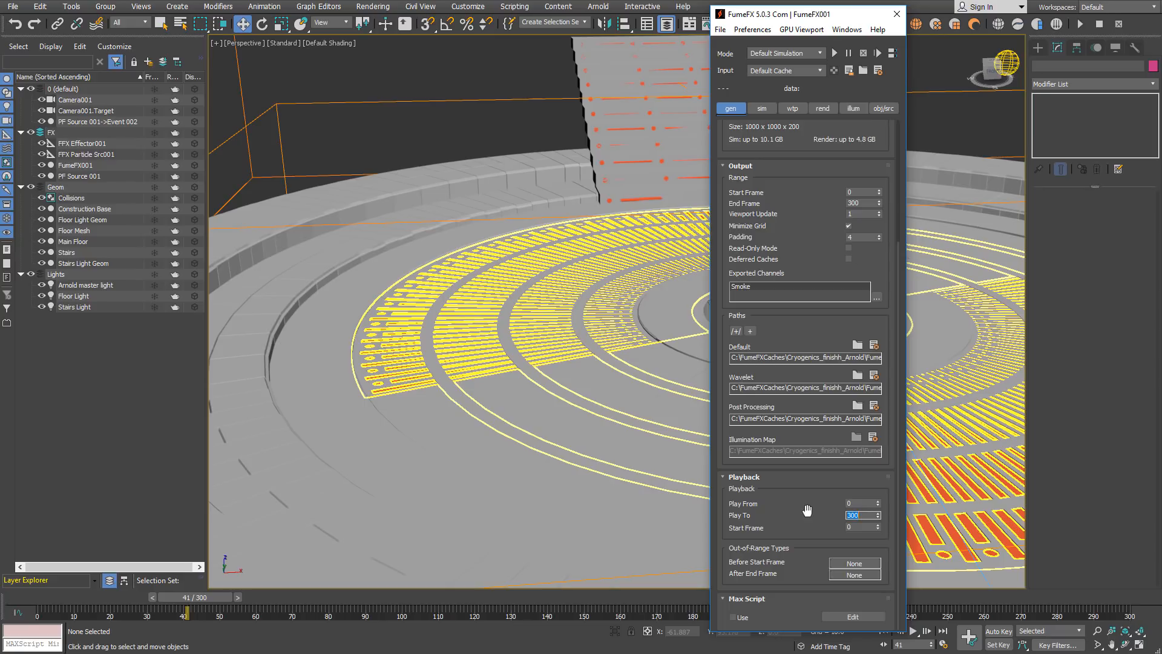
pyautogui.click(762, 108)
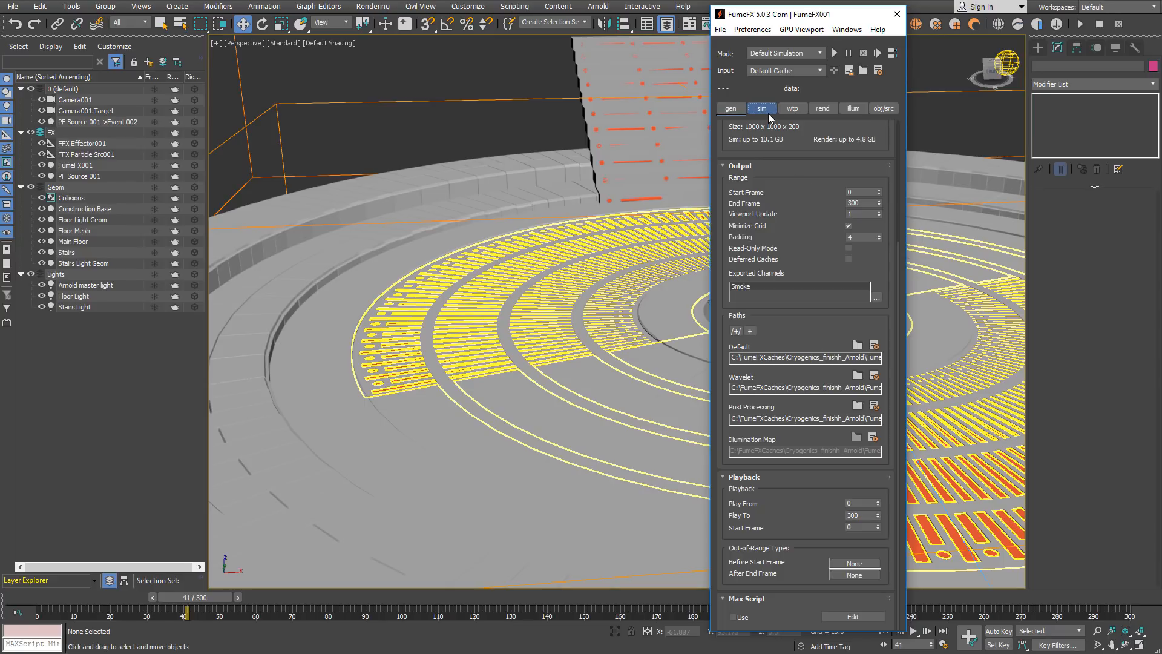
# - Set FumeFX advection to Conservative at quality 5 and vorticity strength to 0.8
pyautogui.click(762, 108)
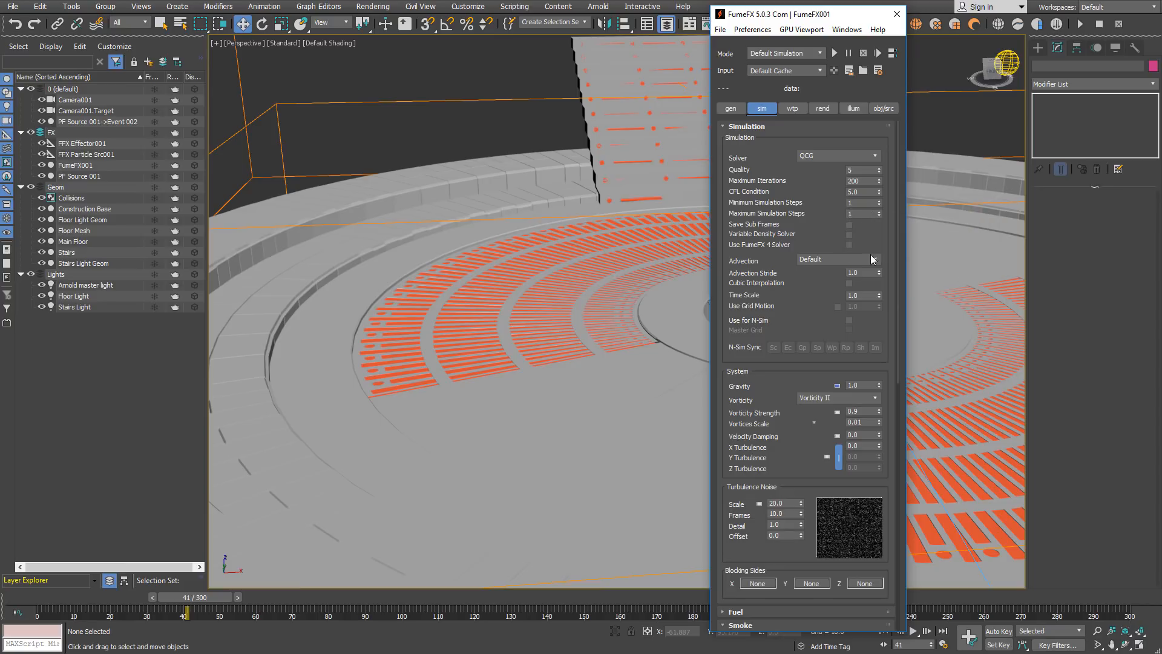
pyautogui.click(834, 258)
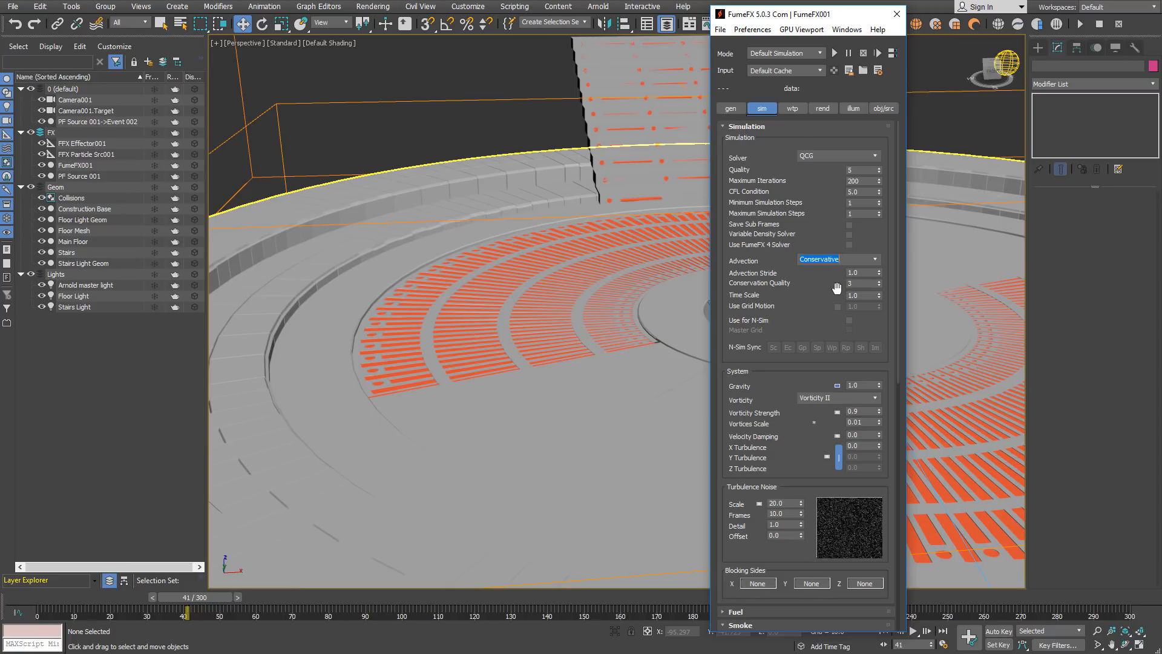
pyautogui.moveTo(864, 276)
pyautogui.write('5')
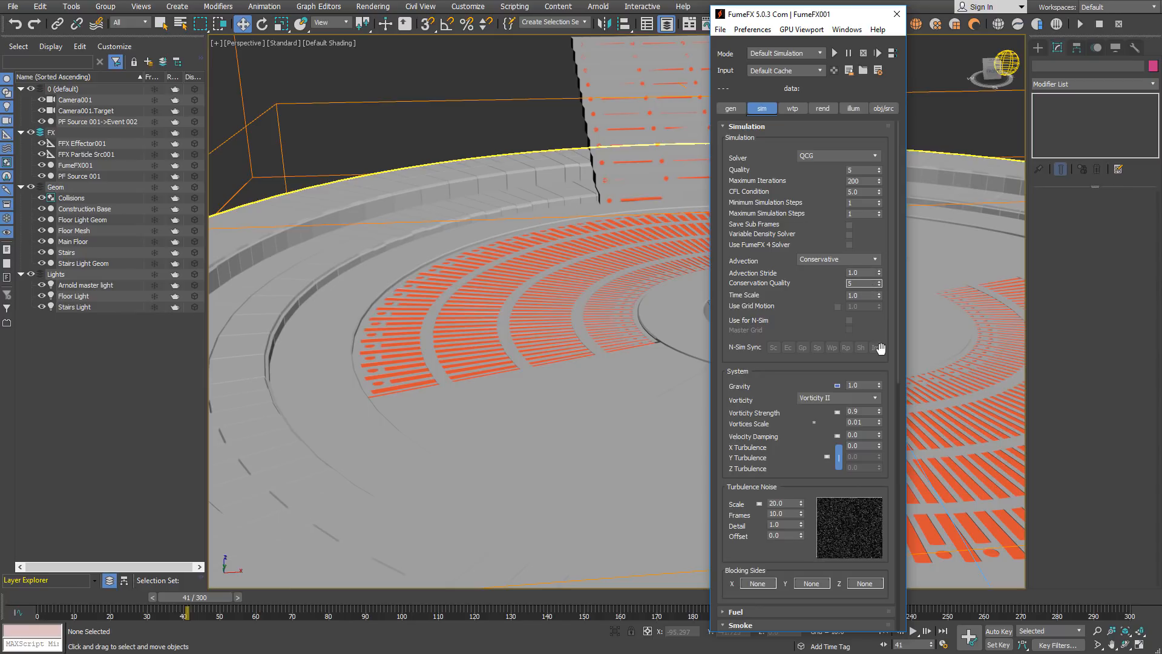
pyautogui.scroll(-3)
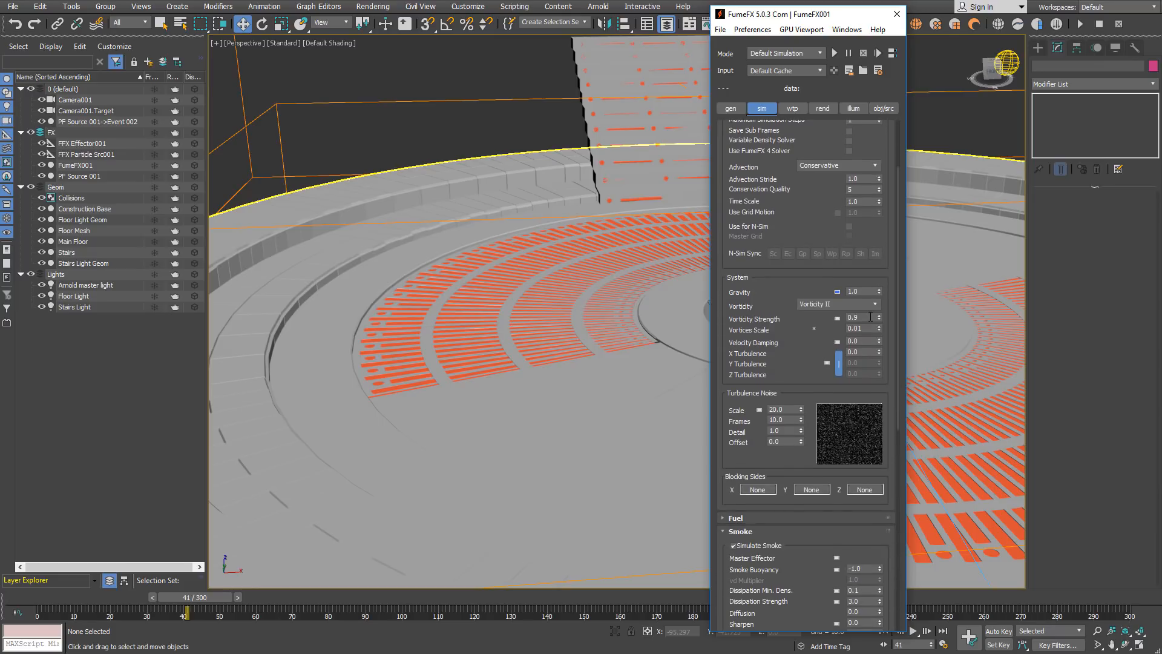
pyautogui.click(879, 321)
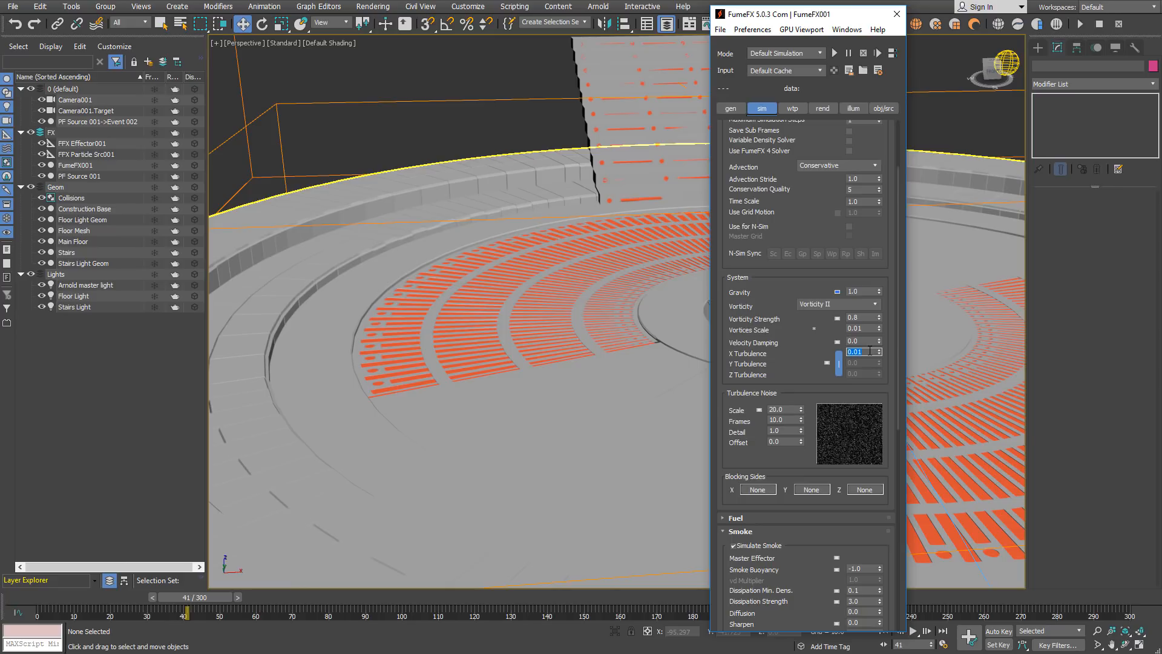
# - Set X turbulence to 0.01 and turbulence noise scale to 10
pyautogui.click(730, 108)
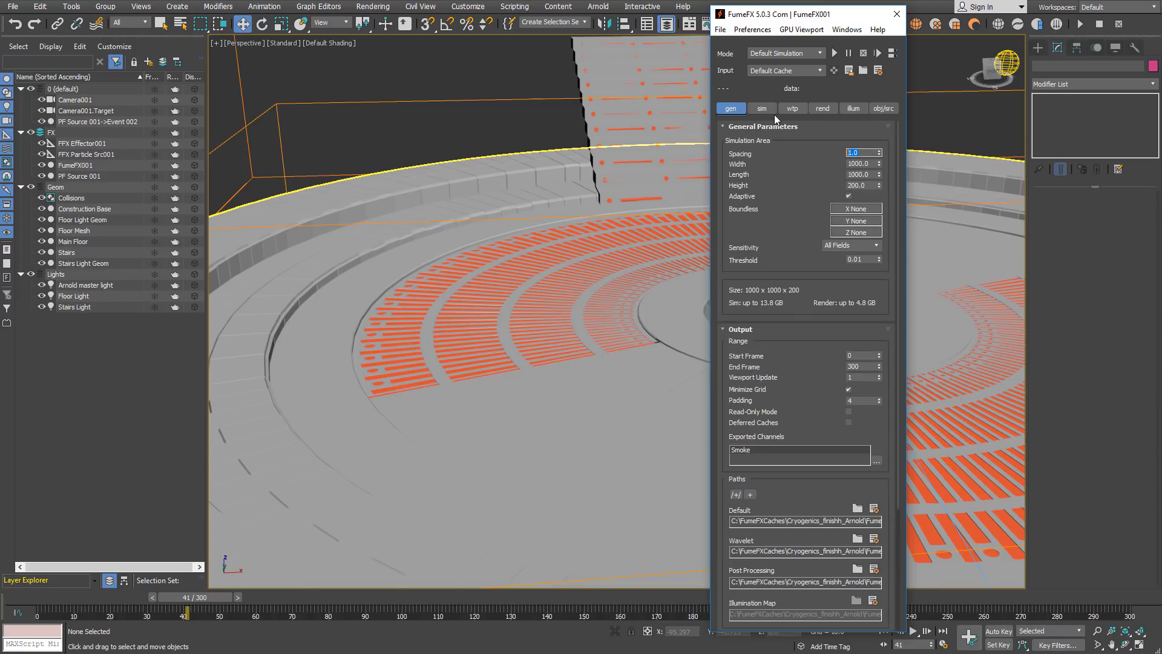
pyautogui.click(762, 108)
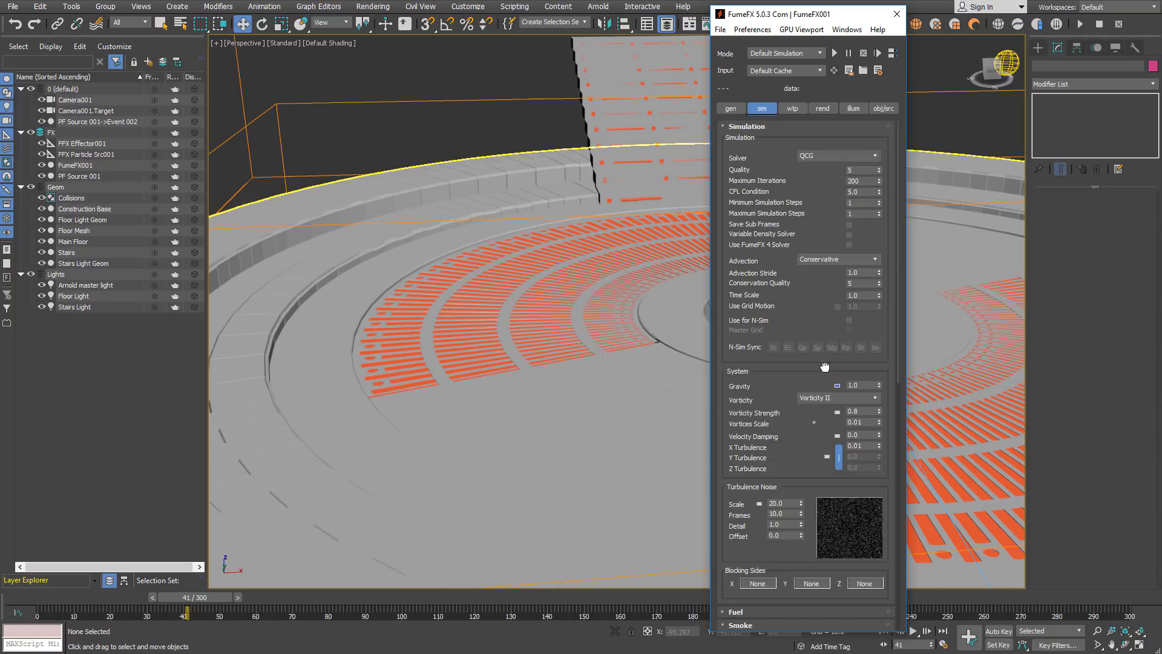
pyautogui.scroll(-3)
pyautogui.write('10')
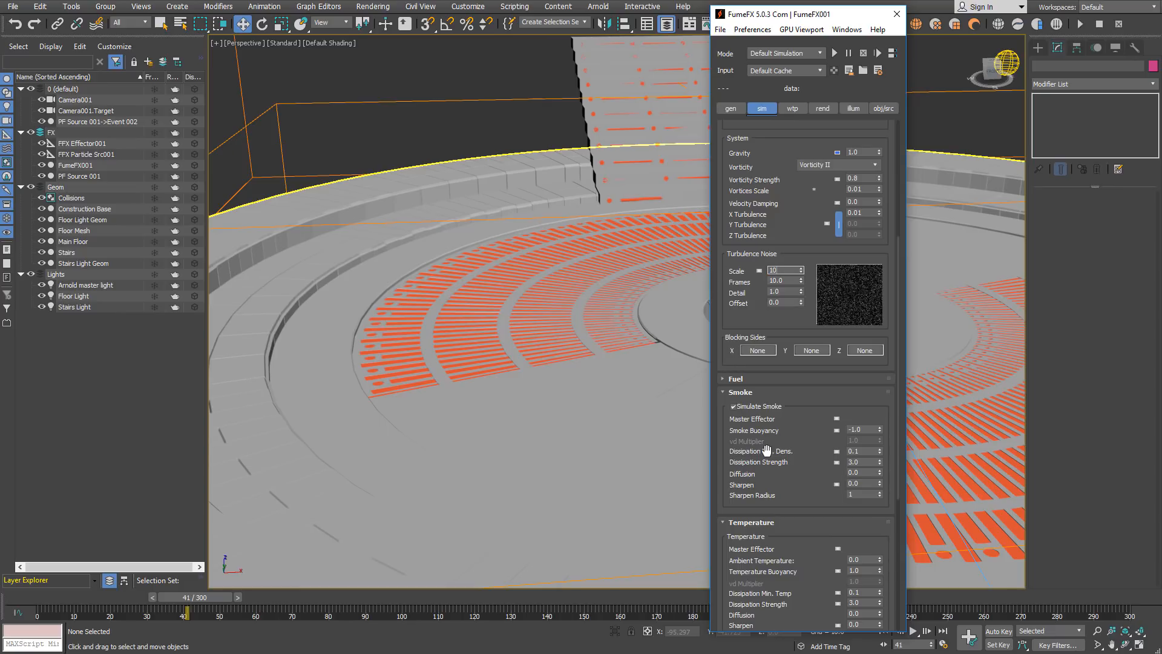
pyautogui.click(781, 291)
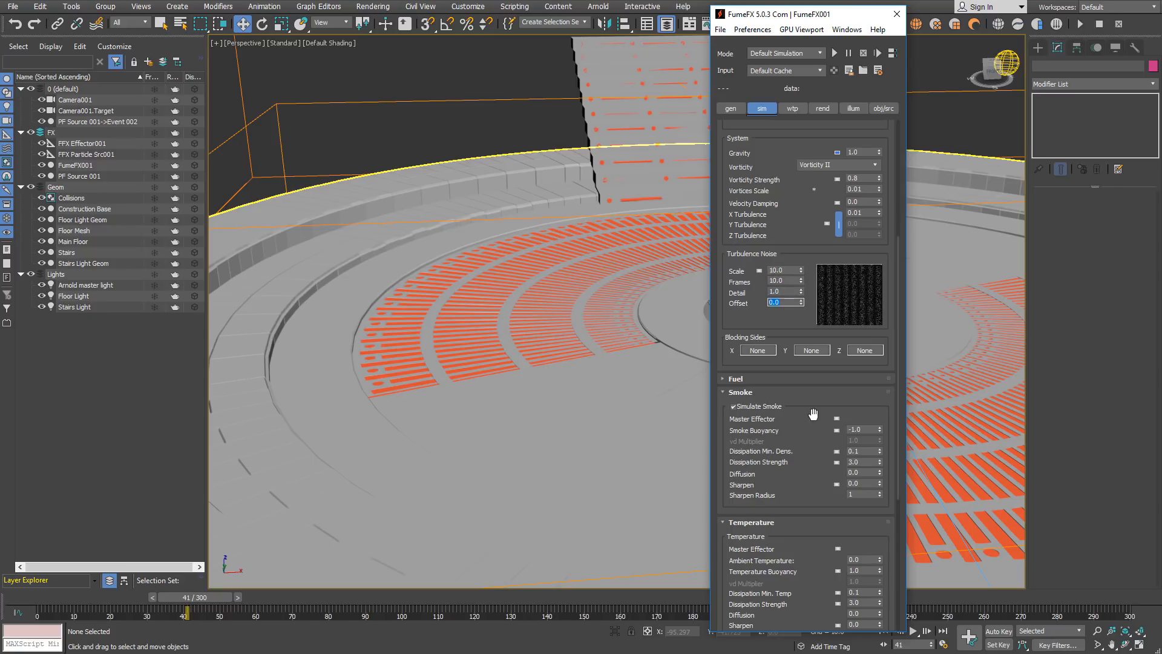
pyautogui.scroll(-3)
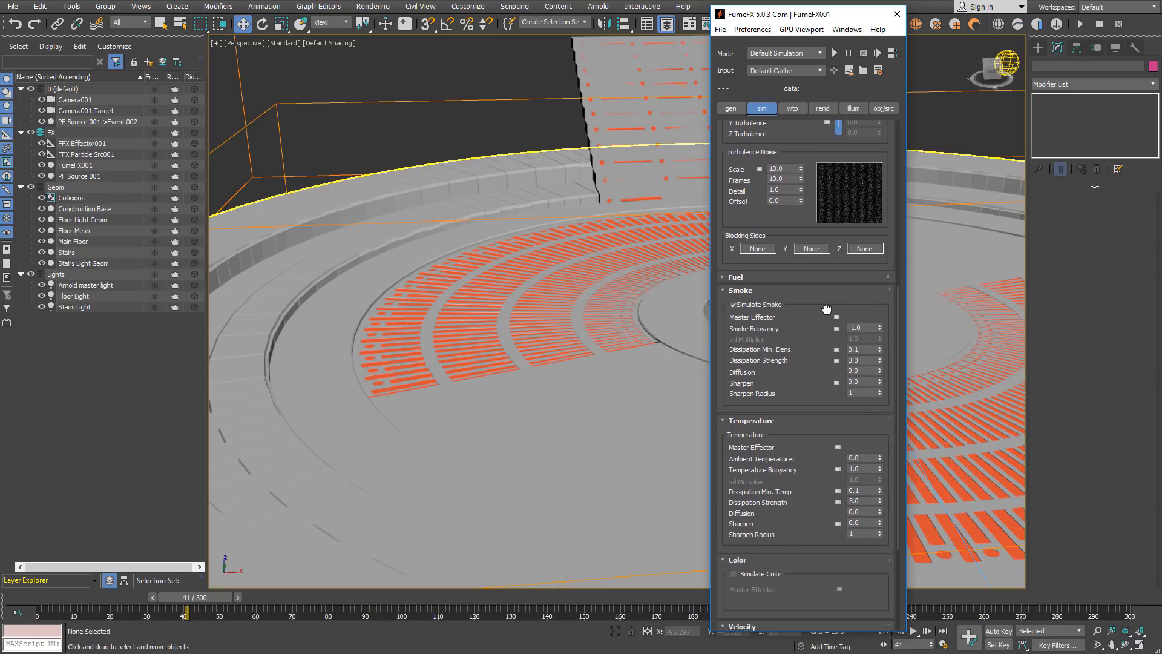
pyautogui.scroll(-3)
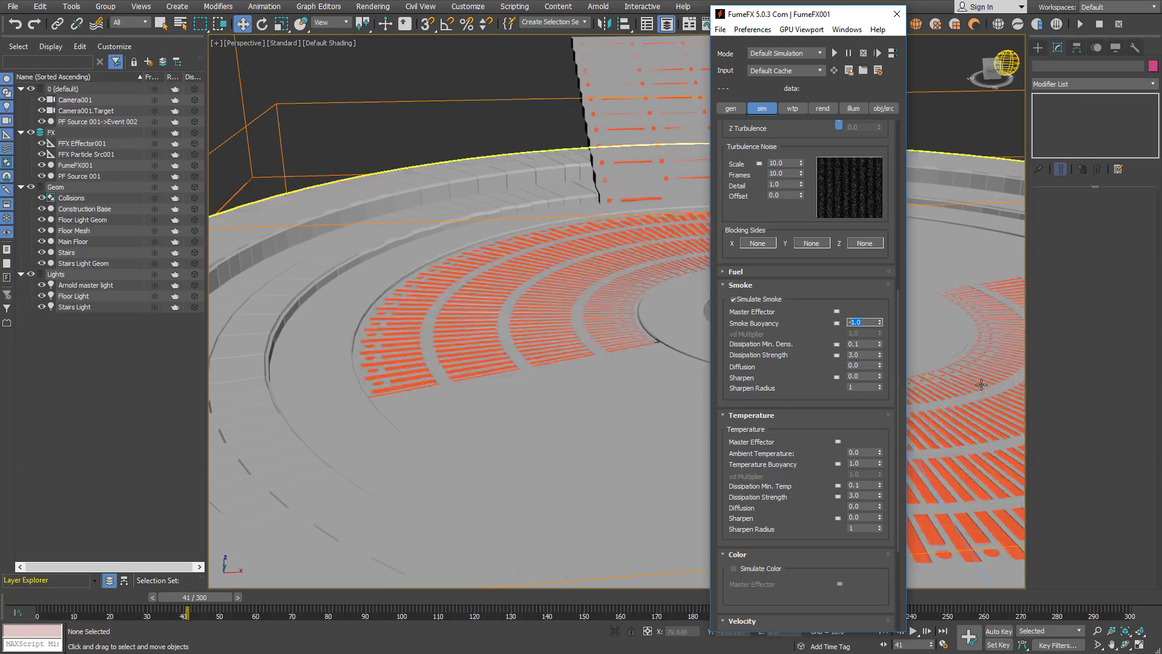
# - Set smoke buoyancy to -2.0 in the FumeFX Smoke rollout
pyautogui.click(879, 325)
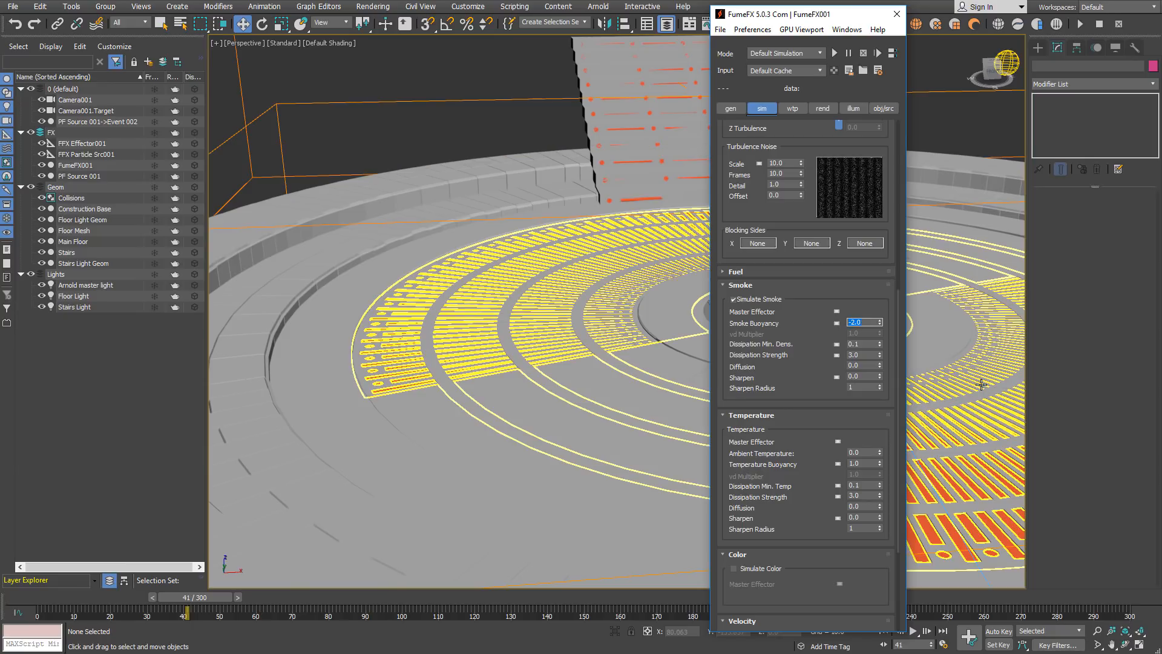
pyautogui.moveTo(822, 399)
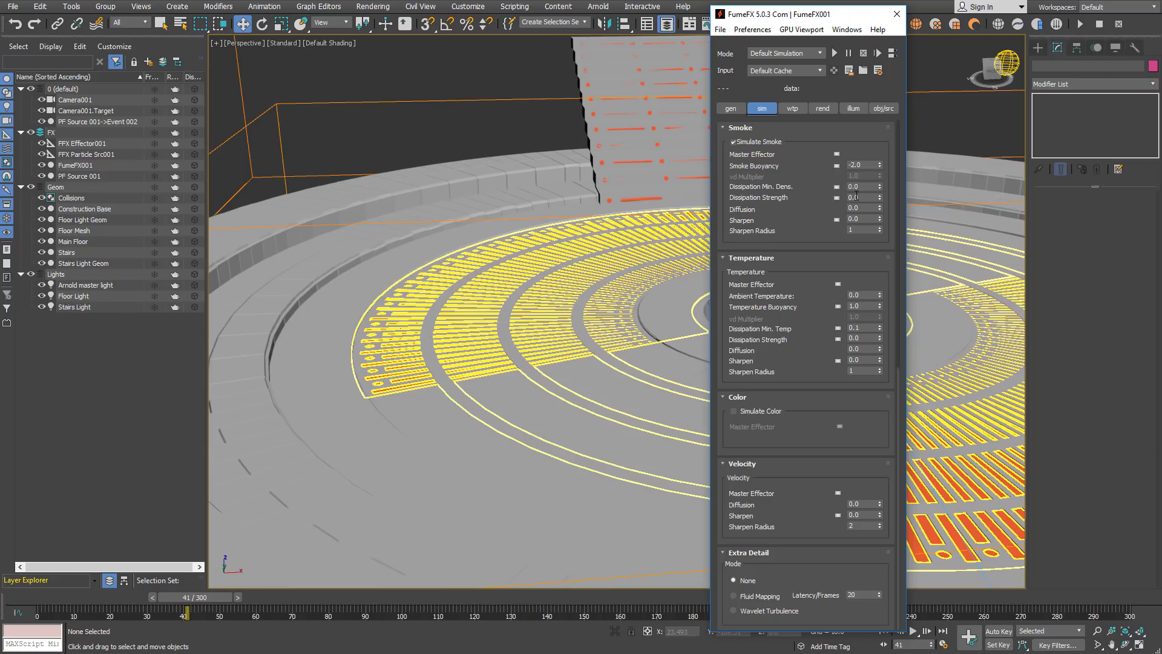
pyautogui.moveTo(845, 189)
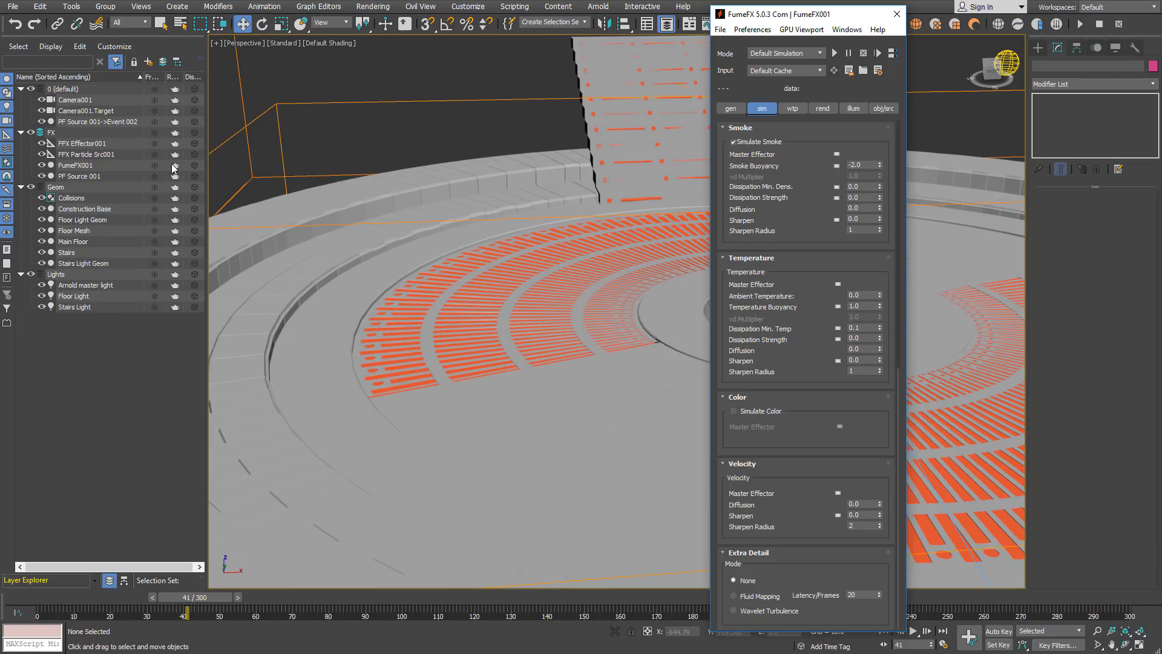
# - Select the FumeFX001 grid in the Scene Explorer and start the dry-ice smoke simulation
pyautogui.click(76, 165)
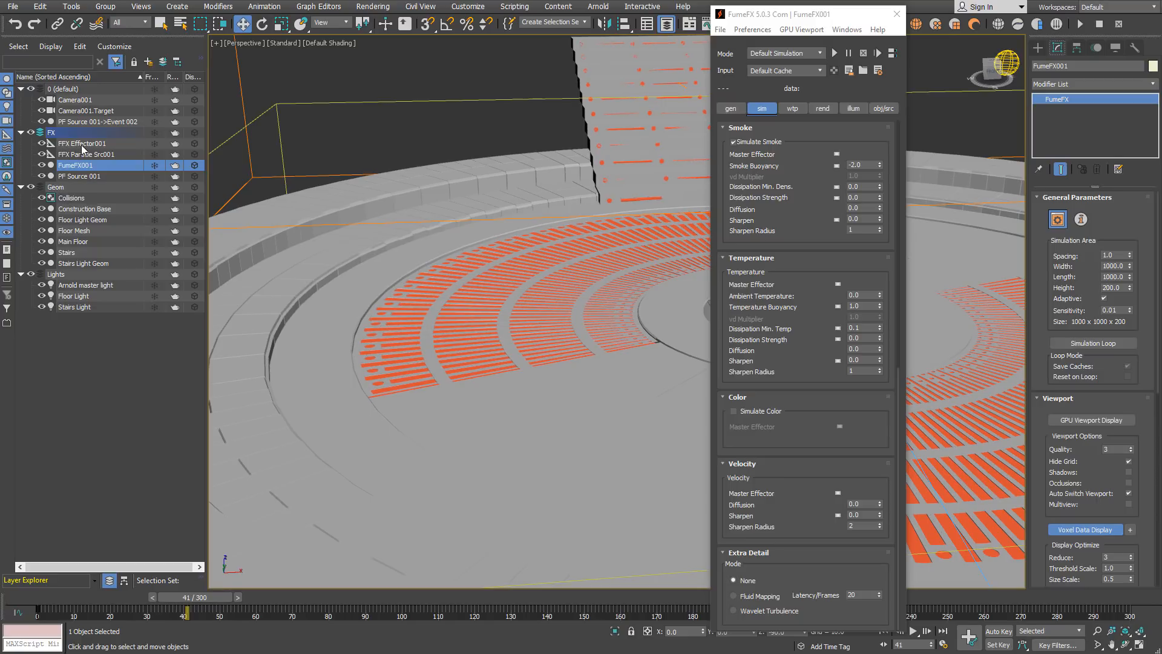
pyautogui.click(87, 155)
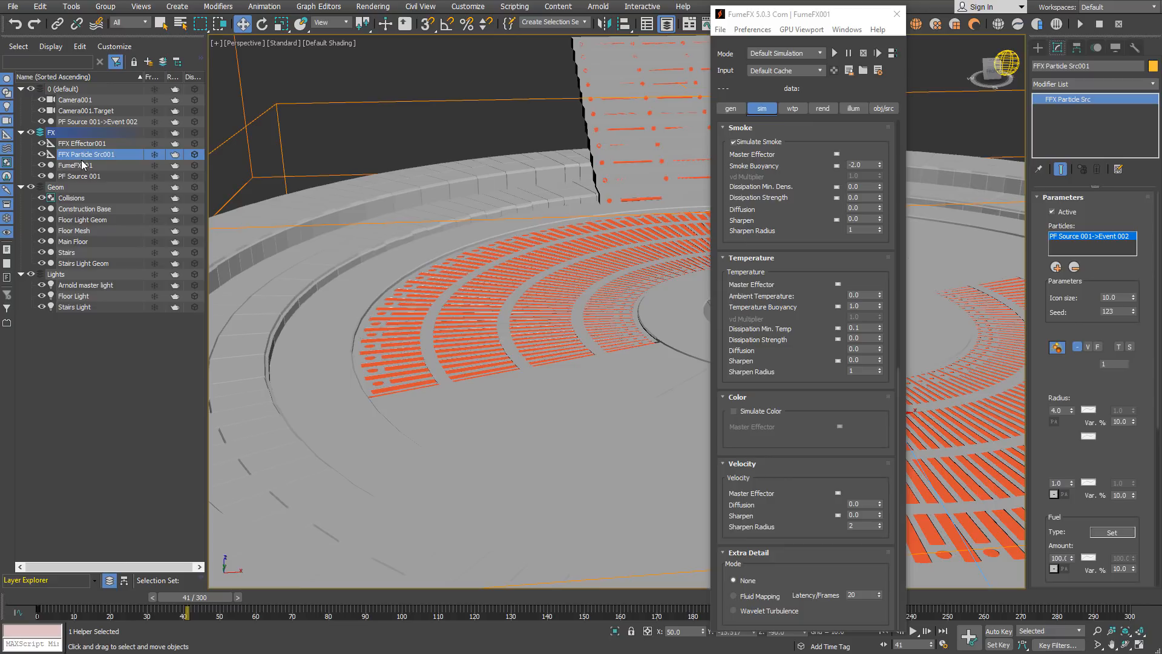
pyautogui.click(79, 175)
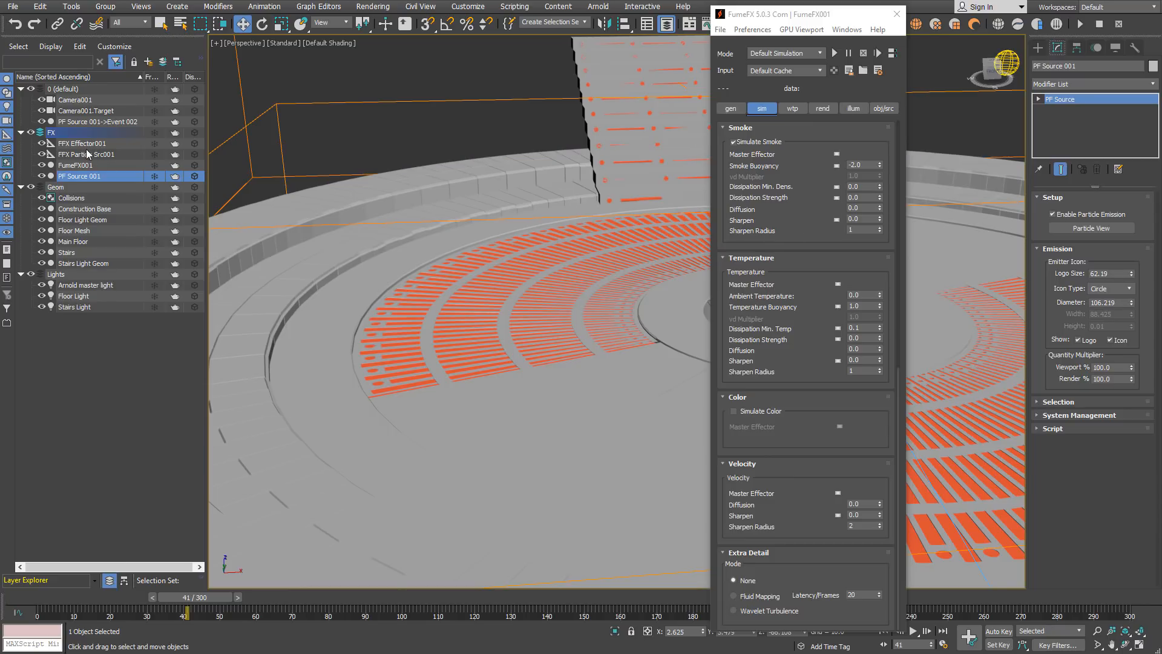
pyautogui.click(74, 164)
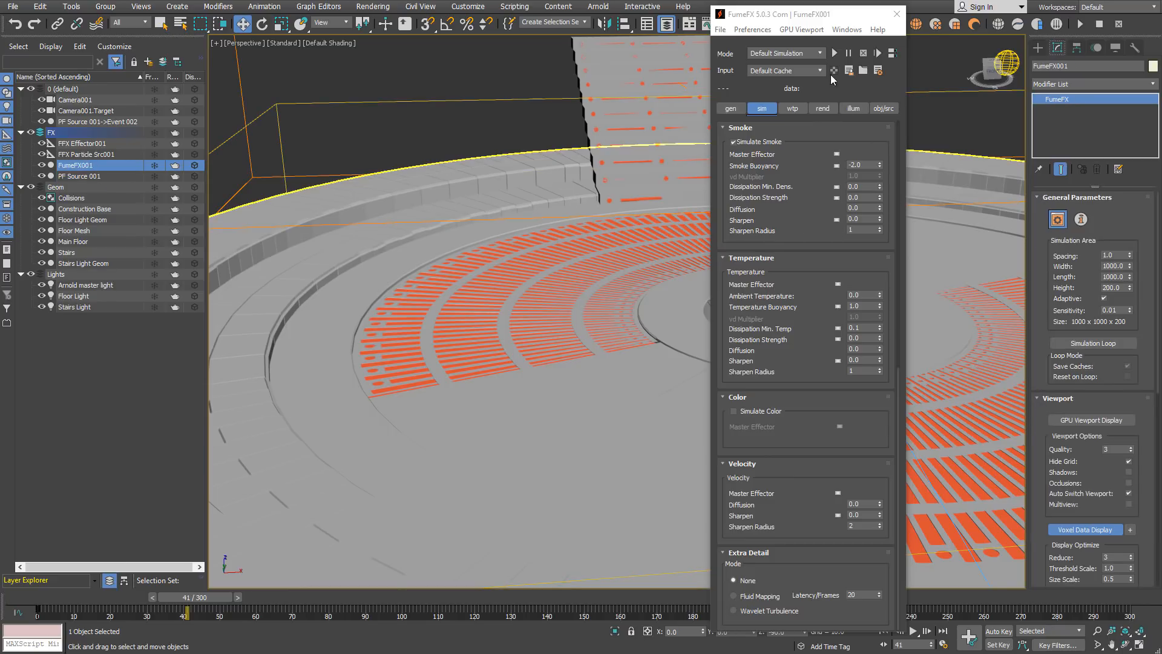
pyautogui.click(834, 53)
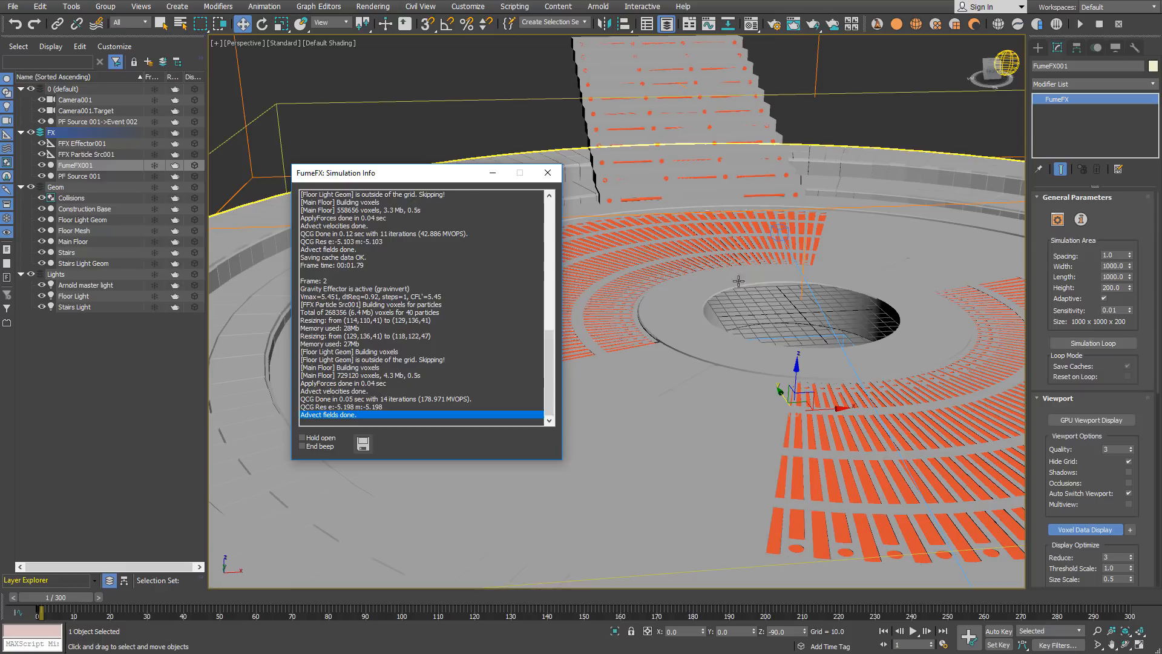
# - Let the simulation run past frame 16 and show the illumination settings listing the Arnold master light
pyautogui.click(915, 631)
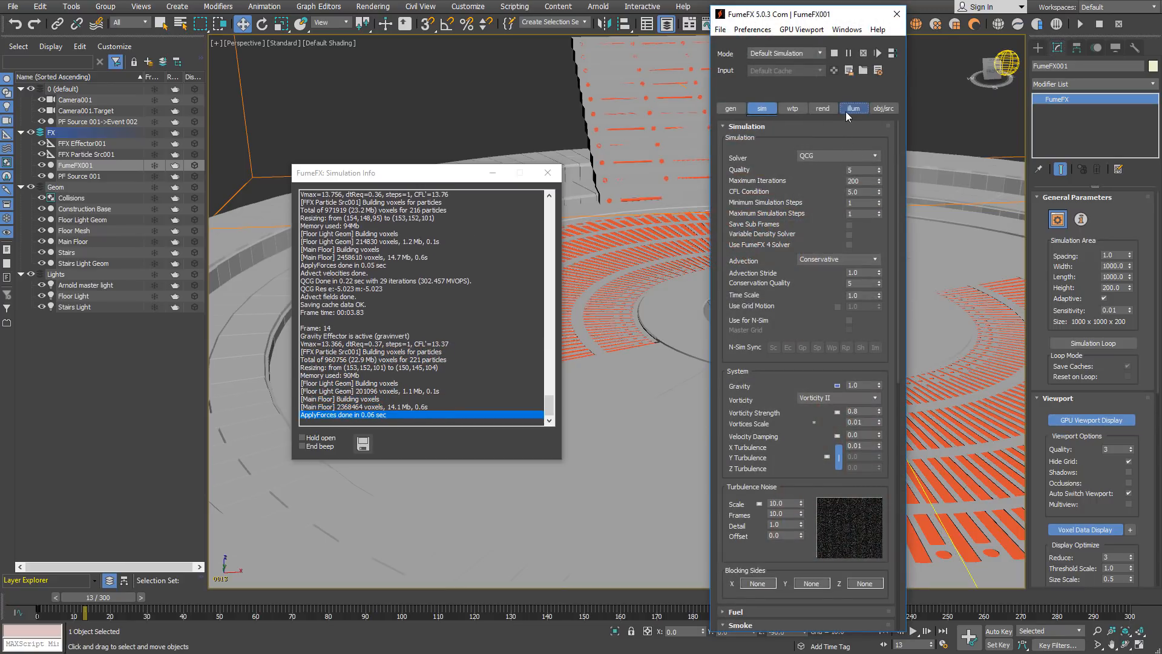
pyautogui.click(853, 108)
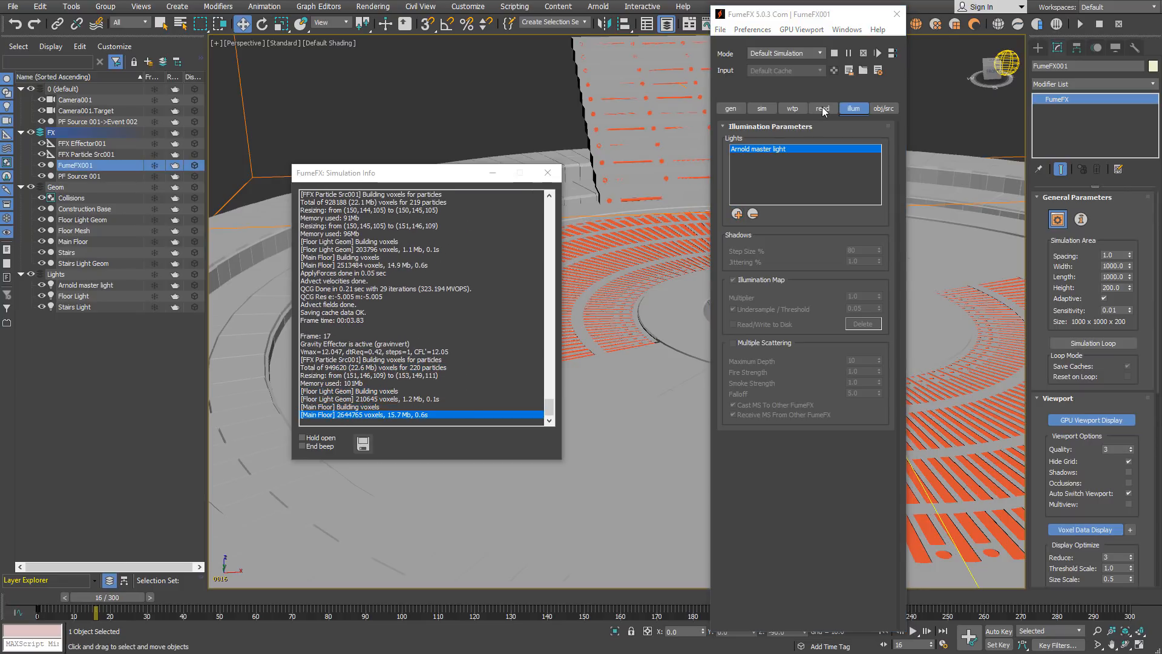
# - Set the FumeFX smoke render opacity to 10.0 in the rend settings
pyautogui.click(823, 108)
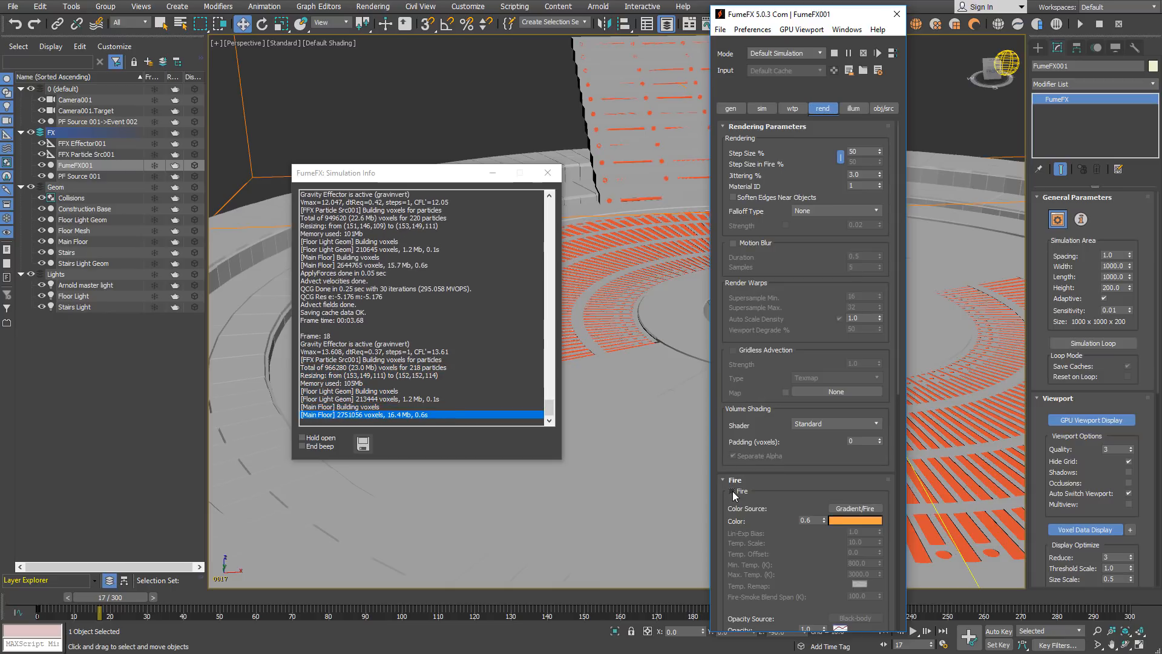
pyautogui.click(741, 492)
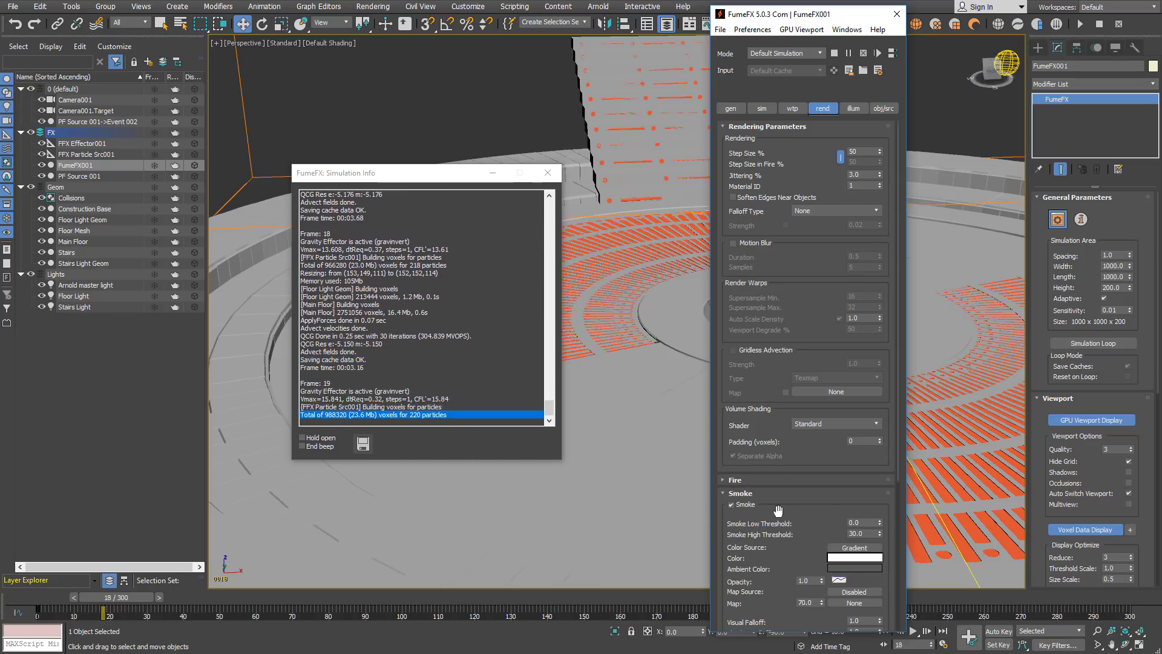
pyautogui.scroll(-3)
pyautogui.write('10')
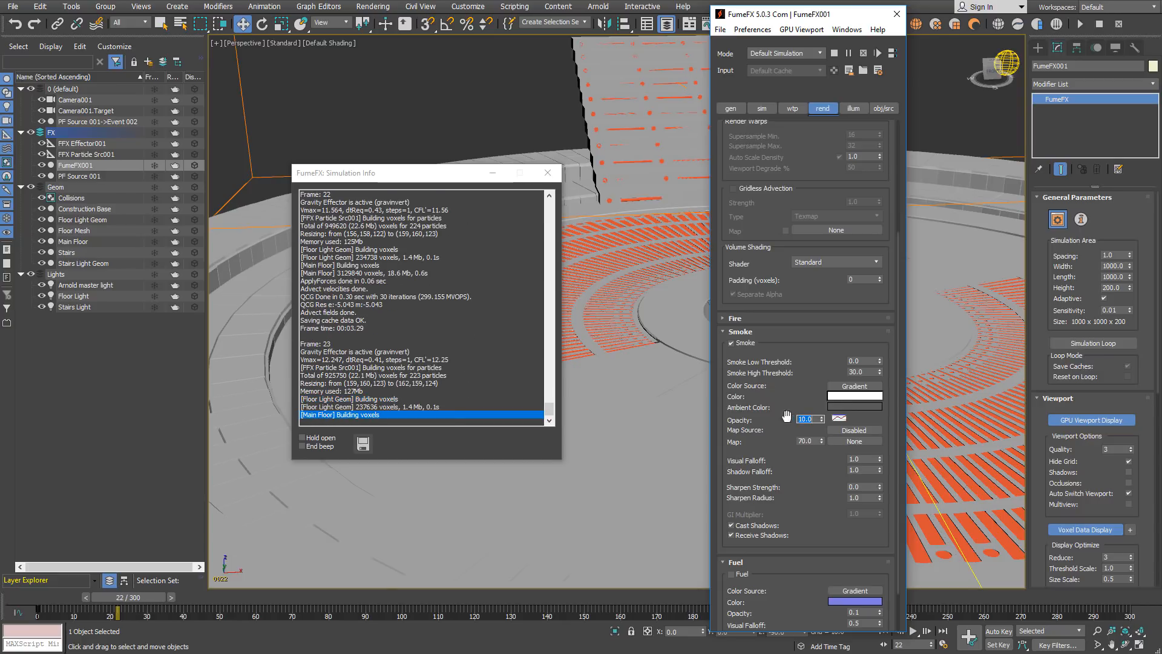
pyautogui.click(854, 412)
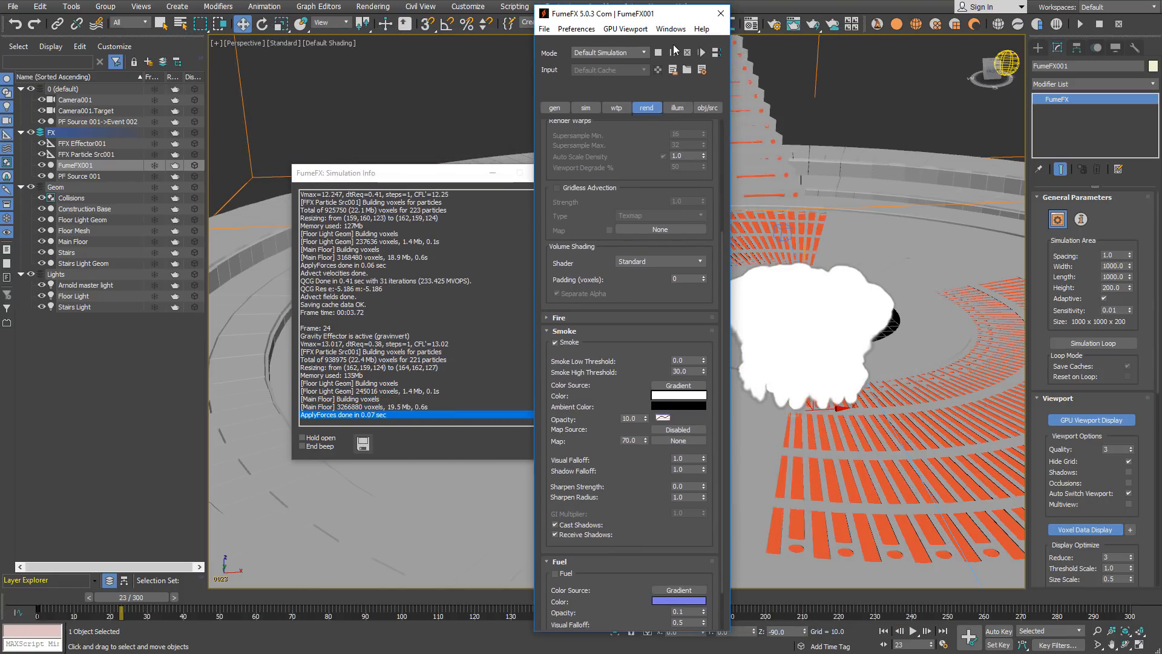
pyautogui.click(686, 52)
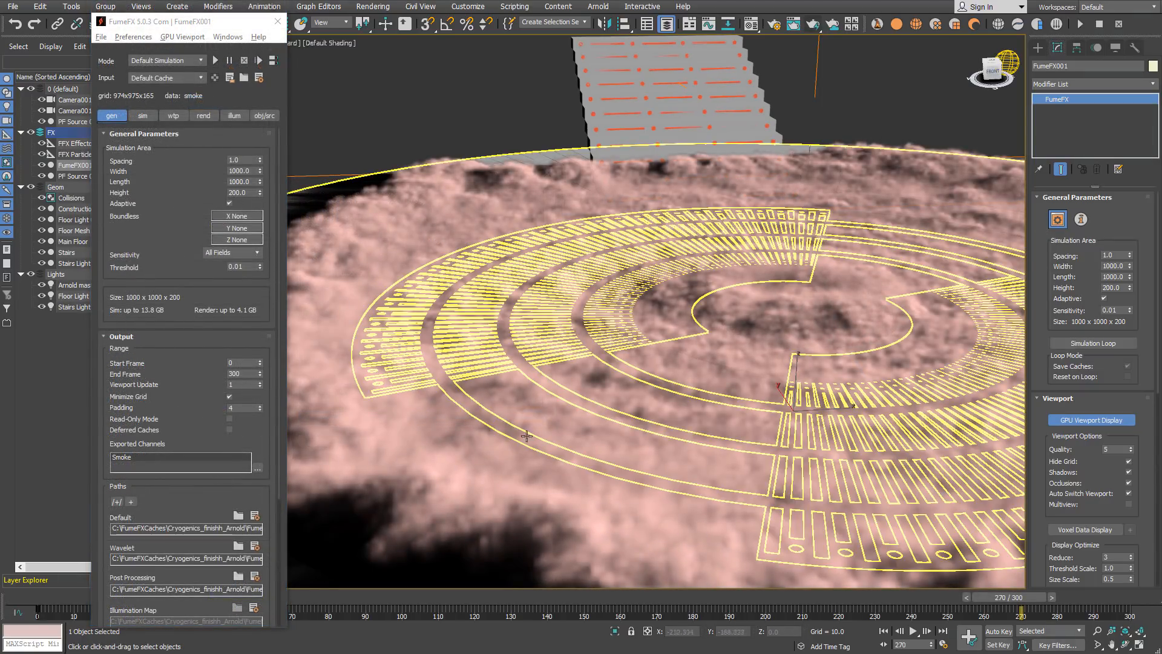
# - Scrub the time slider to review the cached smoke covering the amphitheater floor
pyautogui.moveTo(1022, 610); pyautogui.dragTo(455, 610)
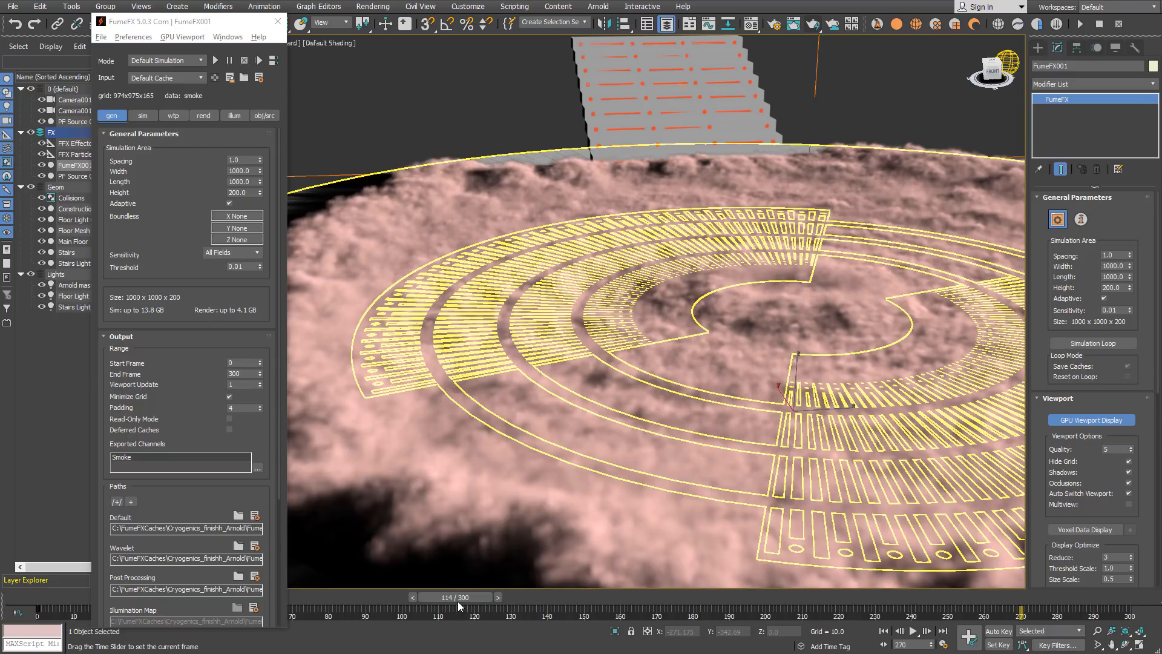
pyautogui.moveTo(459, 616); pyautogui.dragTo(453, 617)
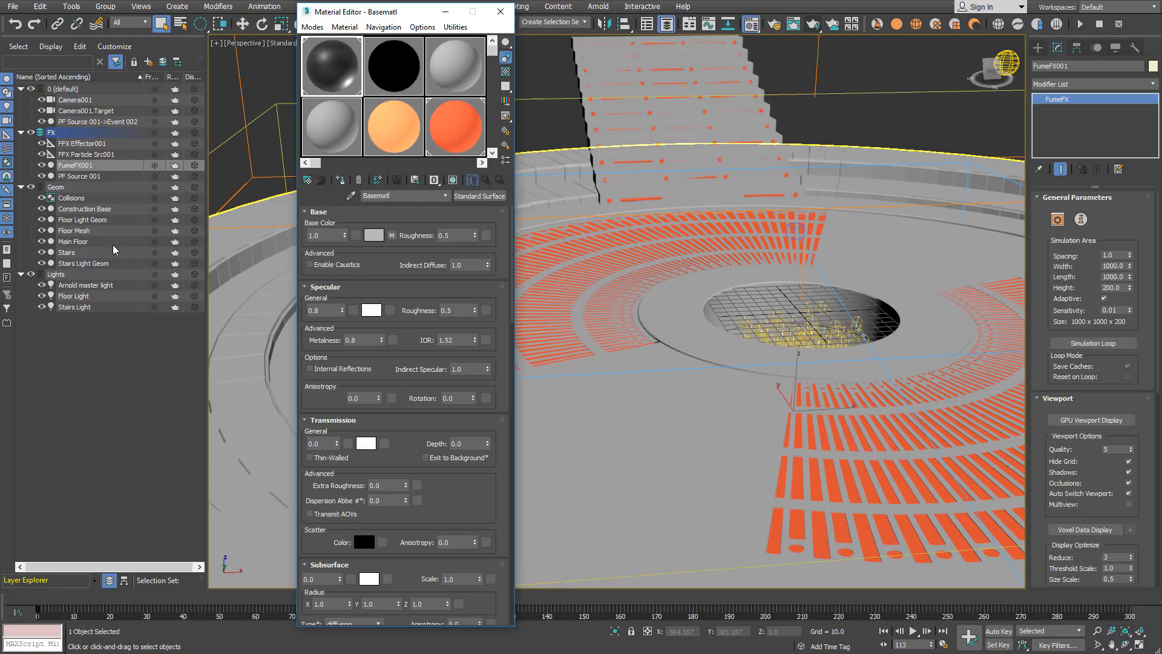
pyautogui.moveTo(85, 298)
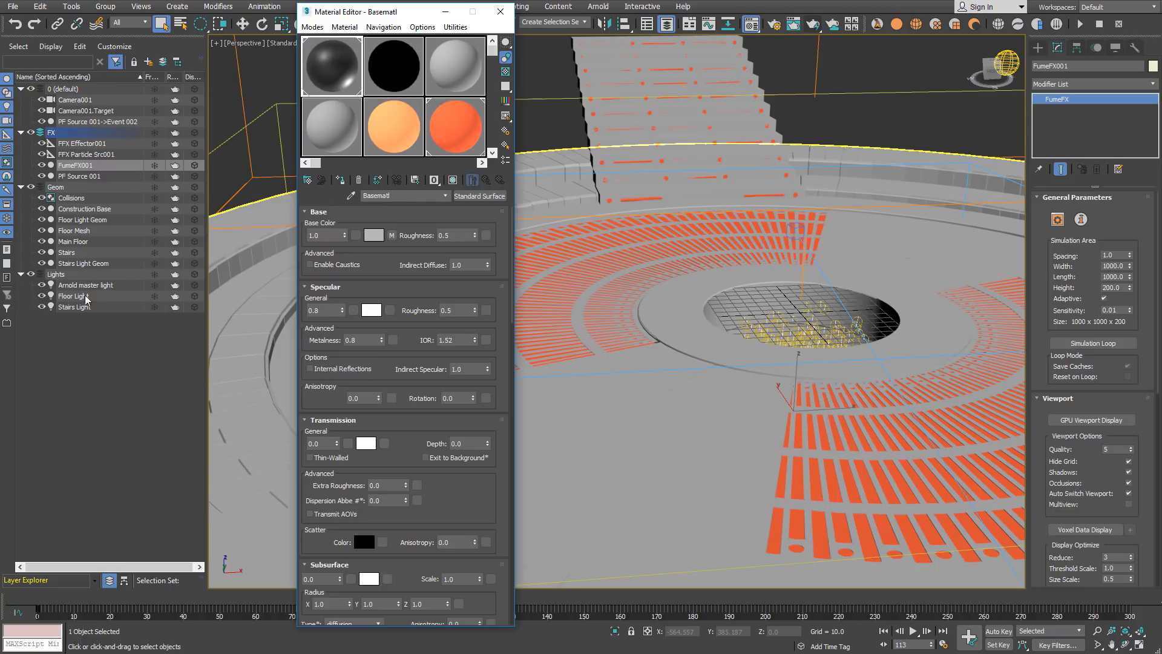
# - Select the floor geometry in the Scene Explorer with Basemat1 open in the Material Editor
pyautogui.click(86, 284)
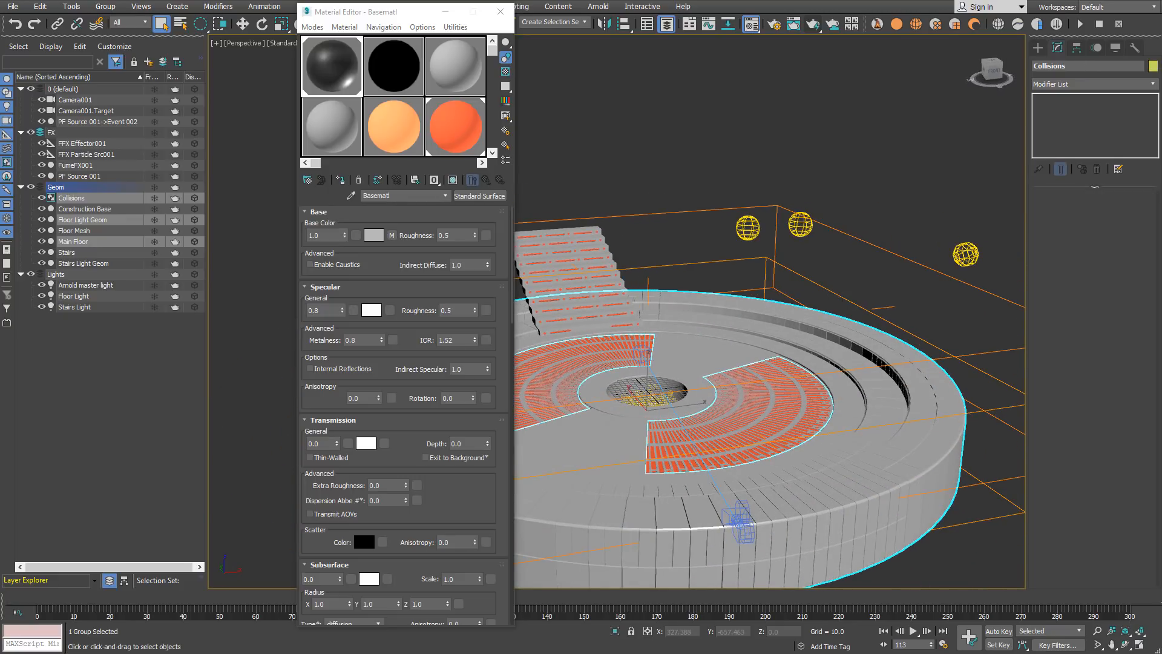
pyautogui.moveTo(763, 322)
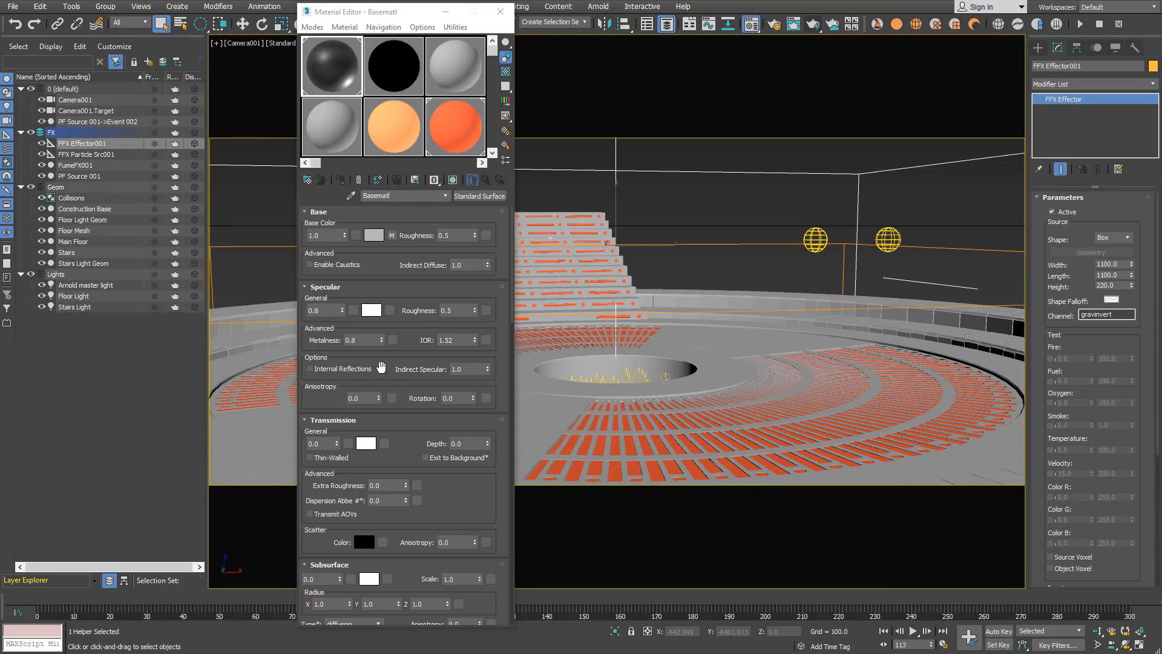
pyautogui.moveTo(348, 351)
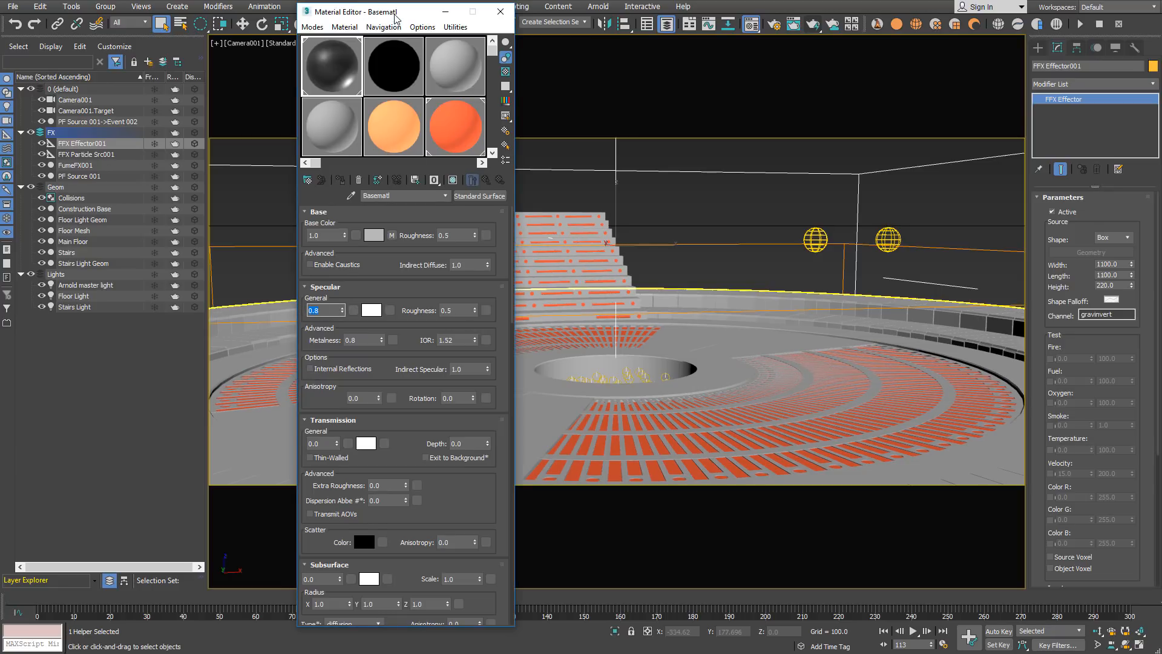
# - Move the Material Editor window left so the Camera001 view stays visible
pyautogui.moveTo(378, 11); pyautogui.dragTo(256, 16)
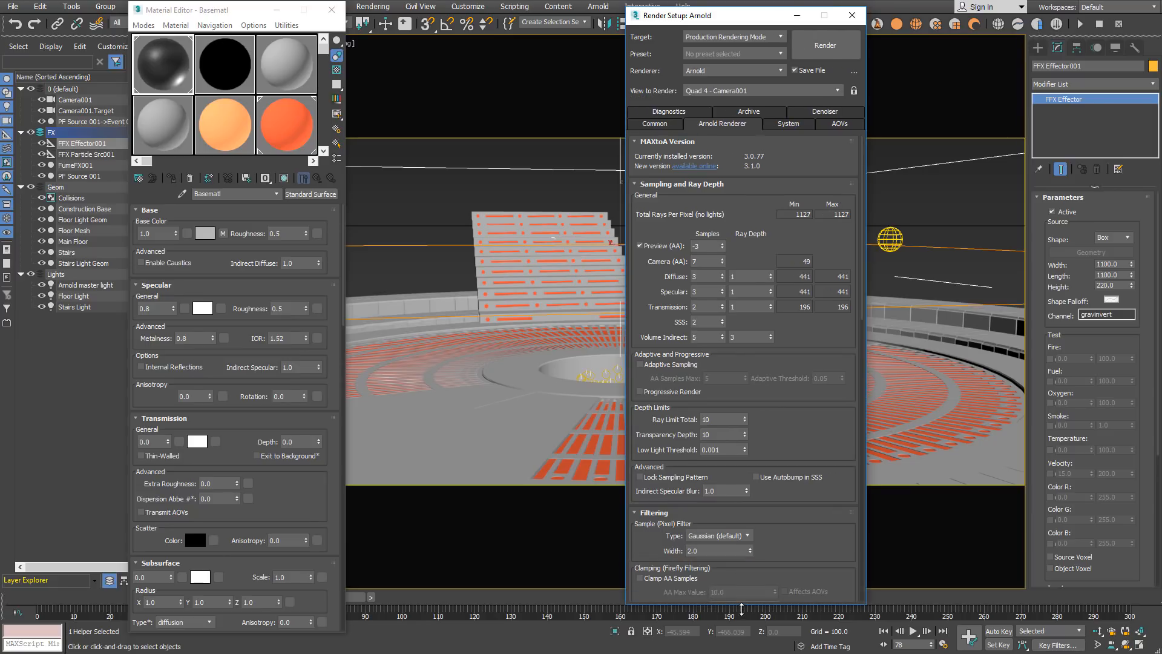
# - Set Arnold's Volume Indirect ray depth to 1 in Render Setup
pyautogui.click(745, 337)
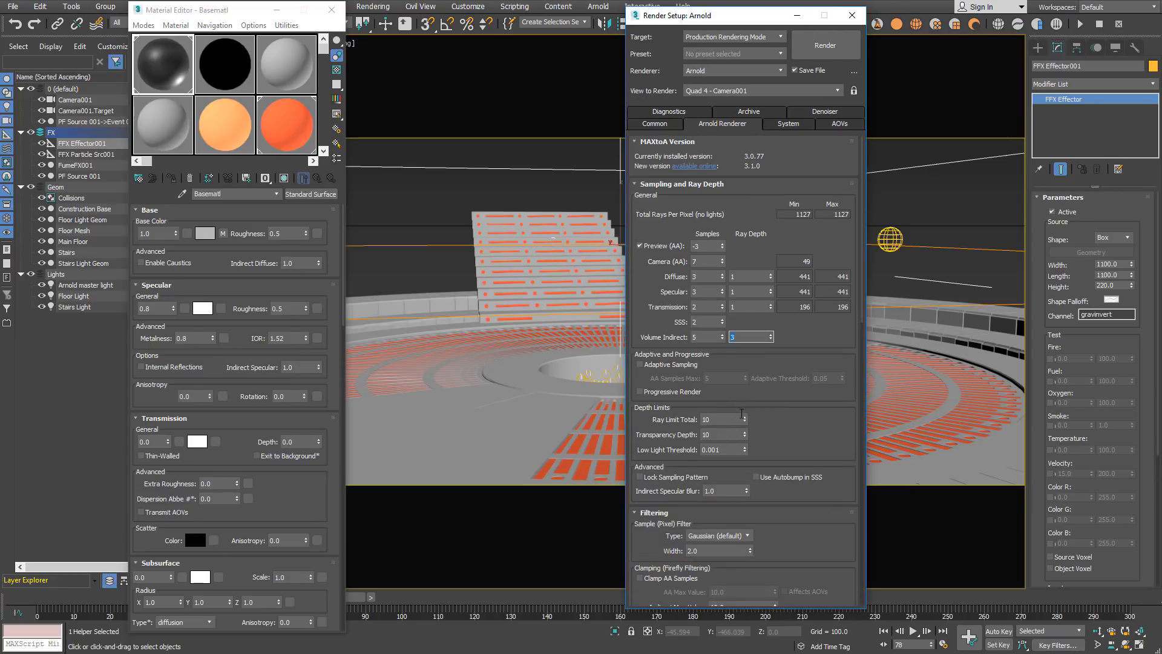
pyautogui.moveTo(743, 419)
pyautogui.write('1')
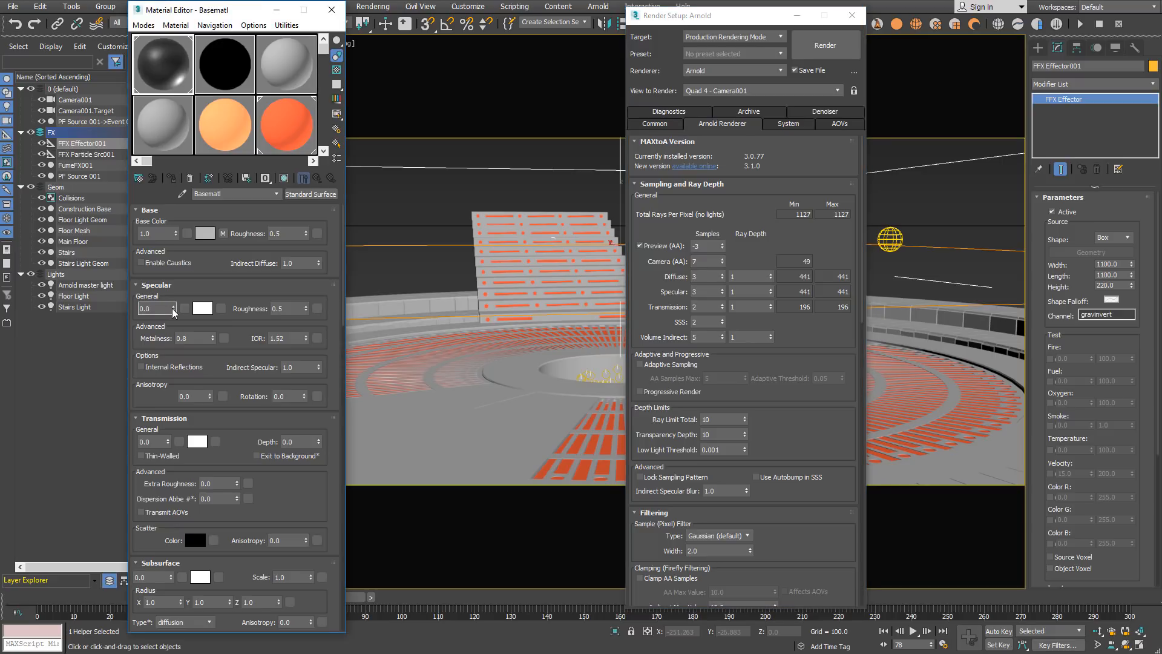
pyautogui.moveTo(155, 308)
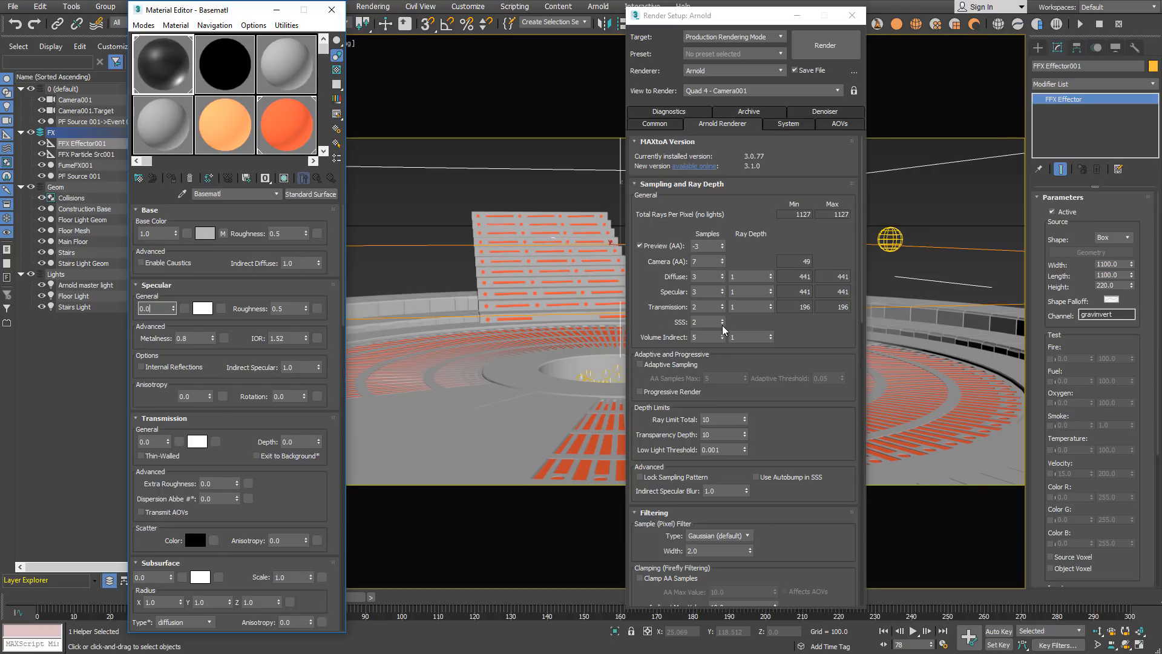
pyautogui.moveTo(704, 321)
pyautogui.write('0.8')
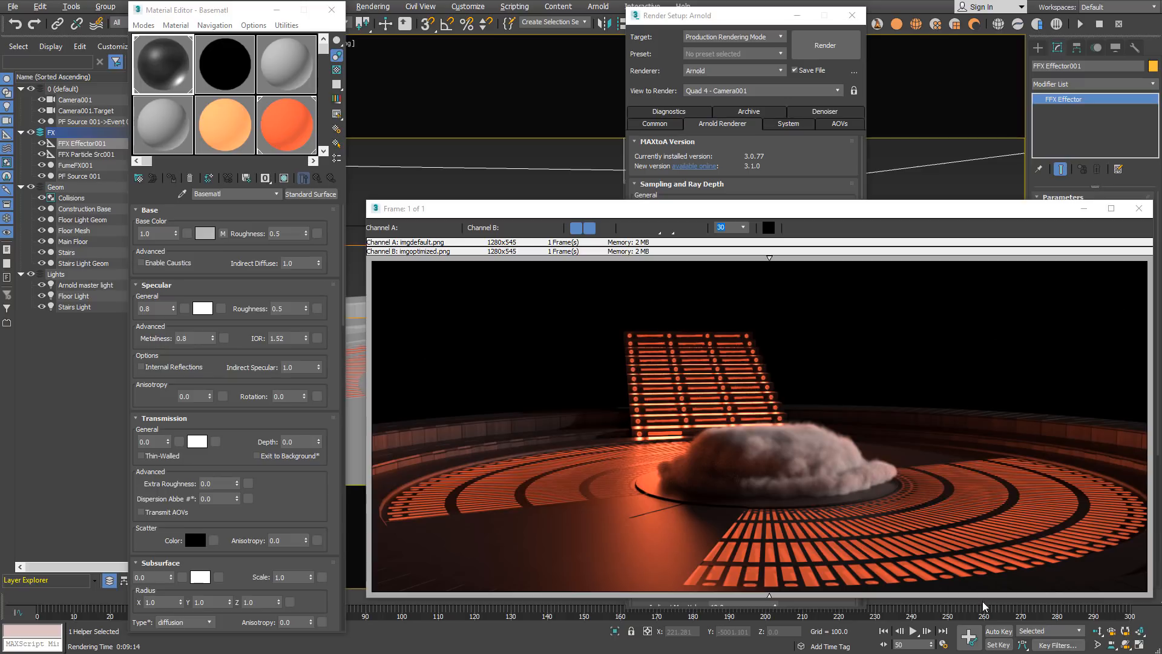
pyautogui.moveTo(702, 391)
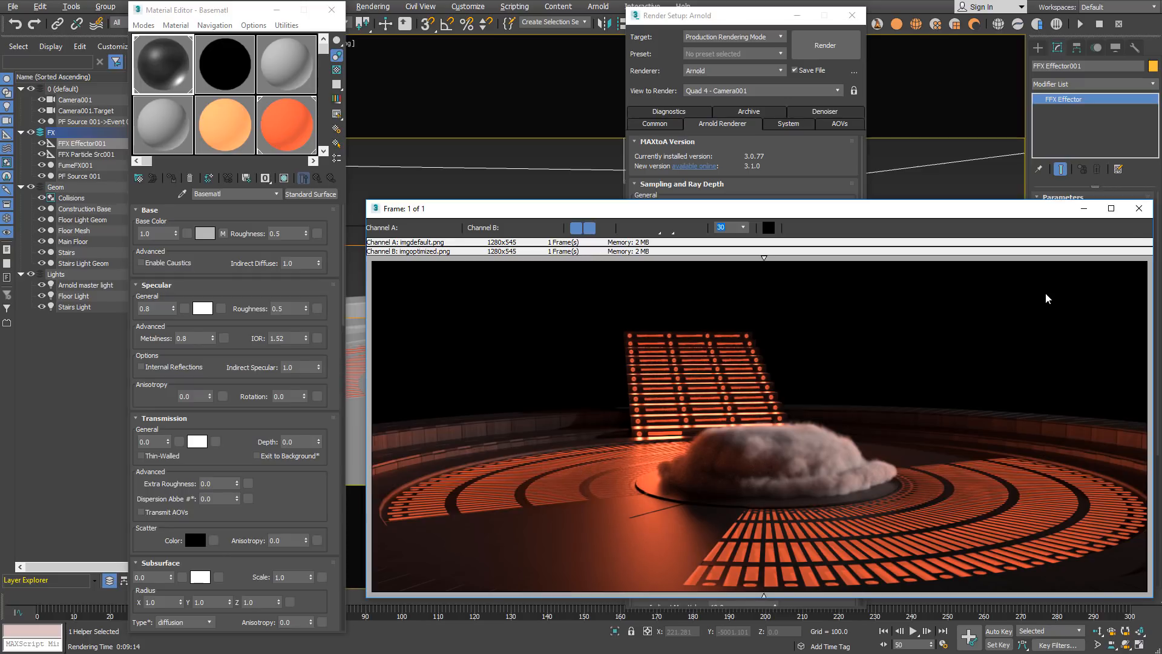
# - Close the RAM Player, confirming image unload, and close Arnold Render Setup
pyautogui.click(1138, 208)
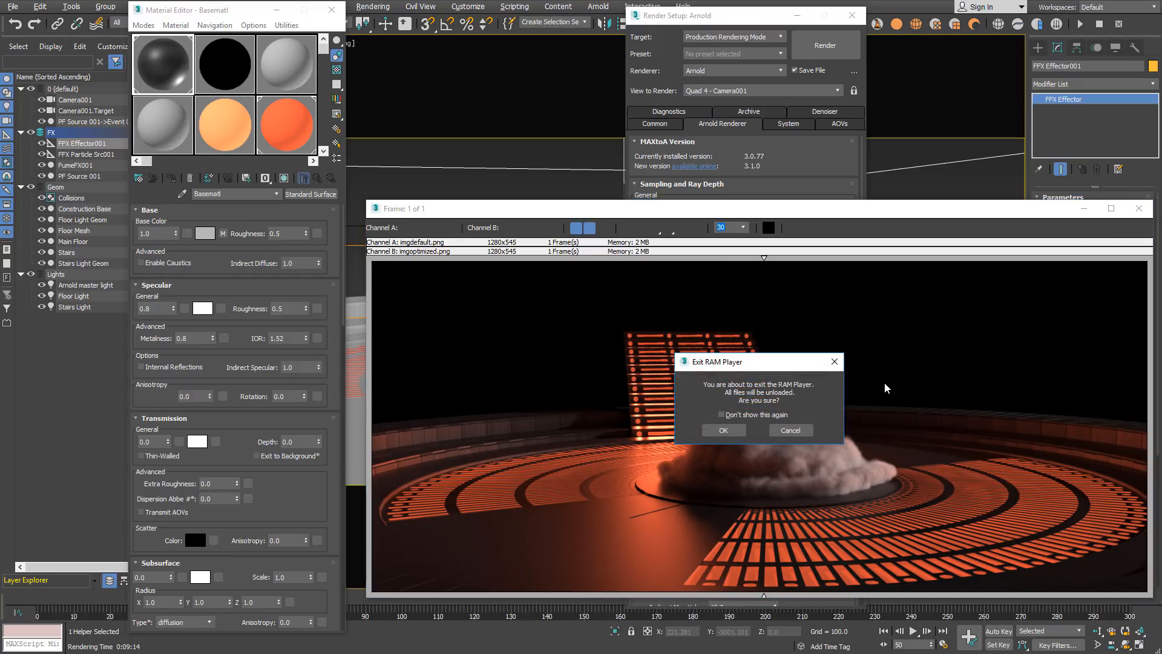
pyautogui.moveTo(832, 414)
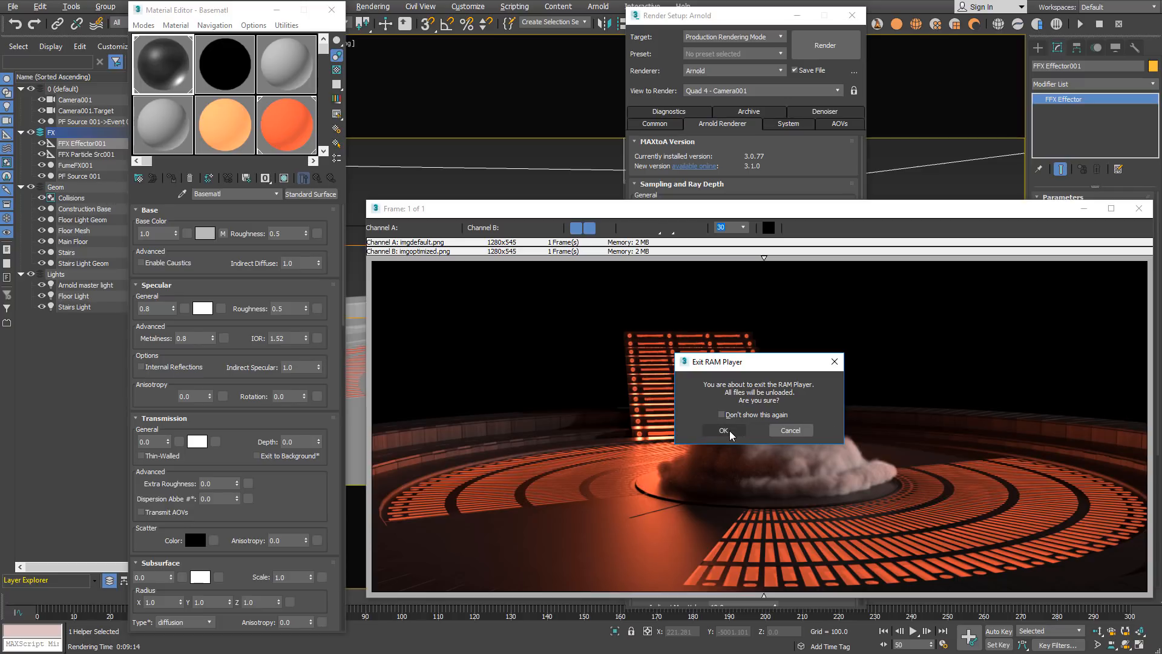
pyautogui.click(724, 431)
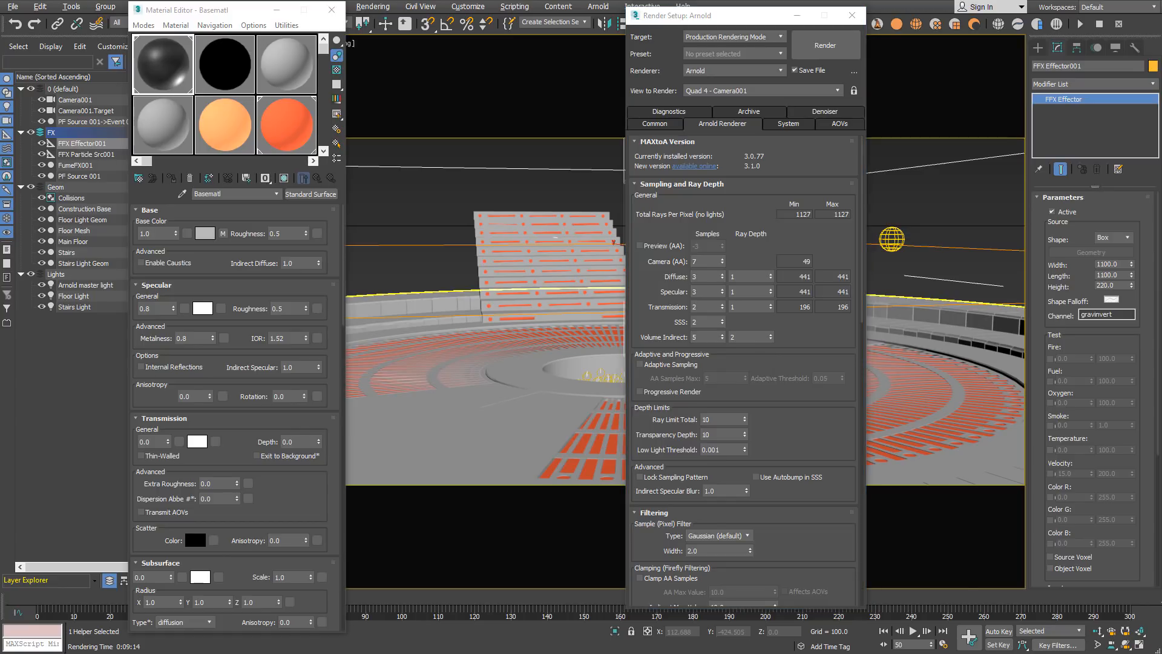
pyautogui.moveTo(846, 124)
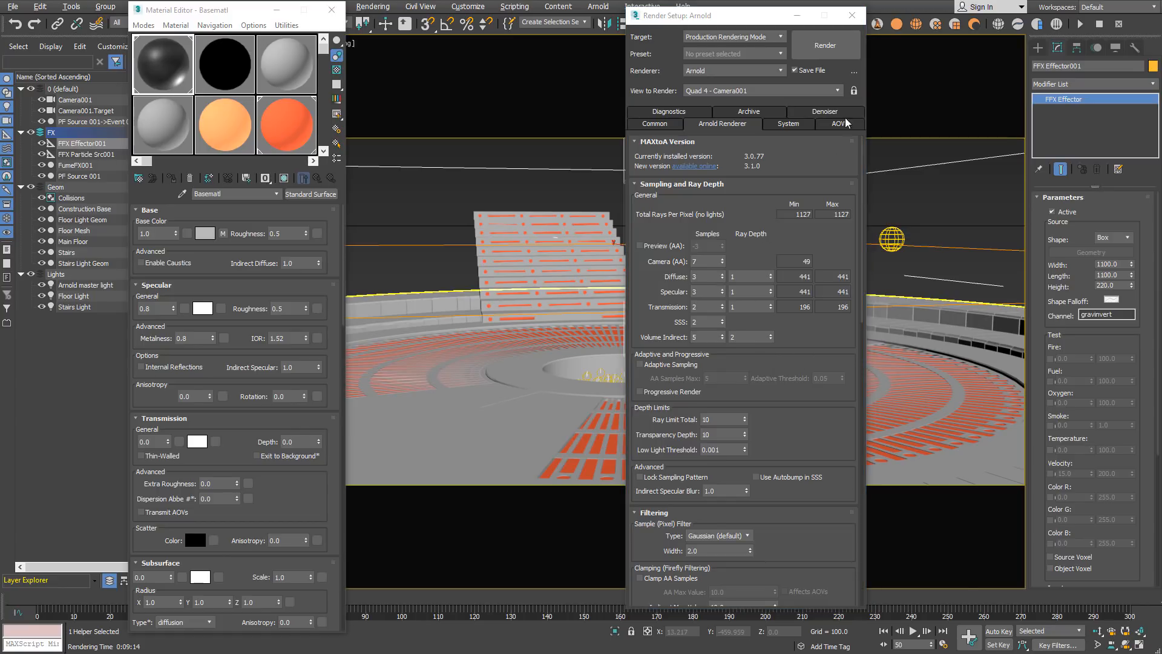
pyautogui.click(851, 14)
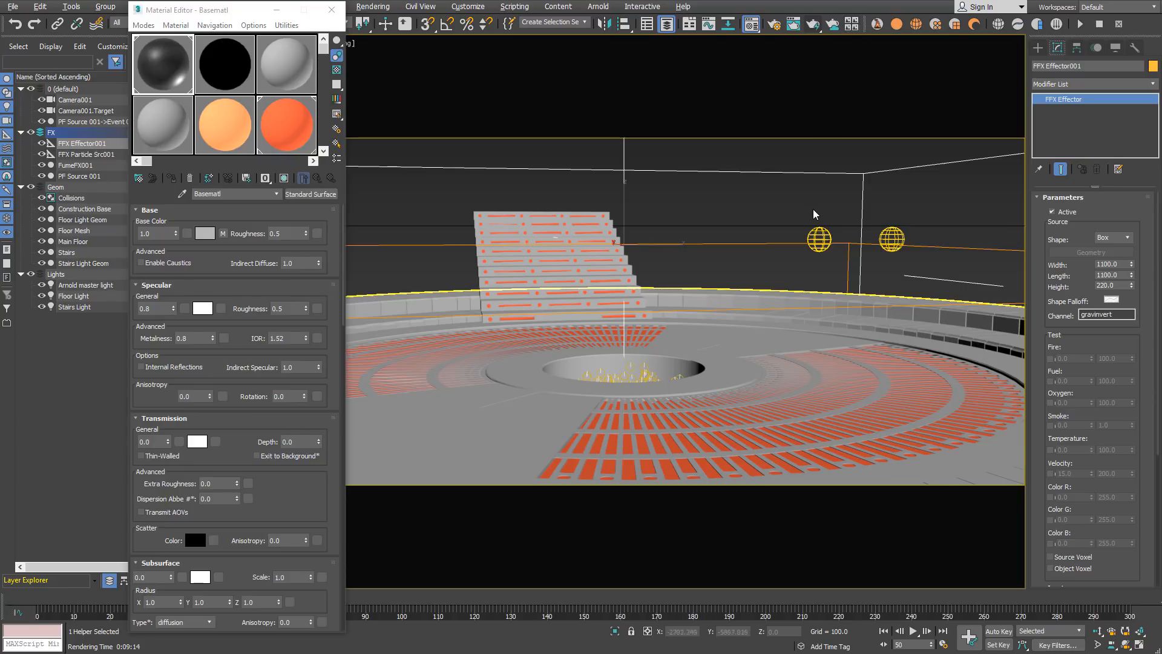